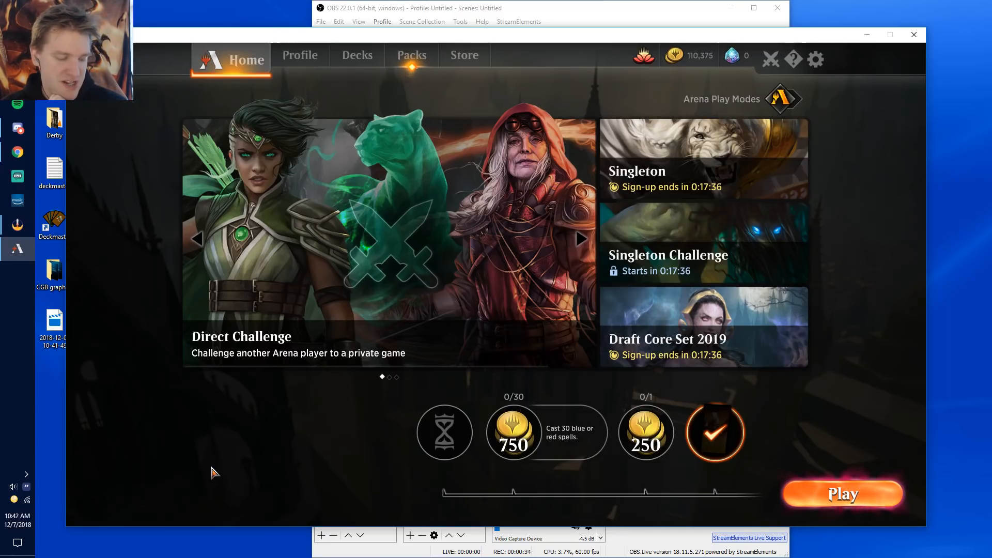
Go to the Store's Redeem Code prompt with the code gameawards entered.
{"action": "left_click", "coordinate": [579, 238]}
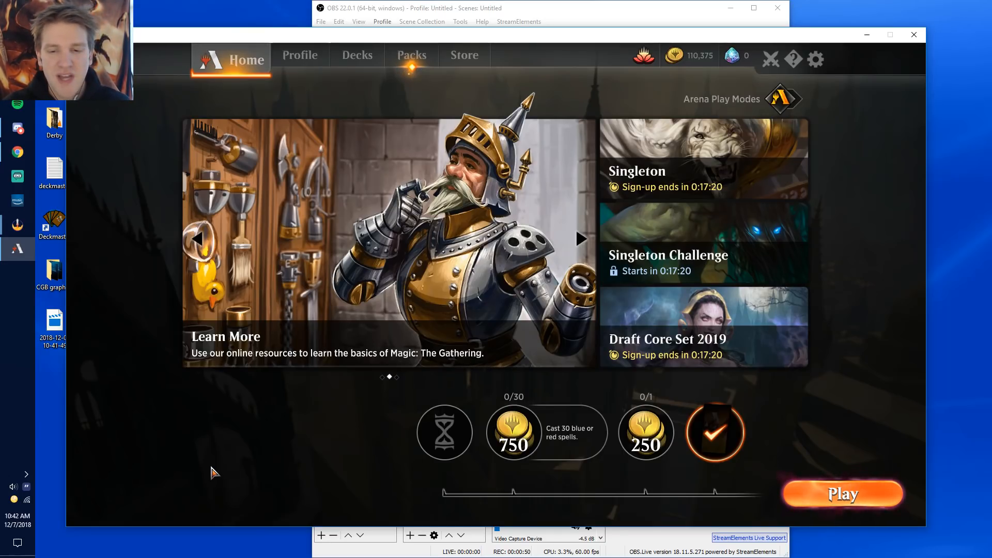
{"action": "left_click", "coordinate": [579, 239]}
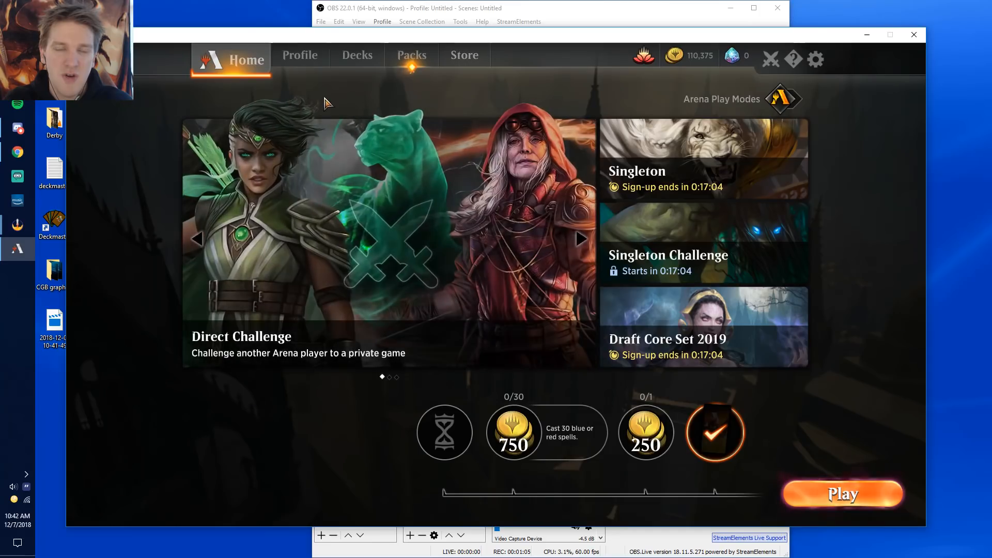
{"action": "left_click", "coordinate": [464, 55]}
{"action": "type", "text": "gameawards"}
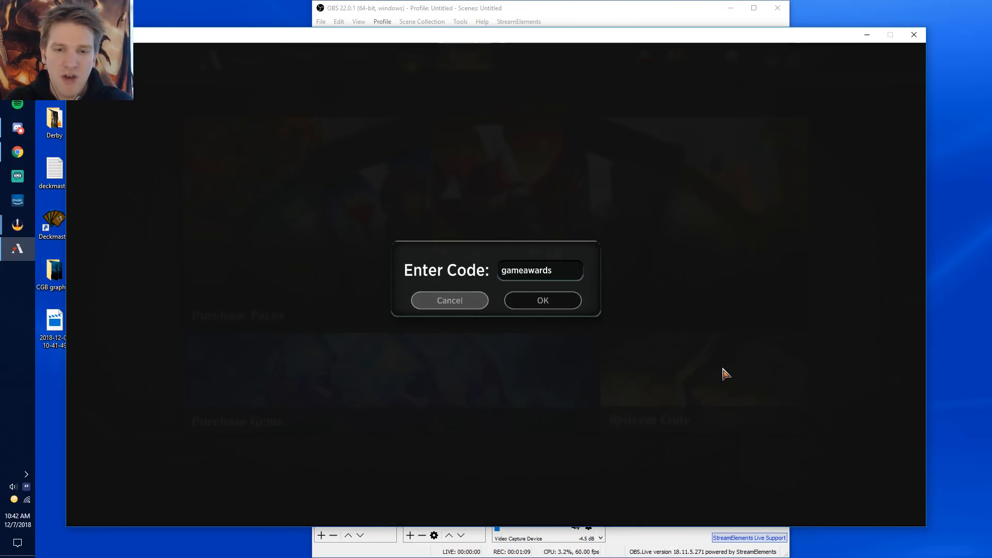
{"action": "mouse_move", "coordinate": [556, 273]}
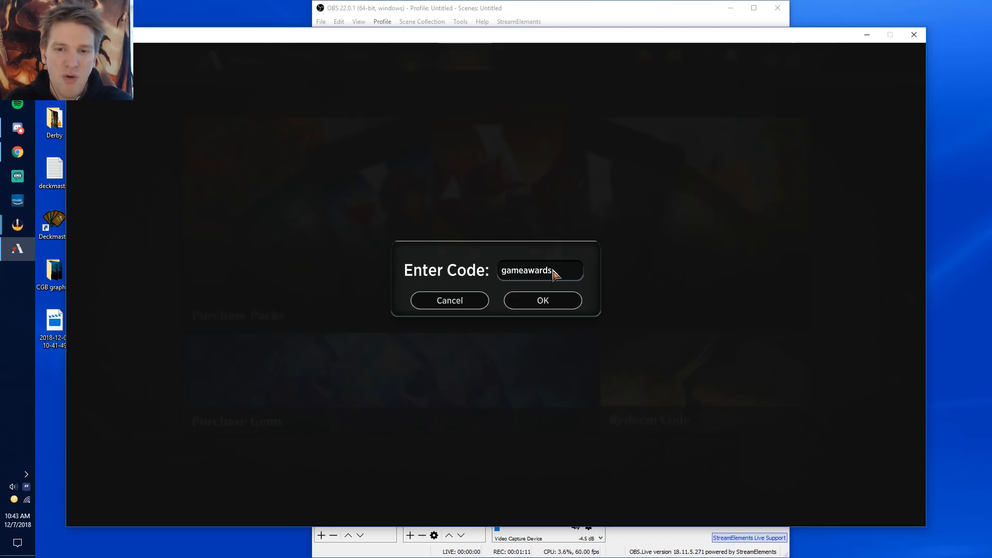
{"action": "mouse_move", "coordinate": [516, 273]}
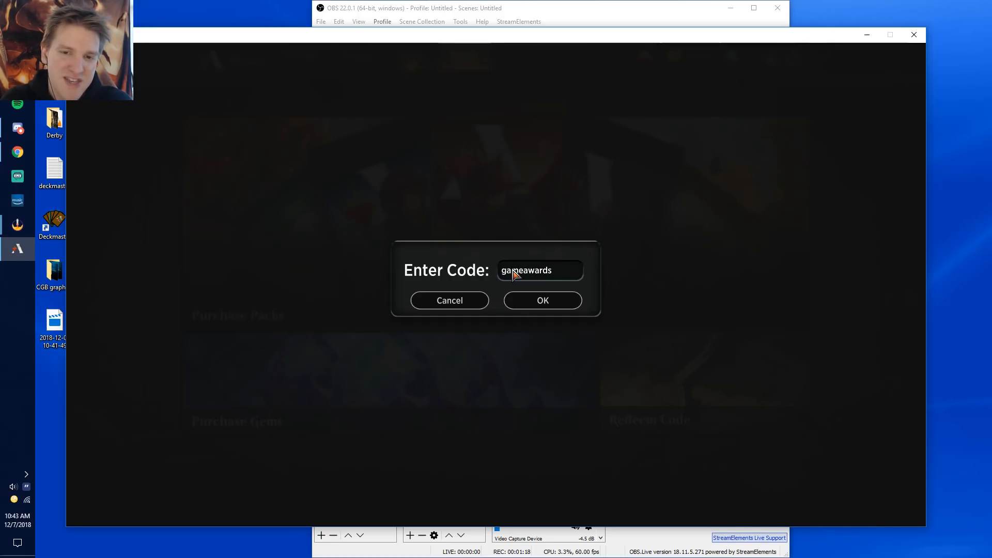
{"action": "mouse_move", "coordinate": [575, 317]}
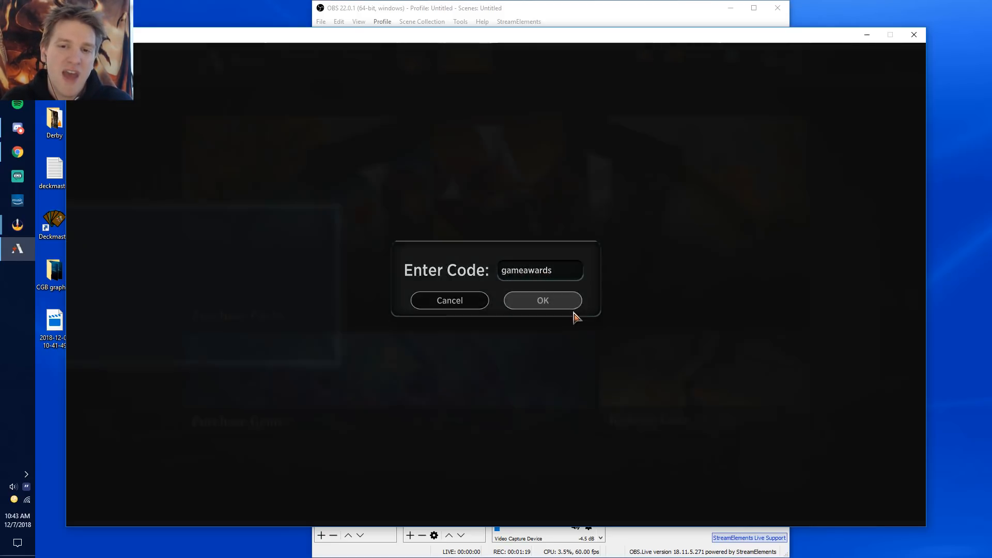
Submit the gameawards code and dismiss the Redeem Code Failure message.
{"action": "left_click", "coordinate": [541, 300]}
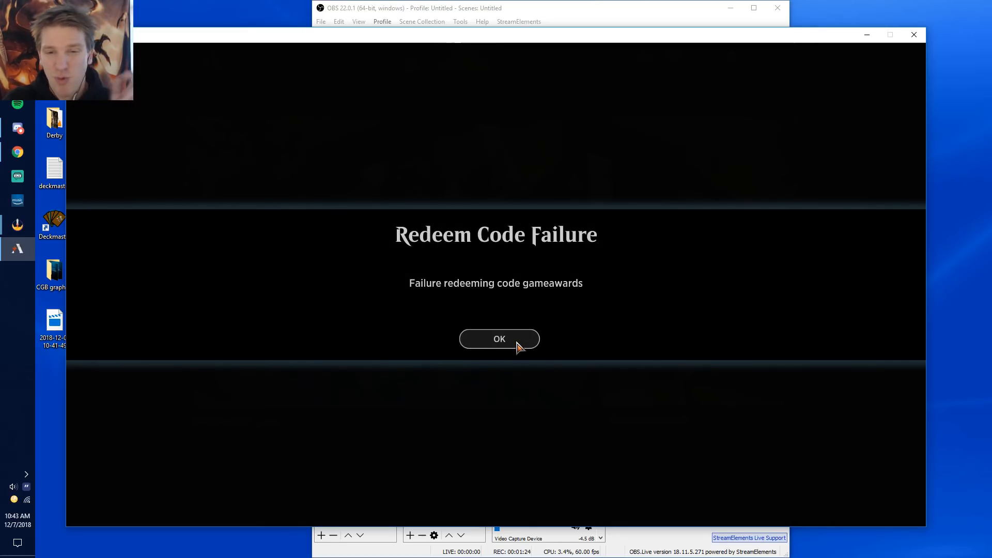
{"action": "left_click", "coordinate": [499, 339]}
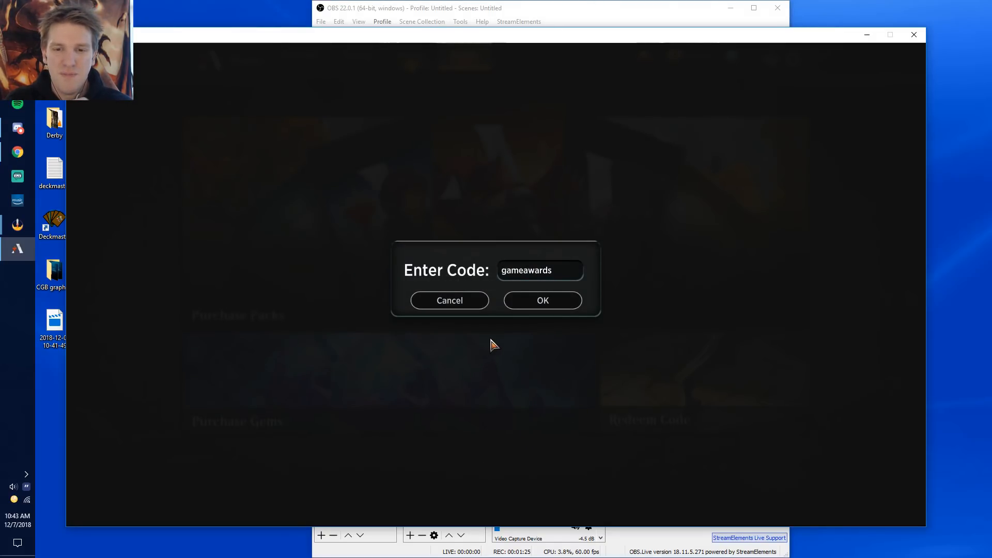
{"action": "mouse_move", "coordinate": [450, 300]}
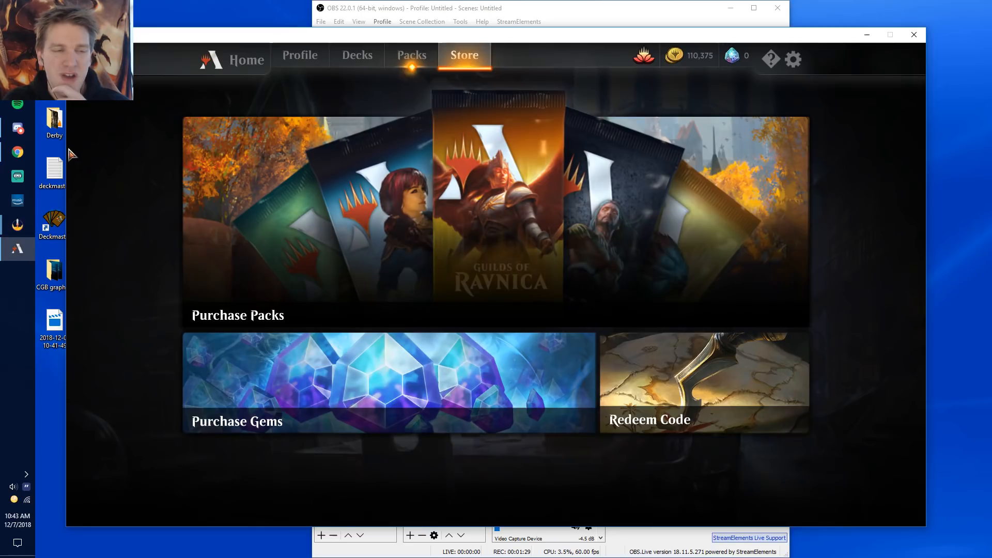
{"action": "mouse_move", "coordinate": [29, 205]}
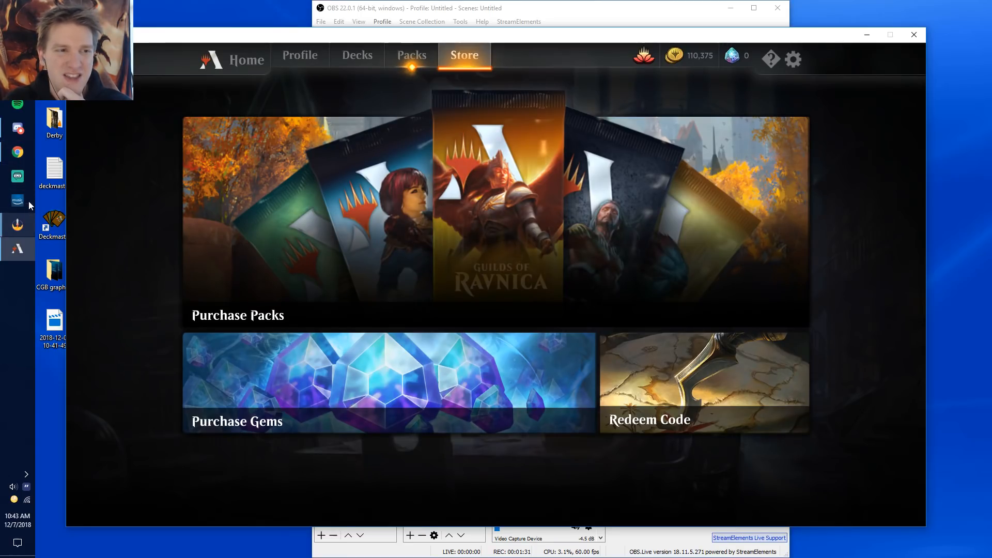
{"action": "mouse_move", "coordinate": [18, 152]}
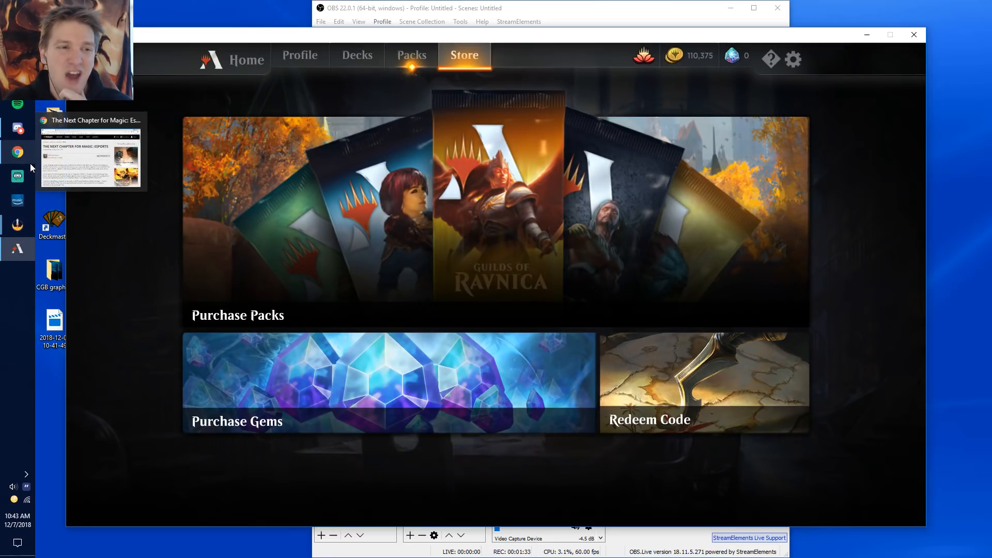
{"action": "left_click", "coordinate": [18, 128]}
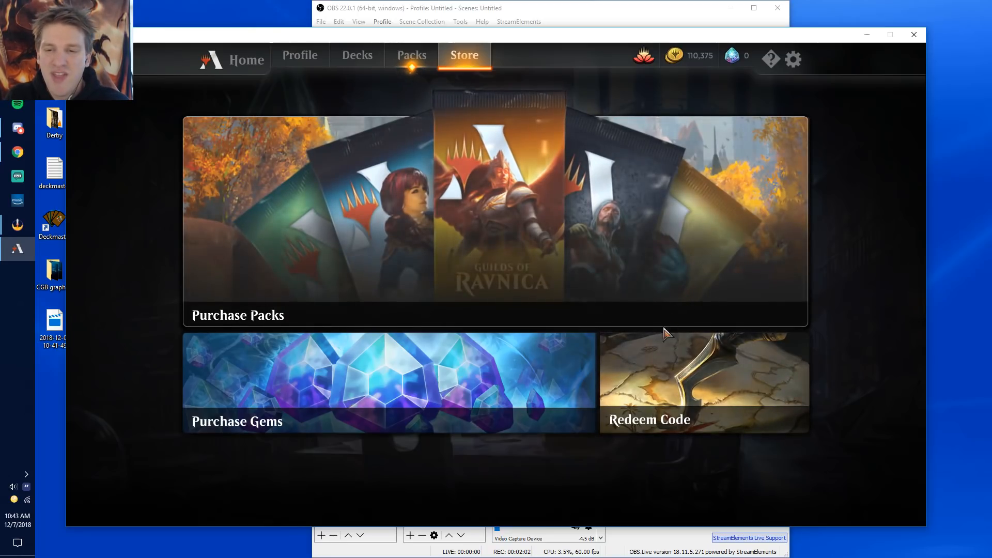
{"action": "mouse_move", "coordinate": [227, 66]}
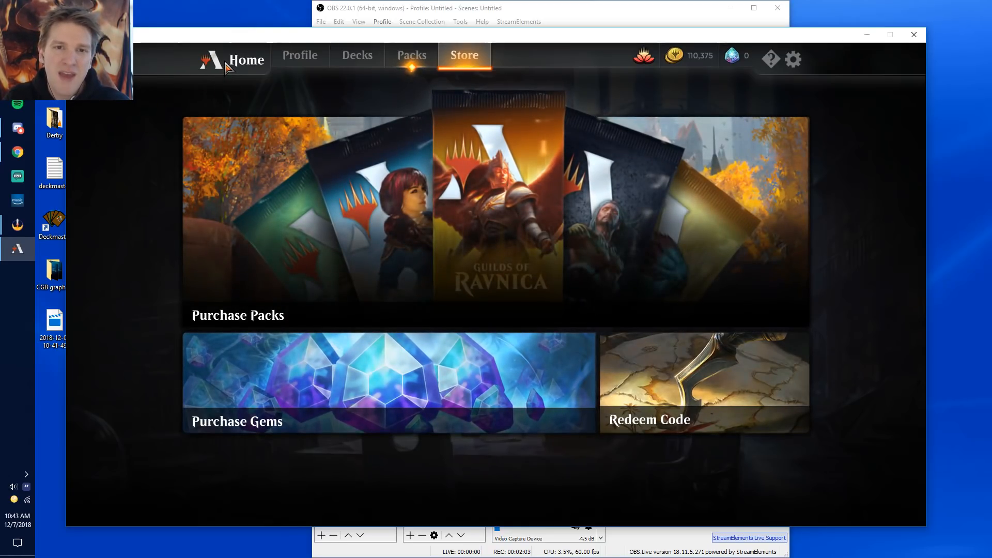
Return to the Home screen showing Singleton and Draft modes and daily quests.
{"action": "left_click", "coordinate": [246, 60]}
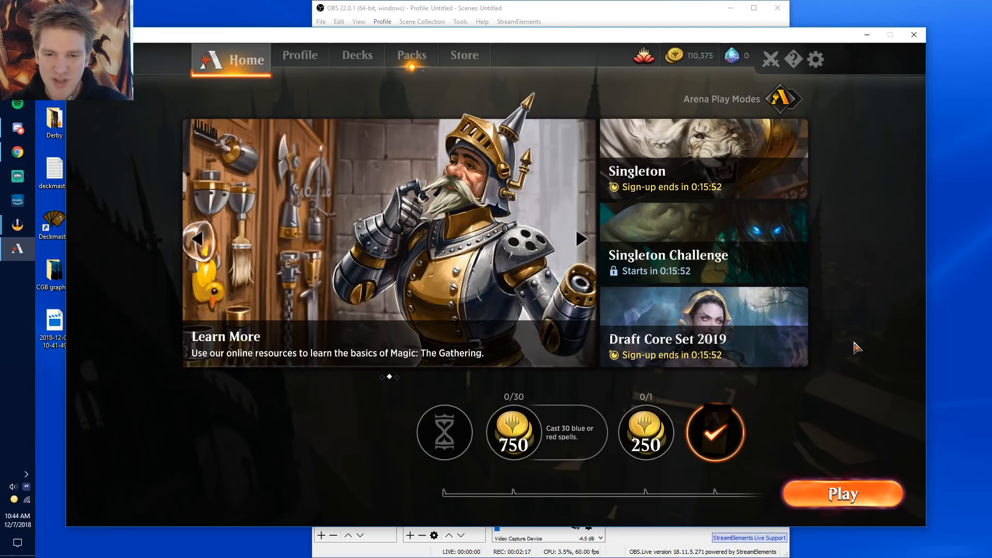
{"action": "left_click", "coordinate": [580, 238]}
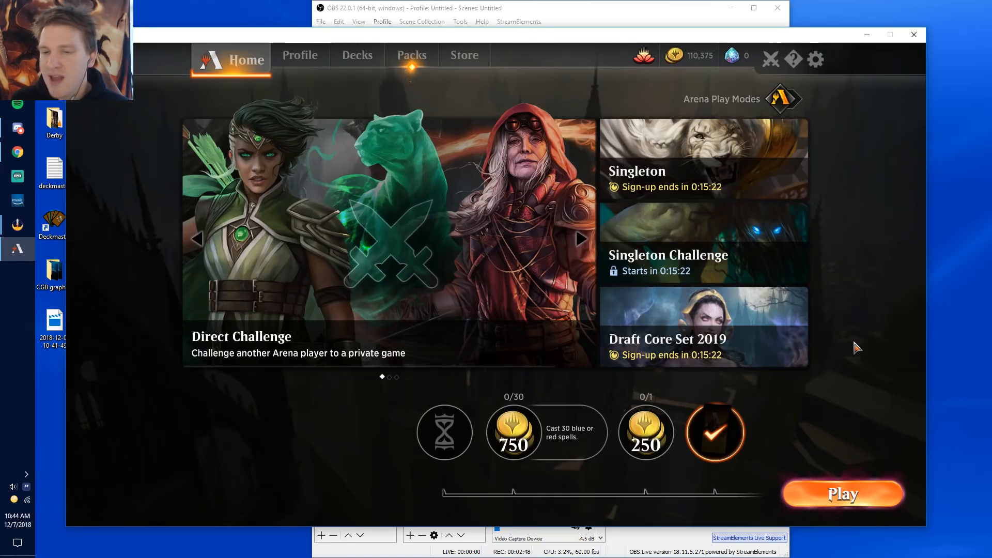
{"action": "left_click", "coordinate": [580, 239]}
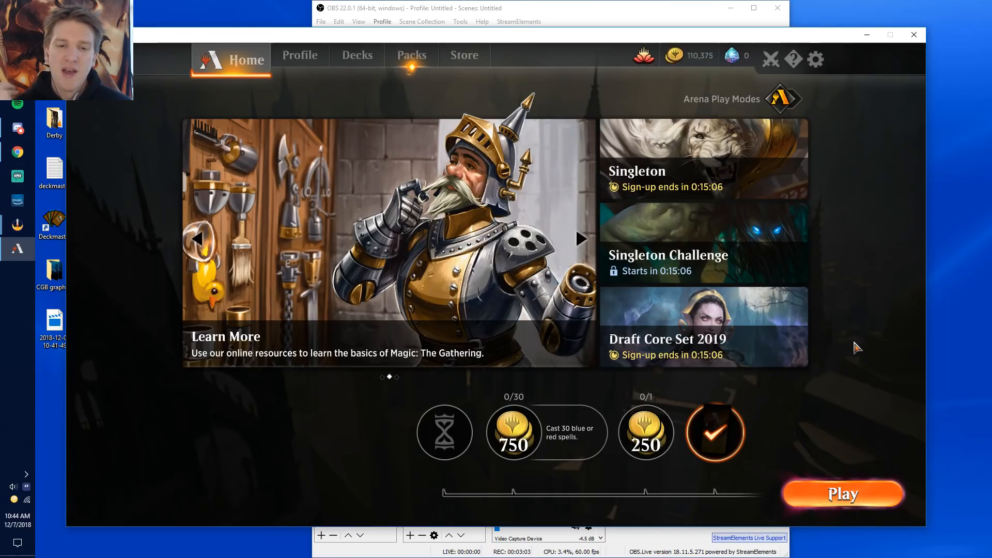
{"action": "left_click", "coordinate": [579, 239]}
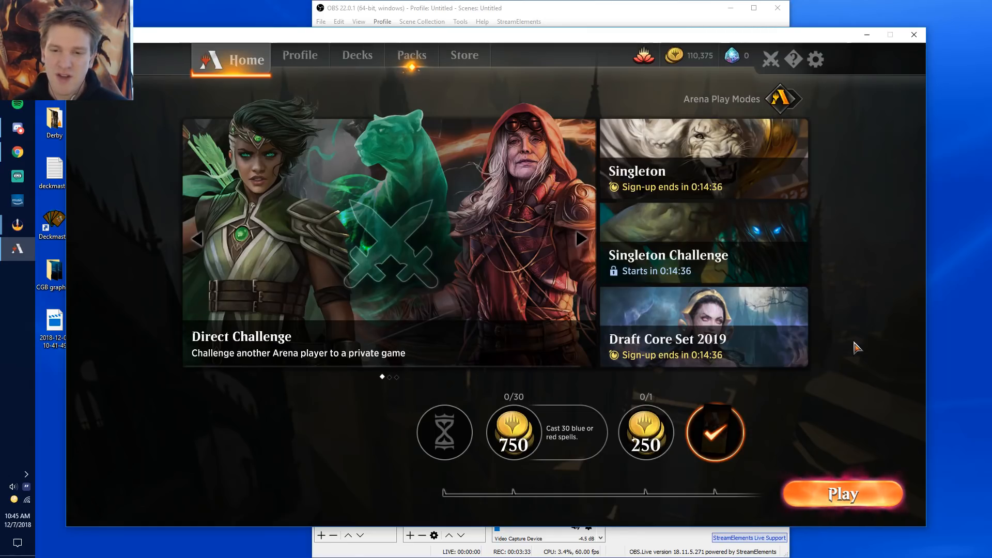
{"action": "left_click", "coordinate": [579, 239]}
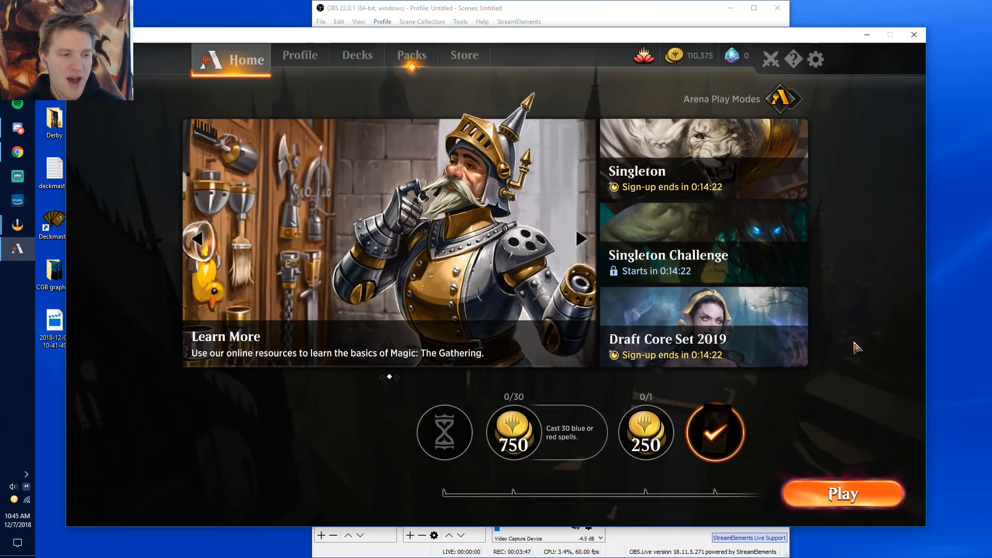
{"action": "left_click", "coordinate": [578, 238]}
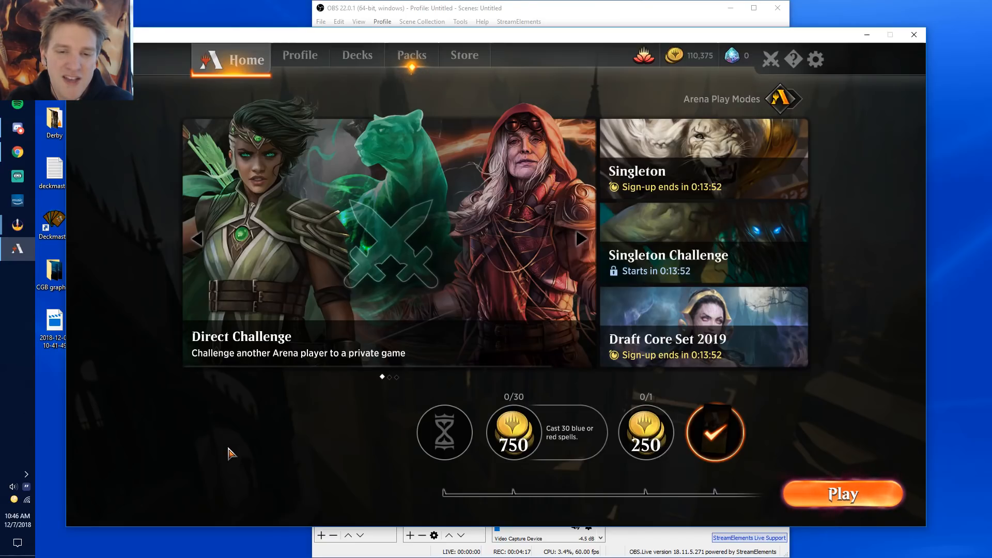
{"action": "left_click", "coordinate": [578, 239]}
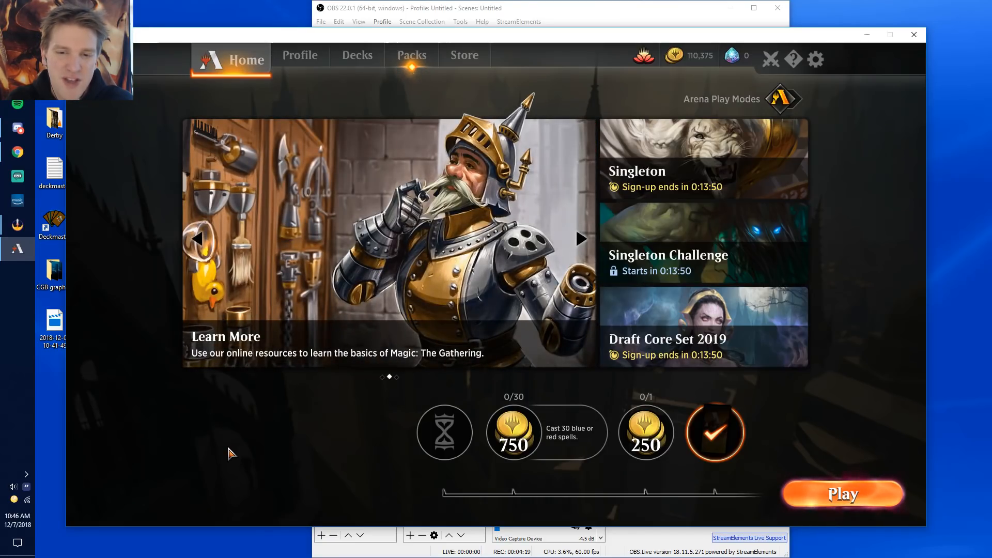
{"action": "mouse_move", "coordinate": [322, 432]}
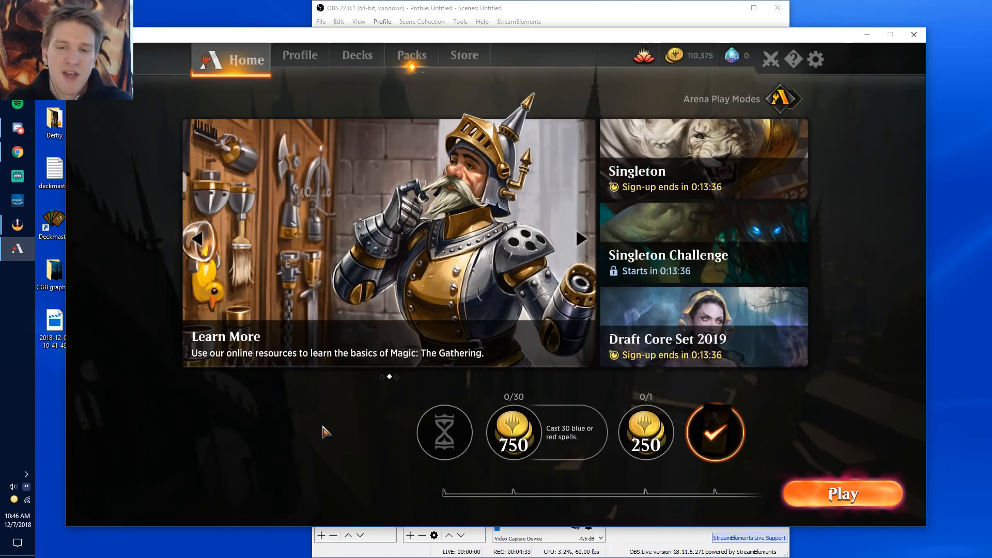
{"action": "left_click", "coordinate": [579, 239]}
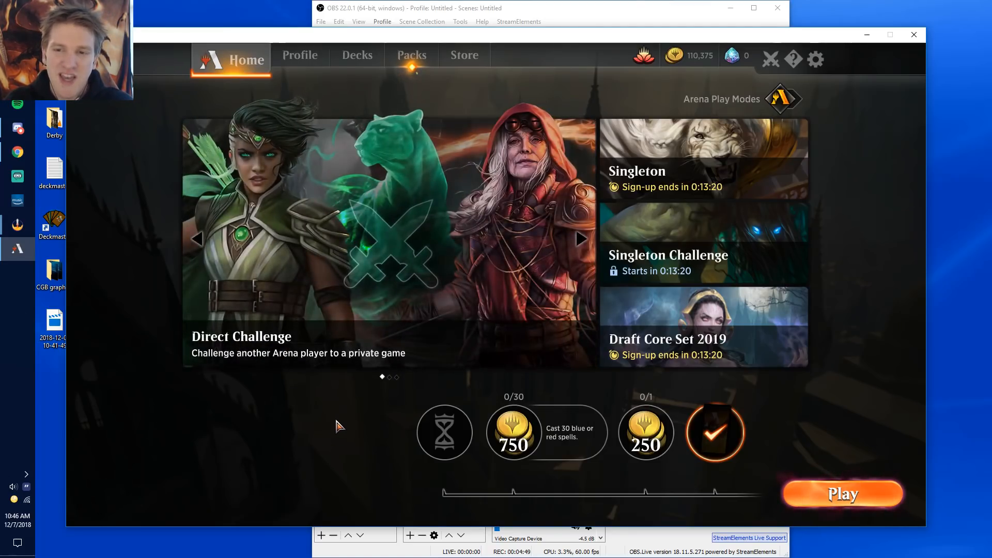
{"action": "mouse_move", "coordinate": [306, 421]}
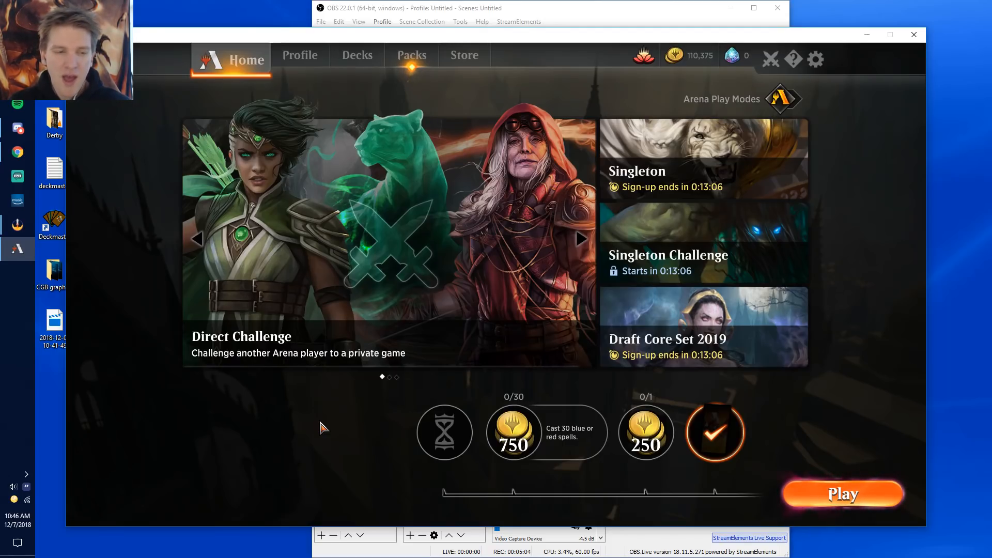
{"action": "left_click", "coordinate": [580, 238]}
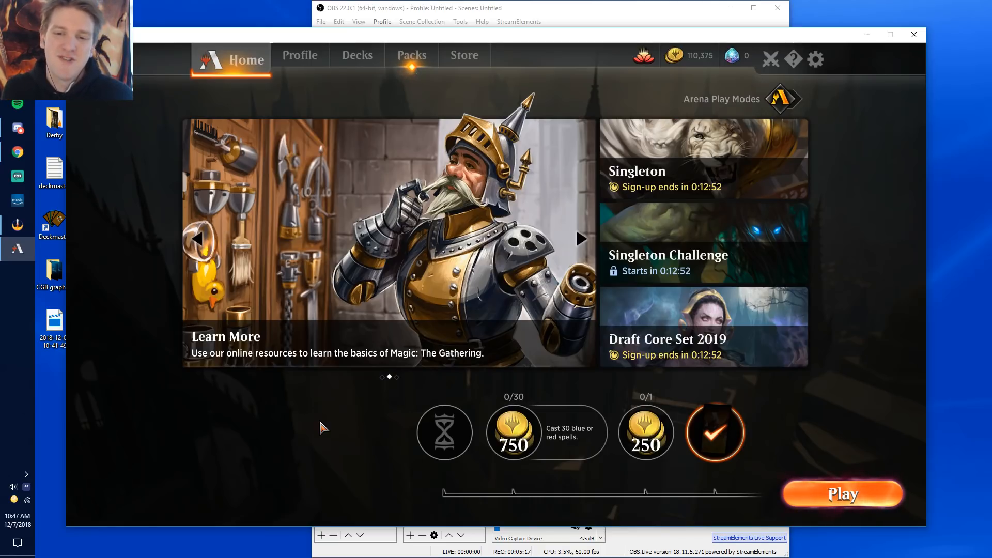
{"action": "left_click", "coordinate": [579, 239]}
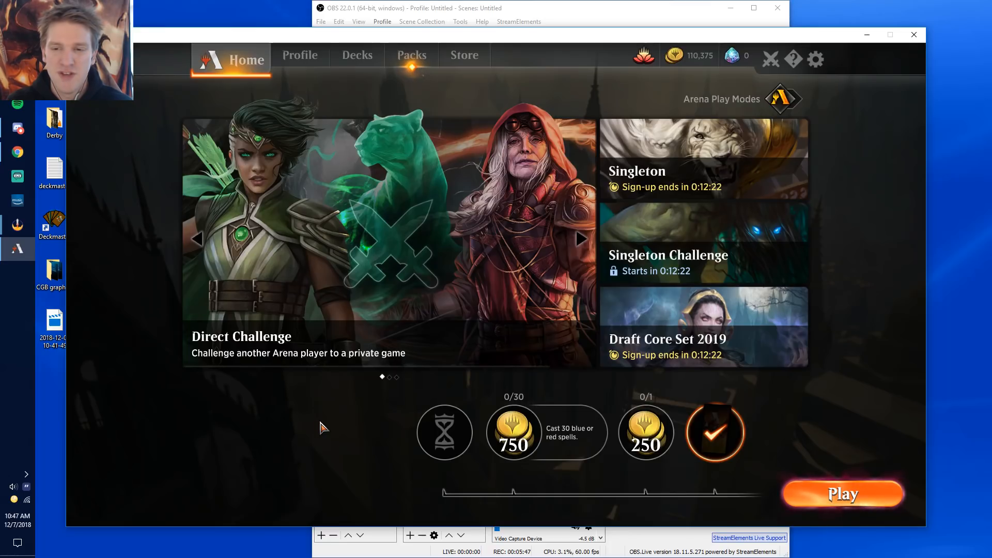
{"action": "left_click", "coordinate": [580, 239]}
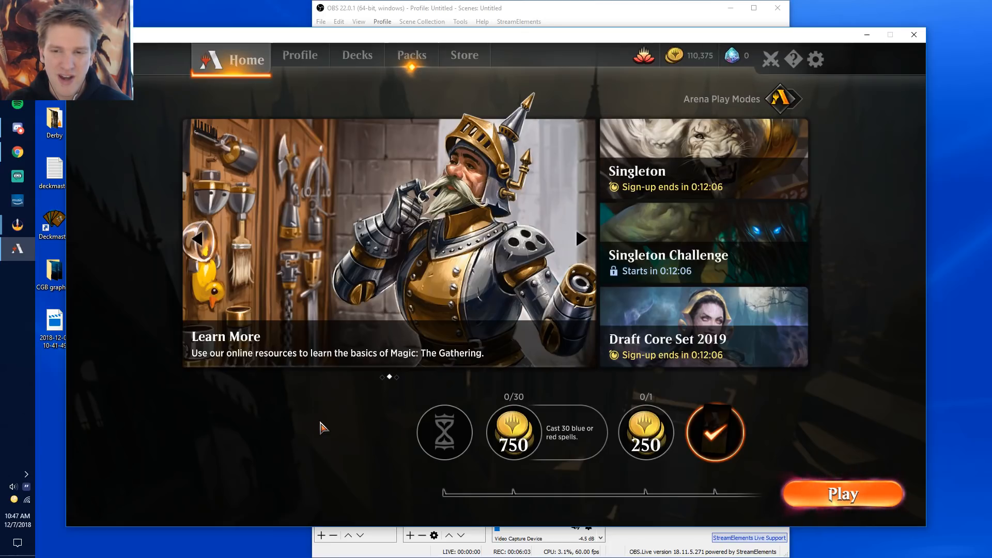
{"action": "left_click", "coordinate": [580, 238]}
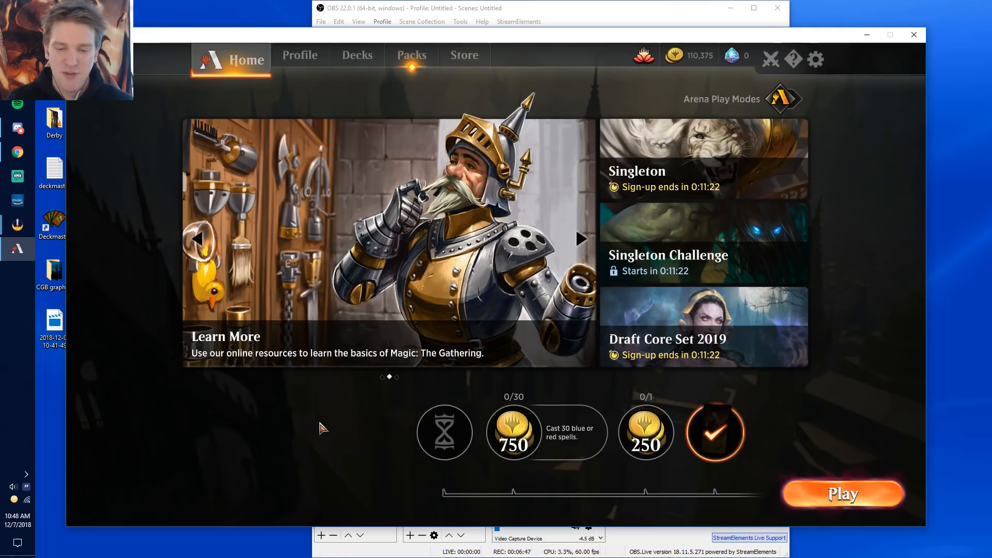
{"action": "left_click", "coordinate": [579, 238]}
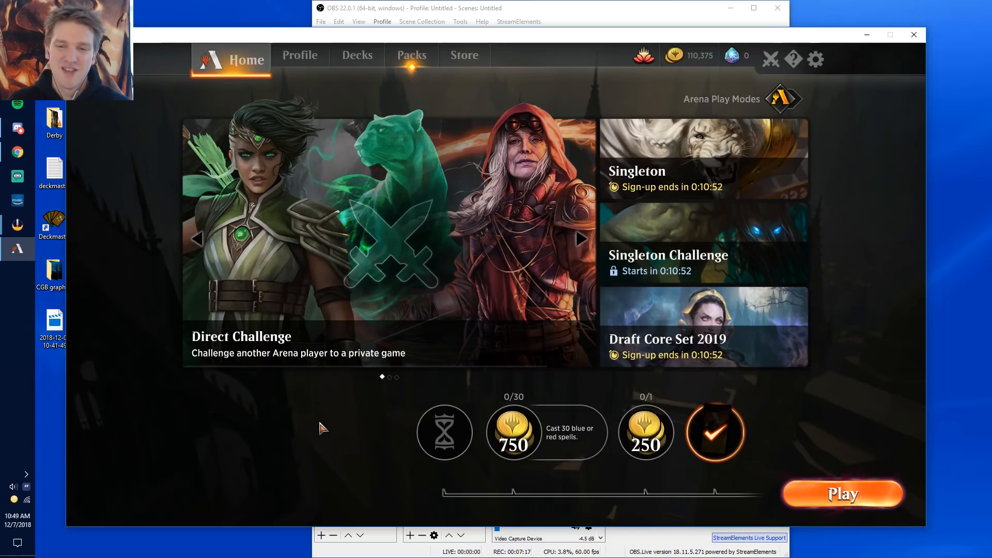
{"action": "left_click", "coordinate": [580, 239]}
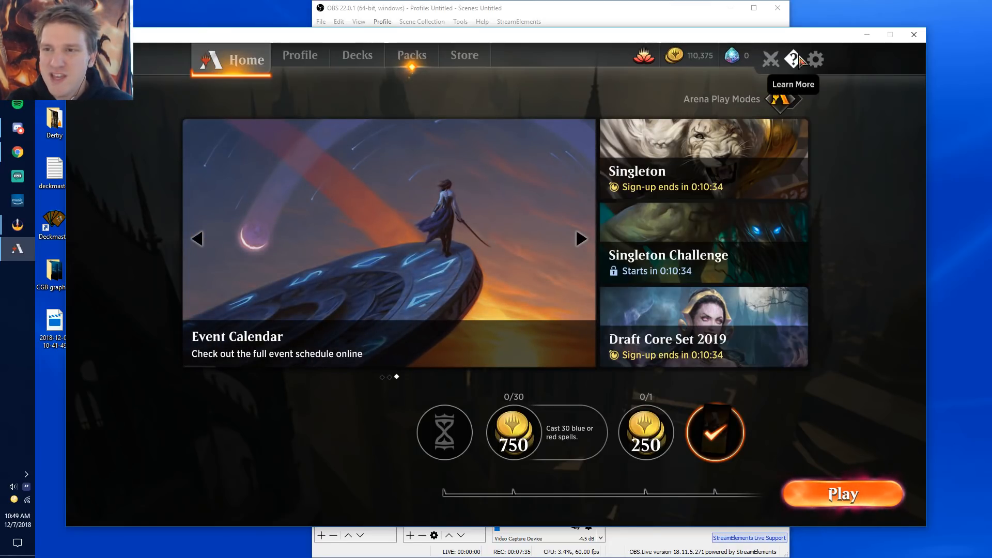
View the Audio volume sliders in Options, then close Options back to Home.
{"action": "left_click", "coordinate": [815, 59]}
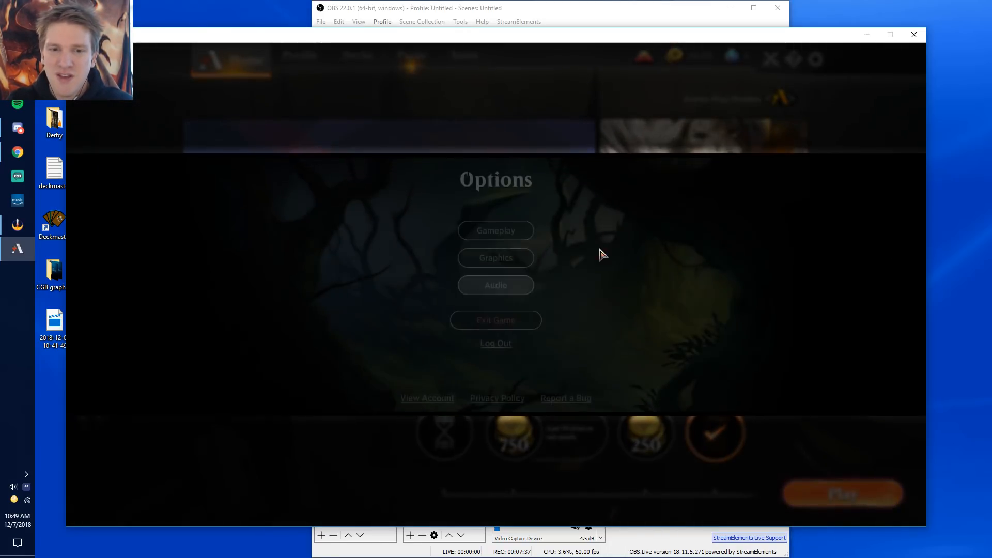
{"action": "left_click", "coordinate": [495, 258]}
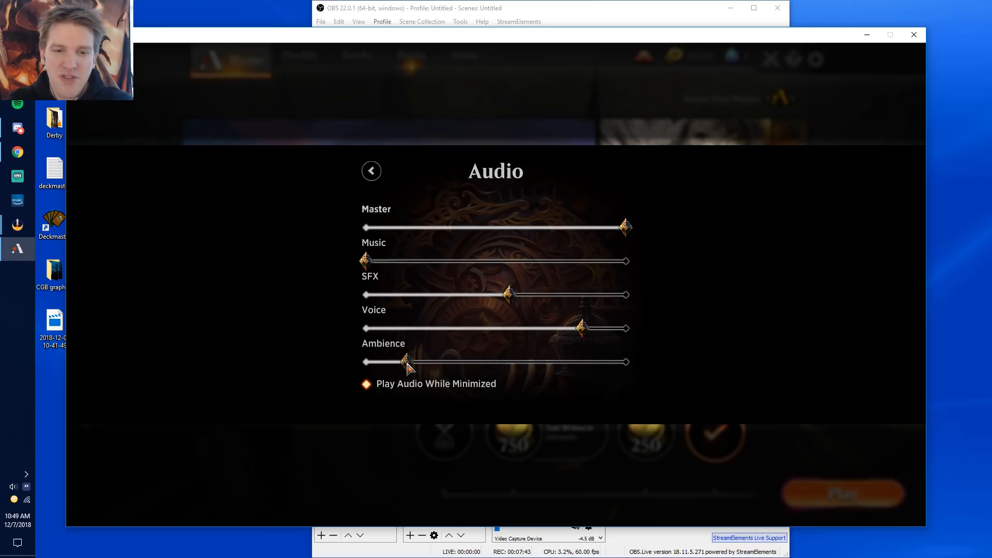
{"action": "left_click", "coordinate": [371, 171]}
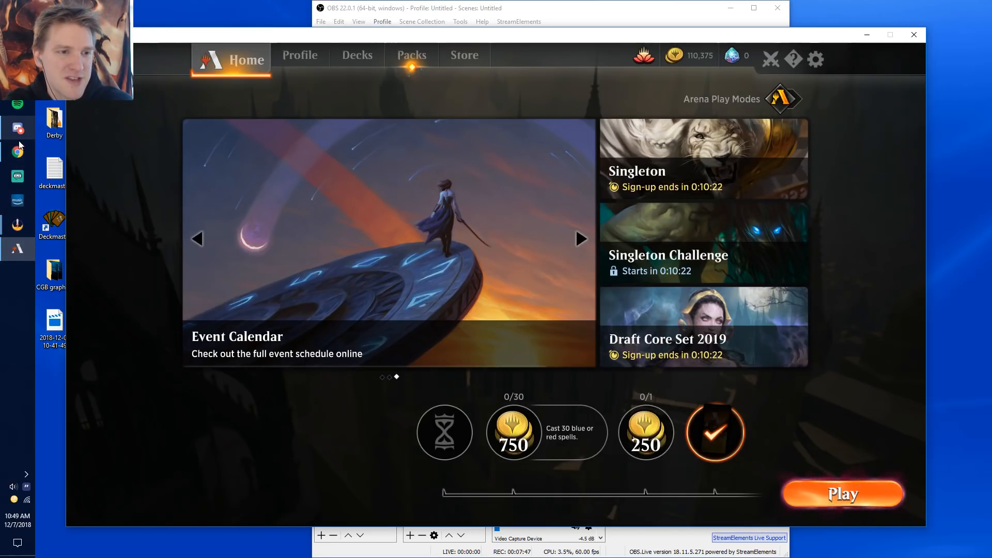
Switch to Chrome's MTG Arena Developer Update: Rank 1.0 video tab, scrolled to its description.
{"action": "left_click", "coordinate": [18, 152]}
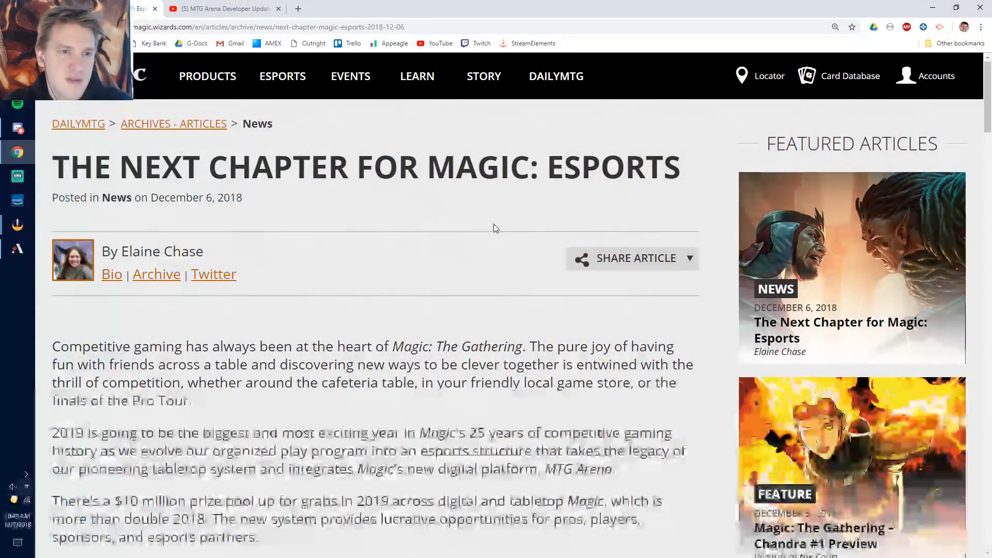
{"action": "left_click", "coordinate": [221, 9]}
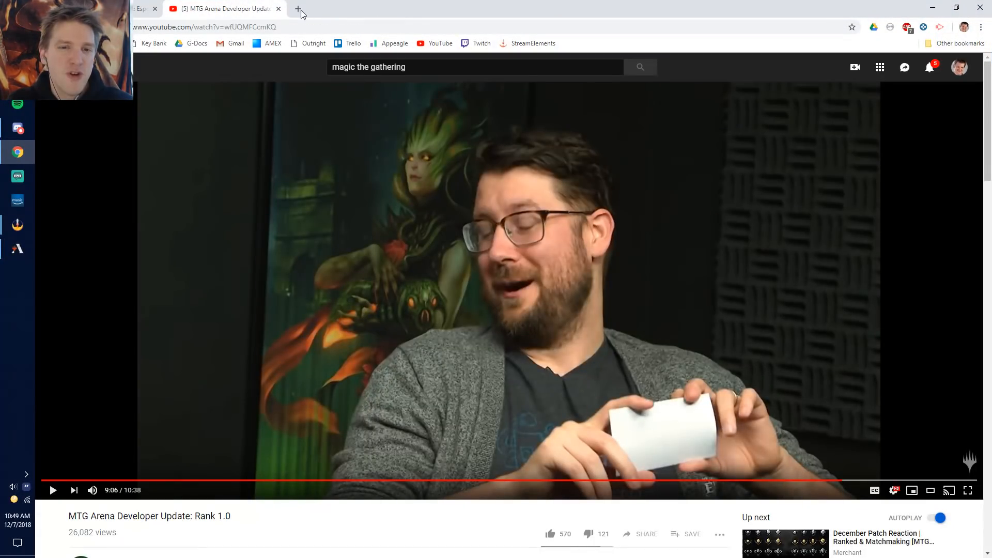
{"action": "mouse_move", "coordinate": [391, 467]}
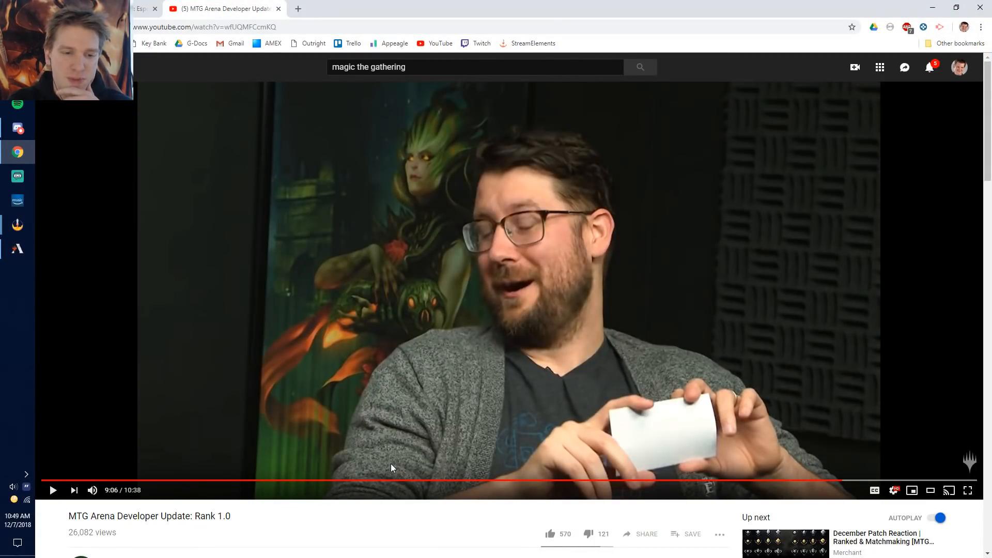
{"action": "mouse_move", "coordinate": [418, 125]}
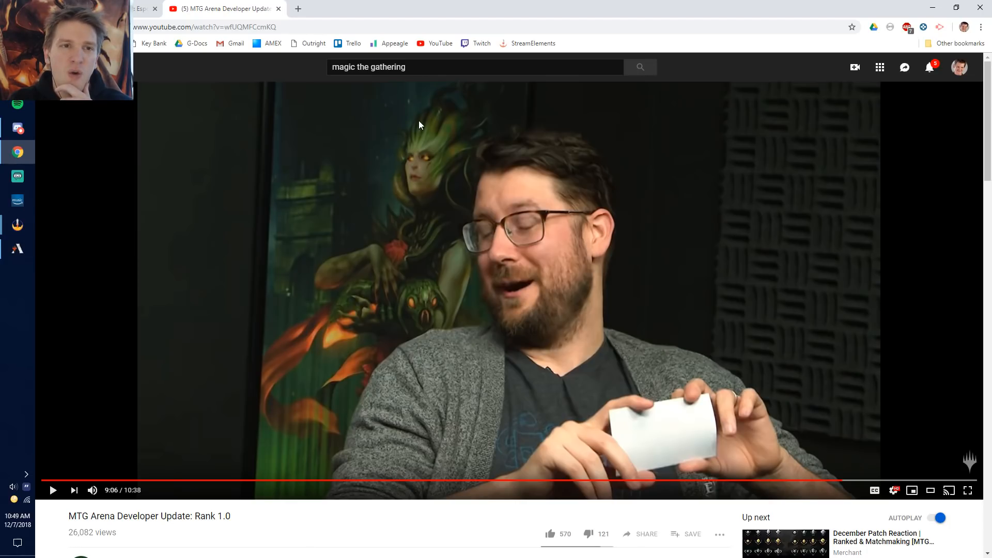
{"action": "mouse_move", "coordinate": [550, 288]}
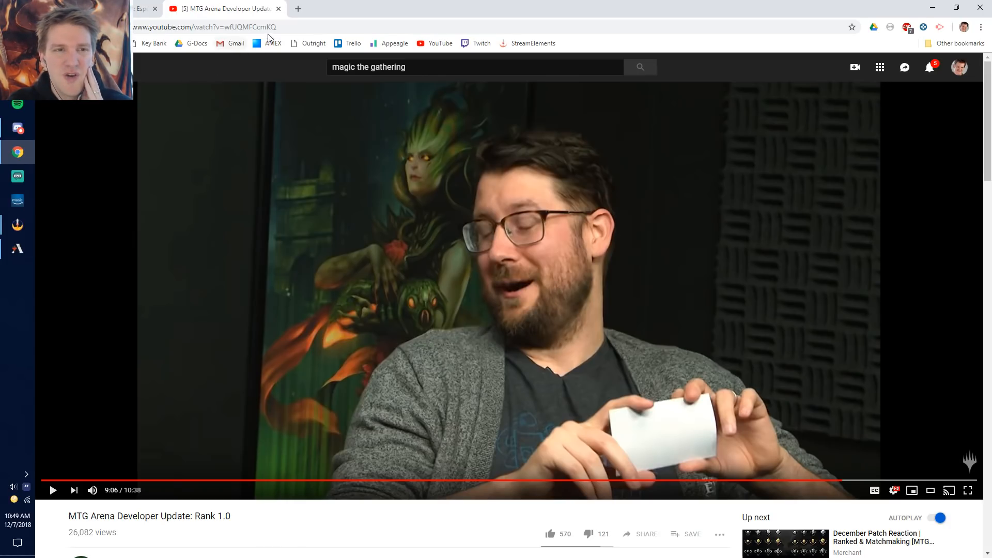
{"action": "scroll", "scroll_direction": "down", "scroll_amount": 3}
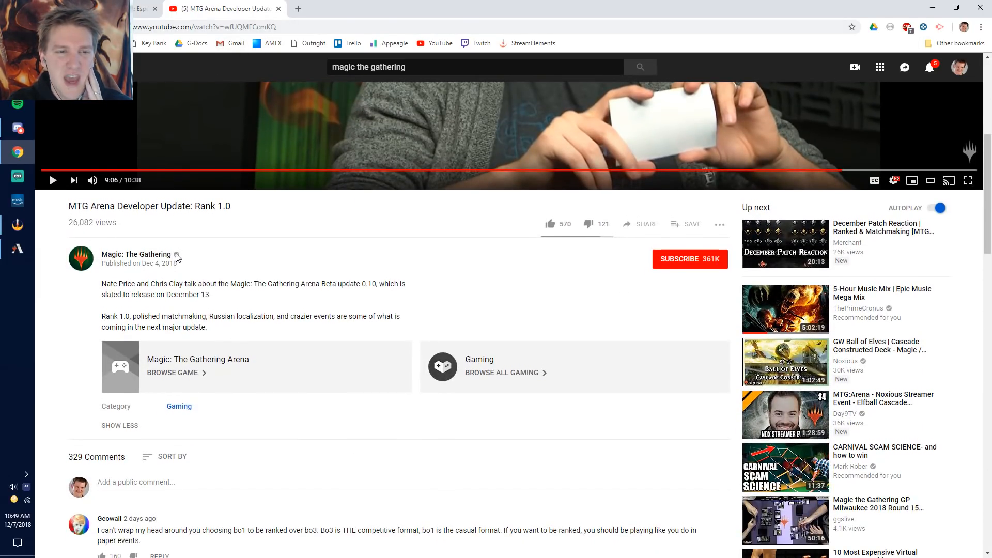
{"action": "mouse_move", "coordinate": [425, 292]}
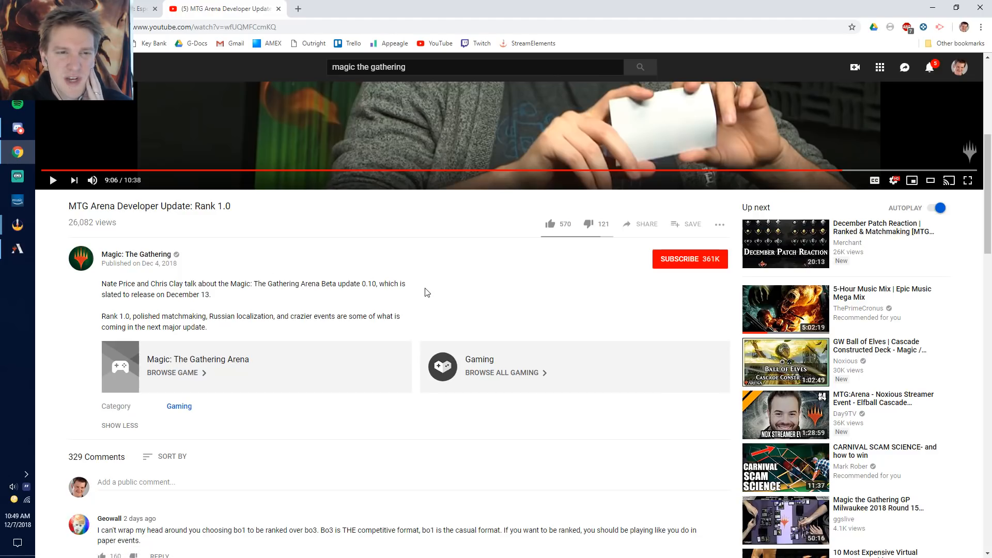
{"action": "mouse_move", "coordinate": [355, 294]}
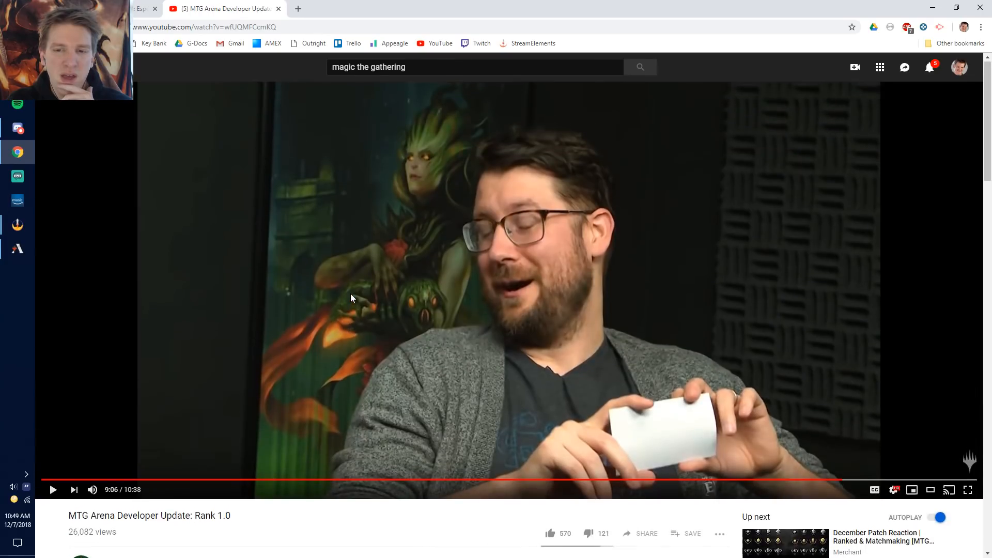
{"action": "mouse_move", "coordinate": [603, 386]}
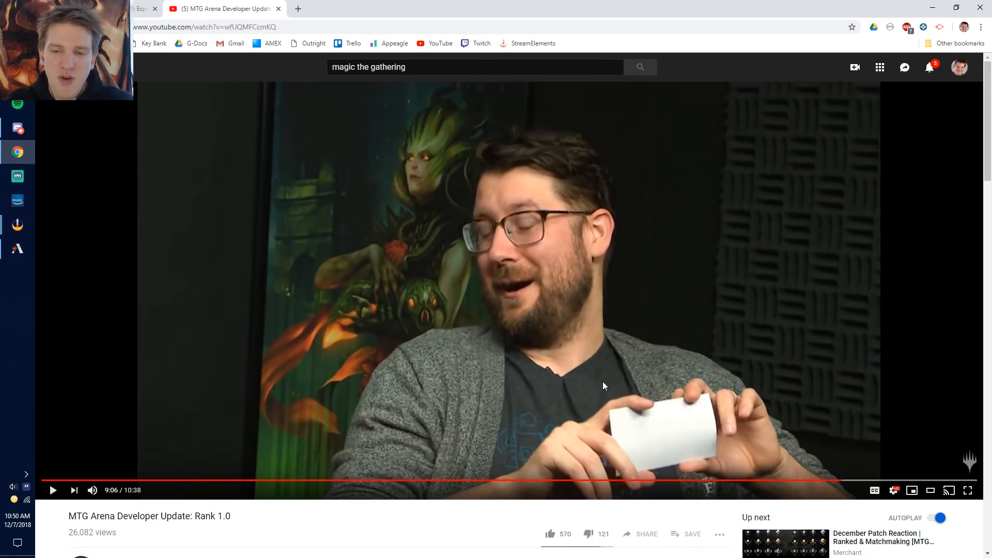
{"action": "mouse_move", "coordinate": [582, 382]}
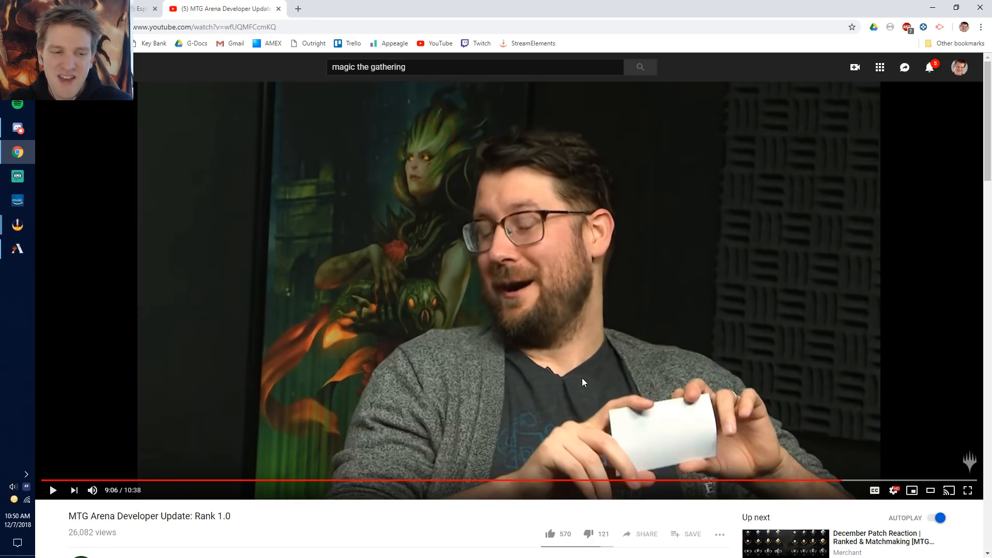
{"action": "mouse_move", "coordinate": [533, 374]}
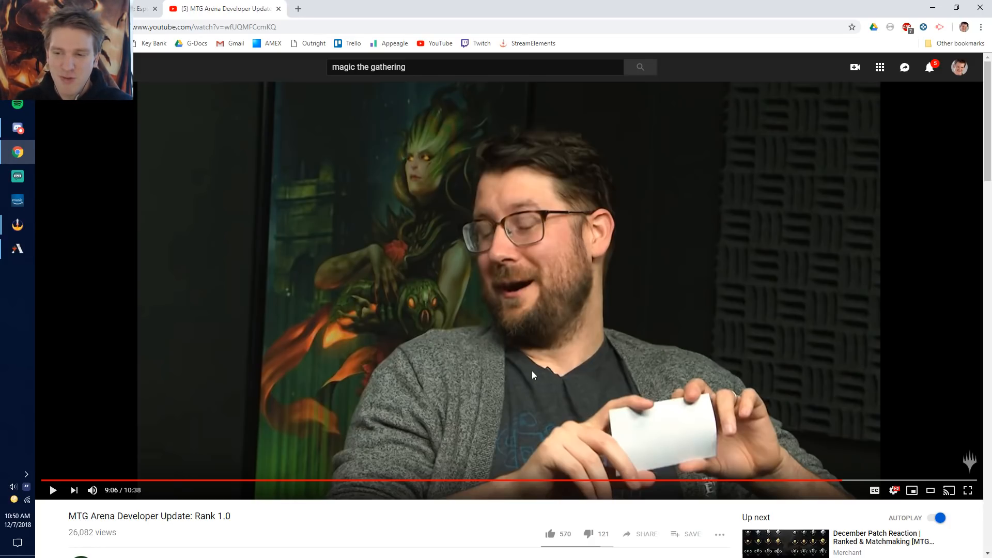
{"action": "mouse_move", "coordinate": [483, 345]}
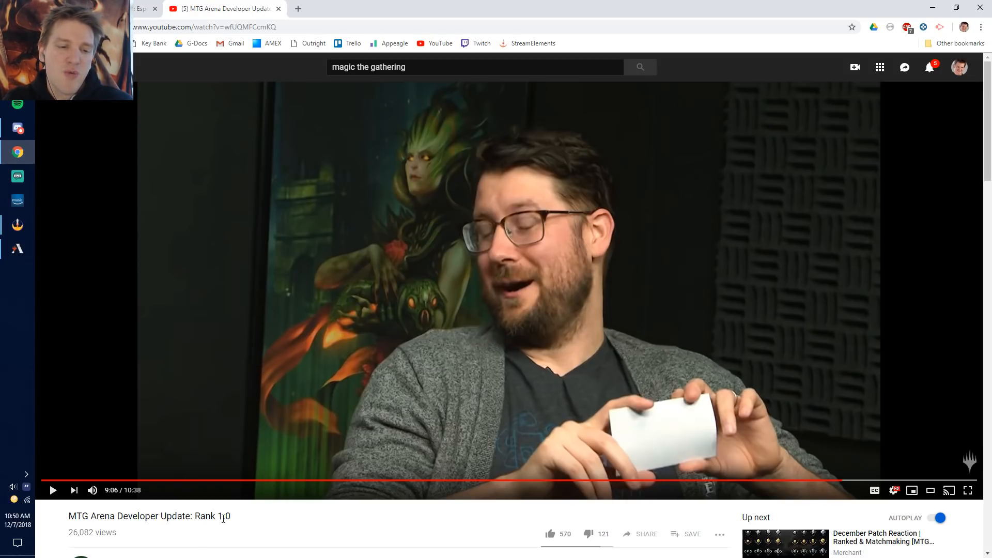
{"action": "mouse_move", "coordinate": [292, 523]}
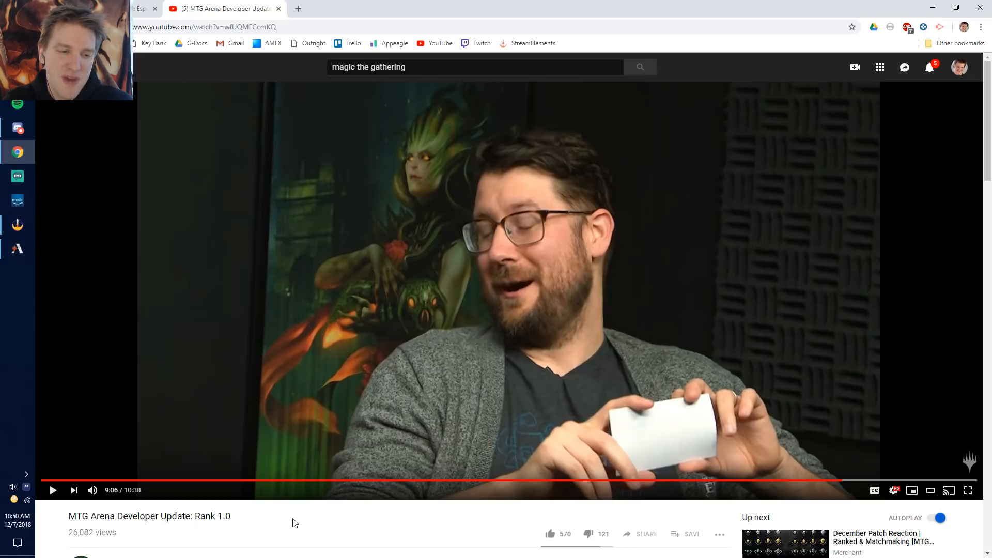
{"action": "mouse_move", "coordinate": [306, 520]}
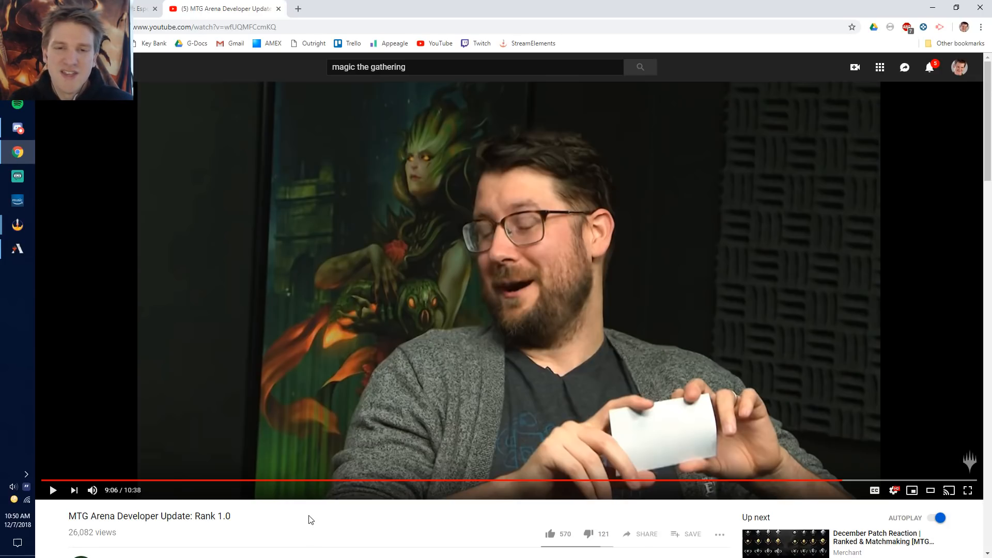
{"action": "mouse_move", "coordinate": [299, 529]}
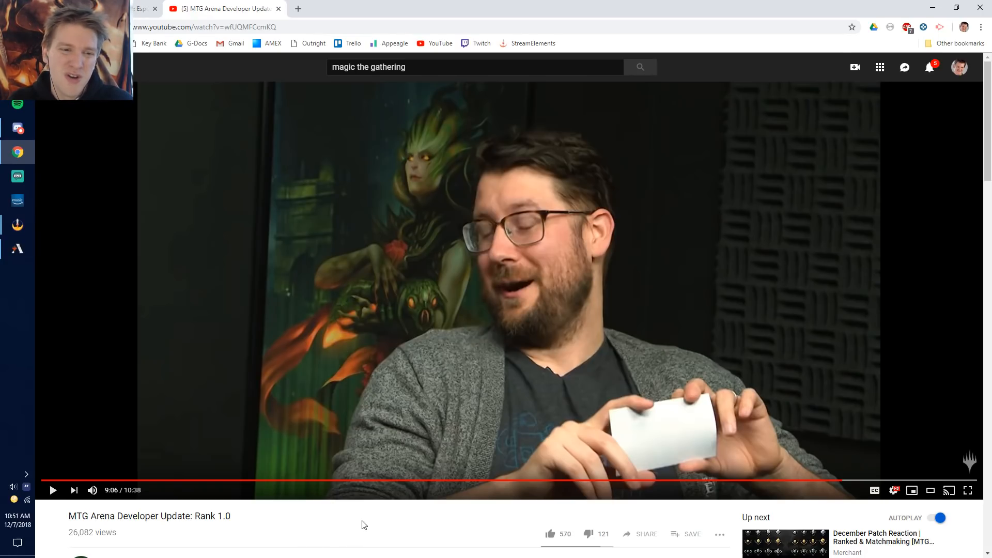
Scroll past the description into the 329 comments about ranked best-of-one.
{"action": "scroll", "scroll_direction": "down", "scroll_amount": 3}
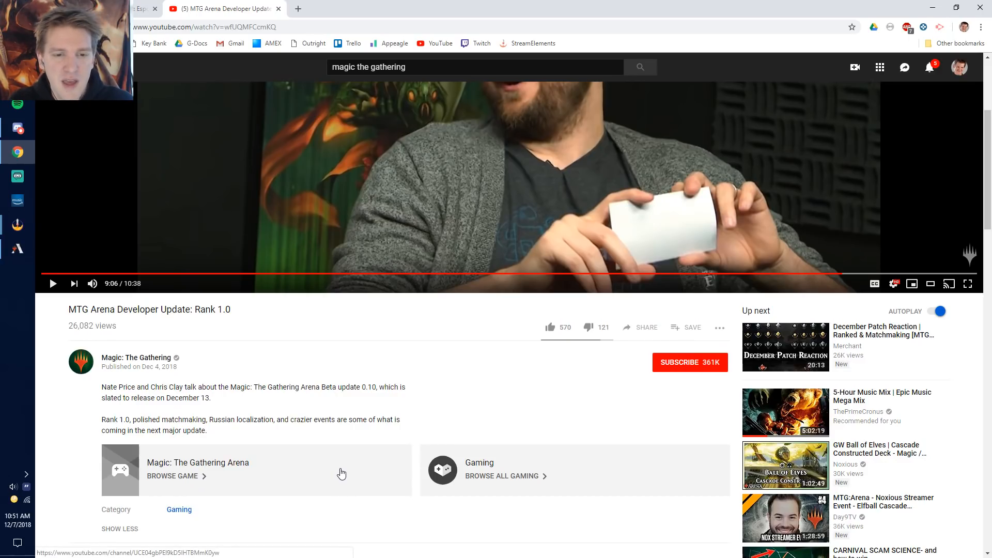
{"action": "mouse_move", "coordinate": [236, 423]}
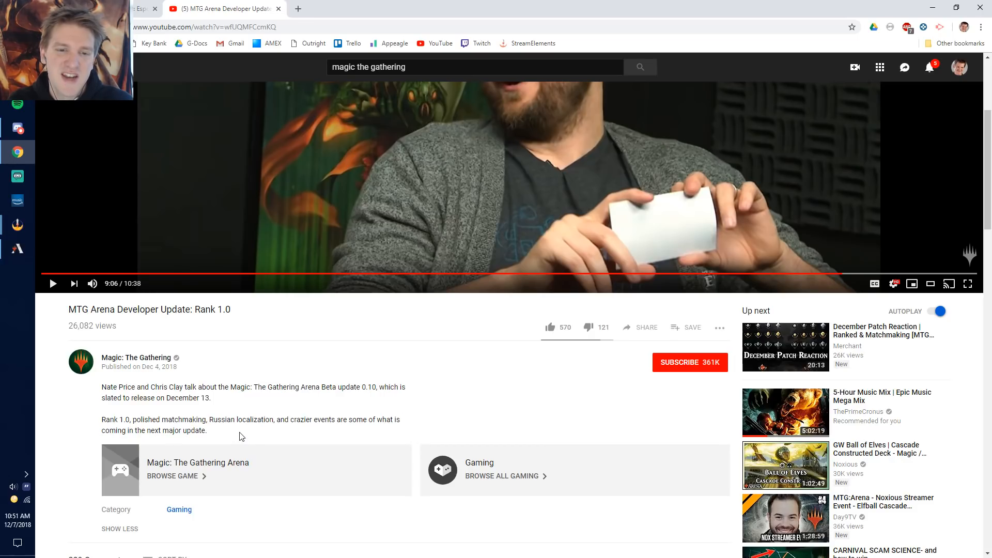
{"action": "scroll", "scroll_direction": "down", "scroll_amount": 3}
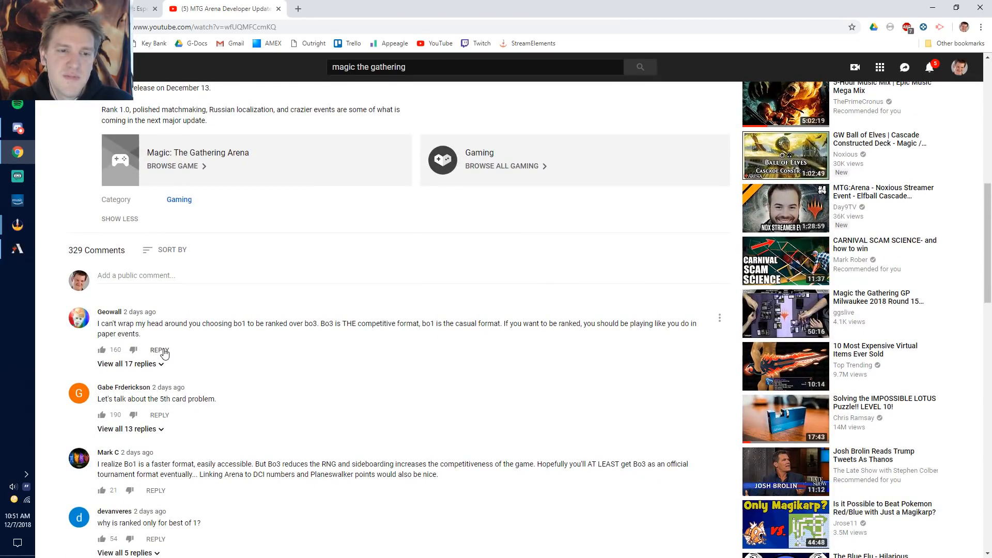
{"action": "scroll", "scroll_direction": "down", "scroll_amount": 3}
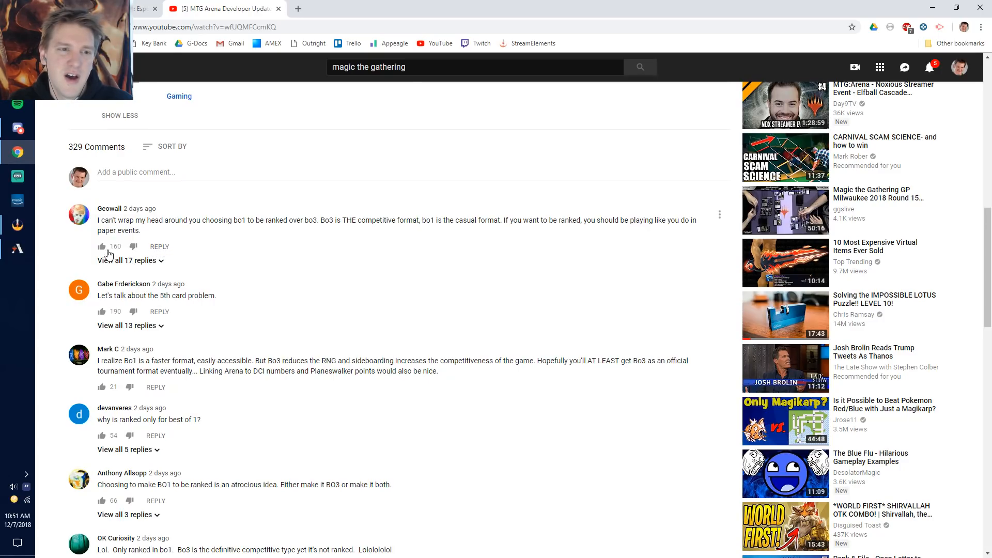
{"action": "mouse_move", "coordinate": [101, 246]}
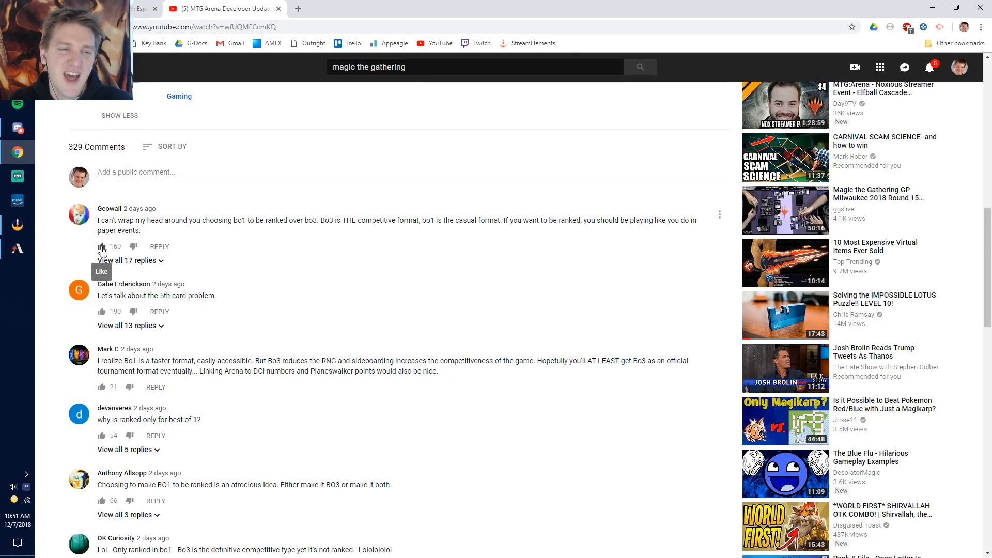
{"action": "double_click", "coordinate": [133, 229]}
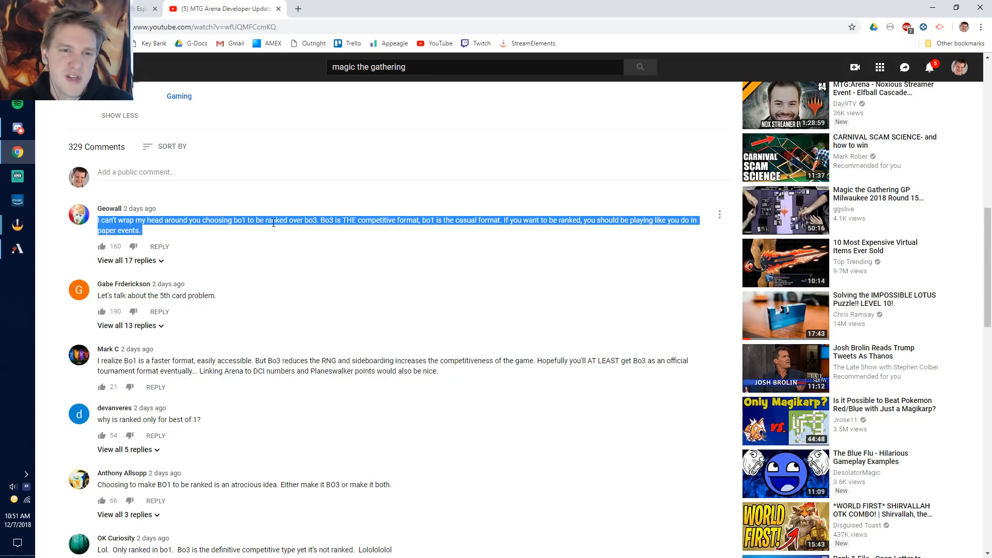
{"action": "mouse_move", "coordinate": [377, 217]}
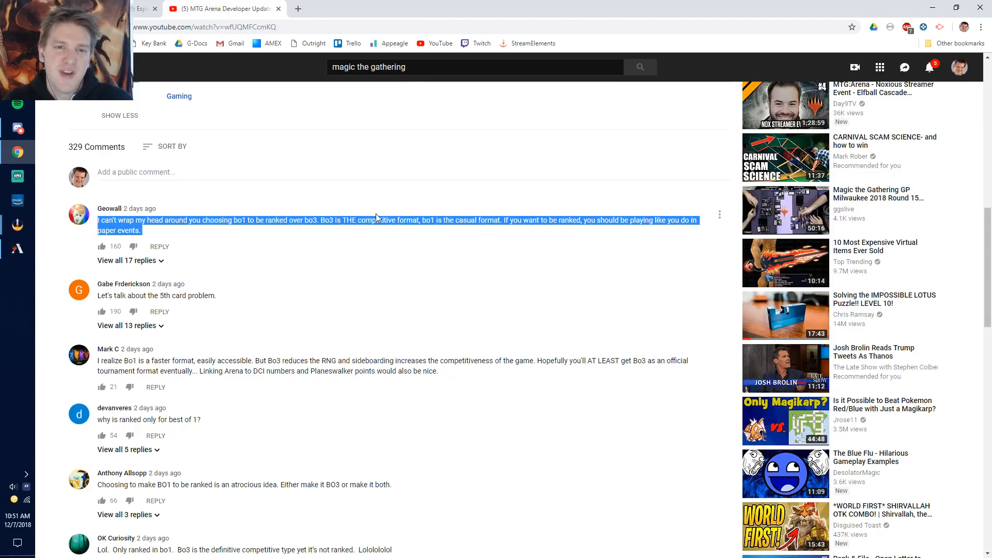
{"action": "mouse_move", "coordinate": [533, 234]}
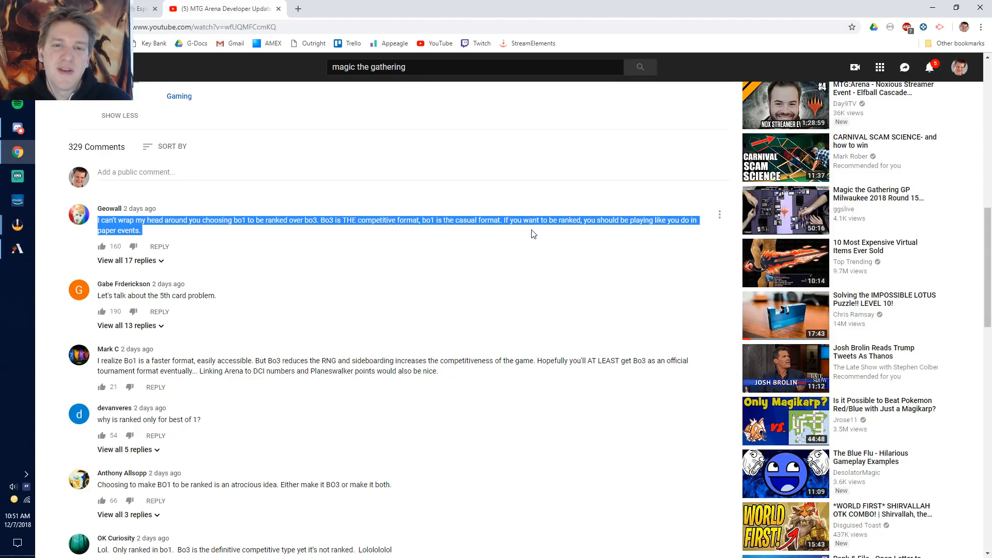
{"action": "mouse_move", "coordinate": [508, 231]}
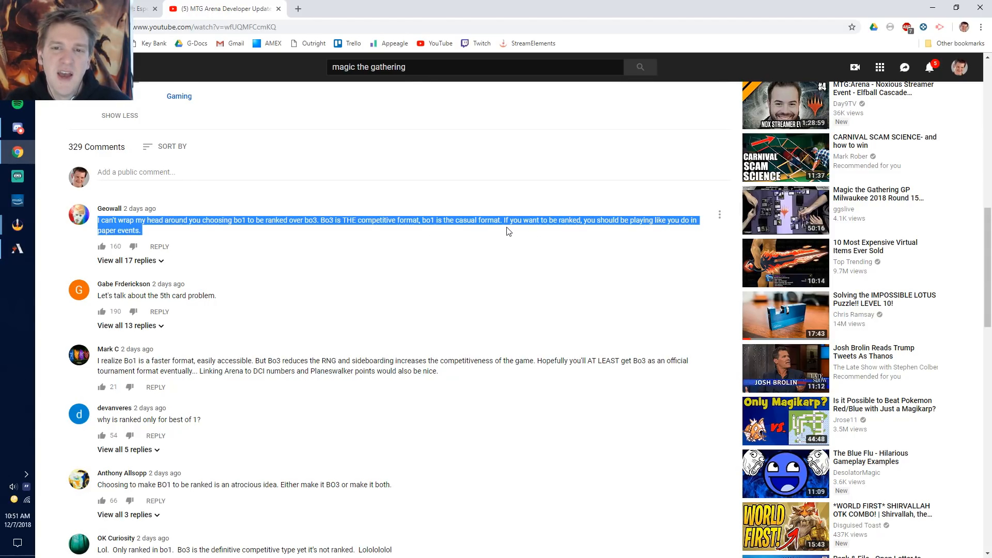
{"action": "mouse_move", "coordinate": [611, 221]}
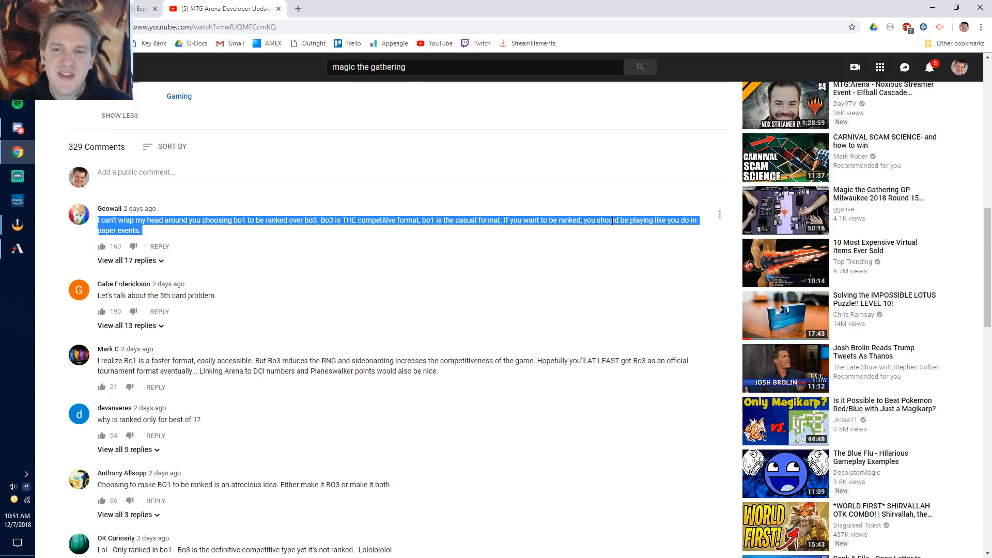
{"action": "mouse_move", "coordinate": [216, 235]}
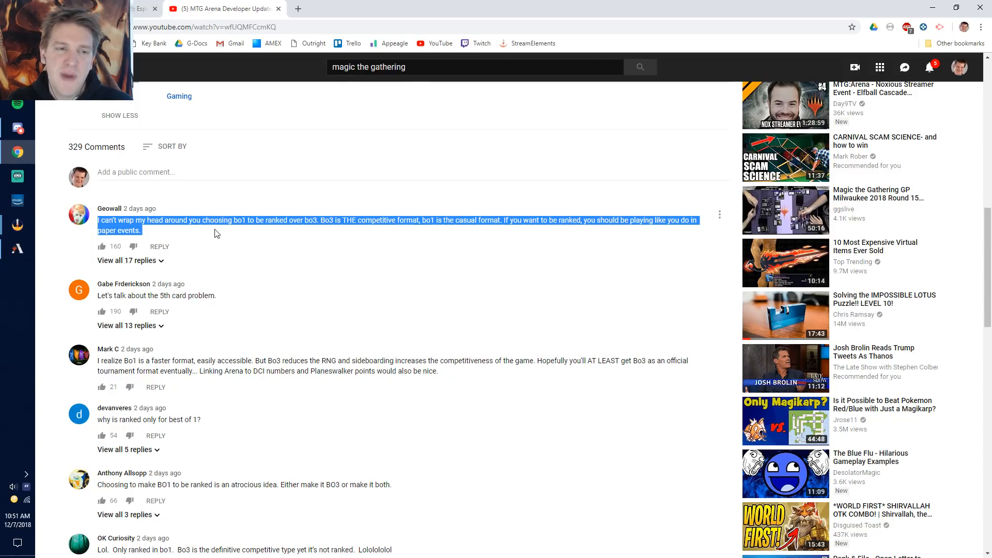
{"action": "left_click", "coordinate": [193, 229]}
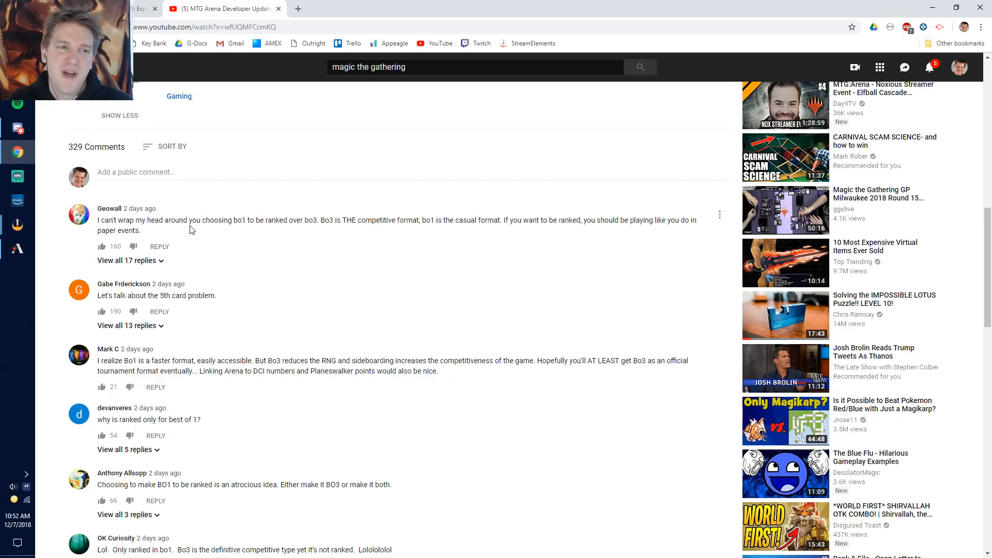
{"action": "scroll", "scroll_direction": "up", "scroll_amount": 3}
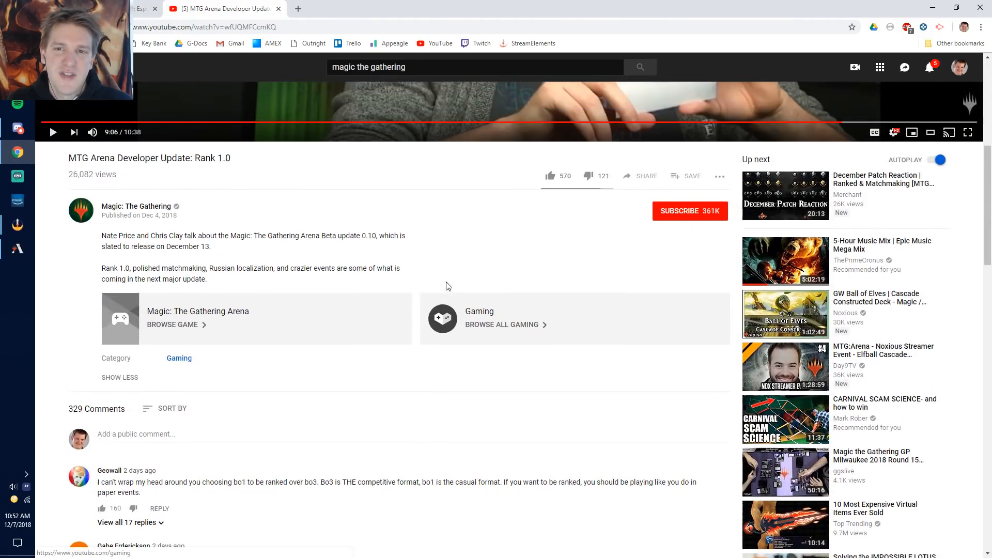
{"action": "mouse_move", "coordinate": [590, 224]}
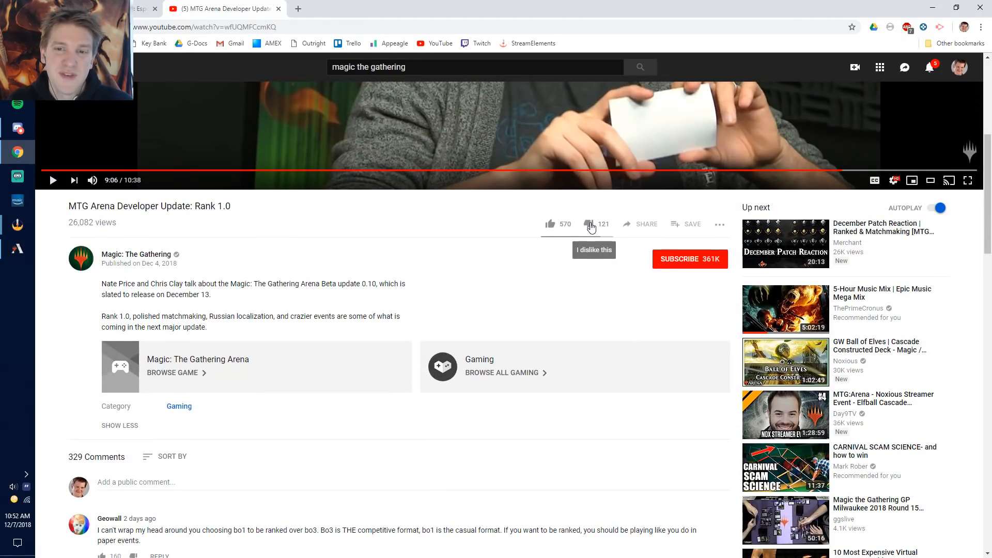
{"action": "scroll", "scroll_direction": "down", "scroll_amount": 3}
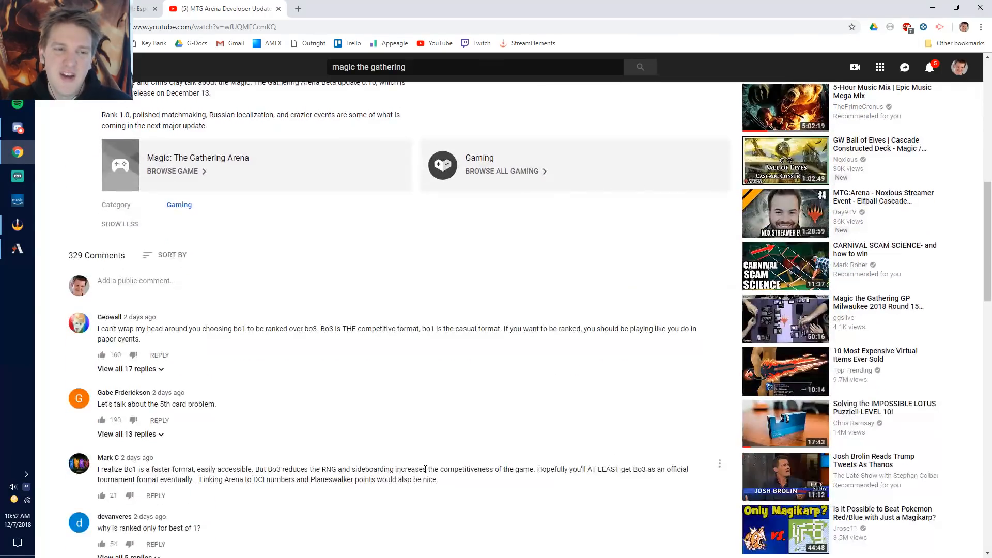
{"action": "scroll", "scroll_direction": "down", "scroll_amount": 3}
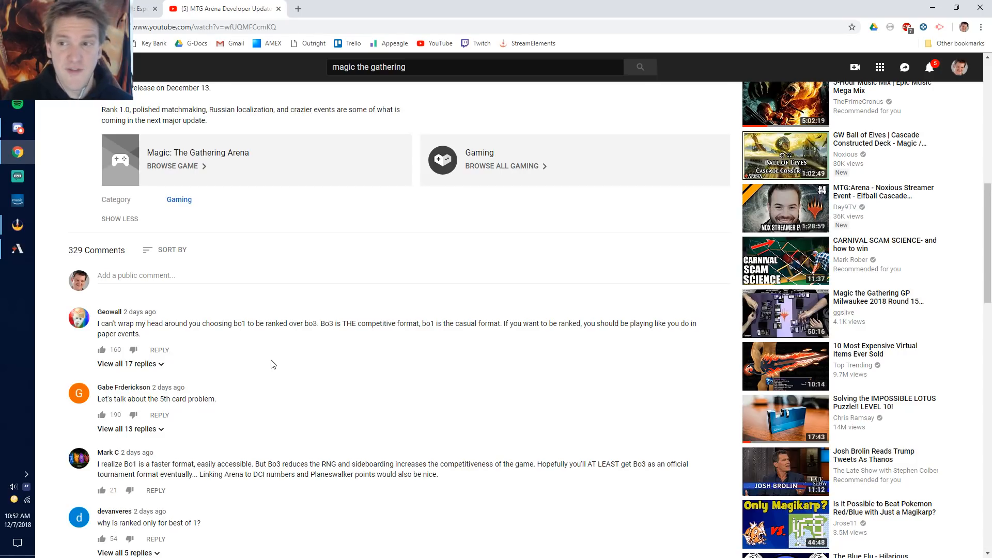
{"action": "scroll", "scroll_direction": "up", "scroll_amount": 3}
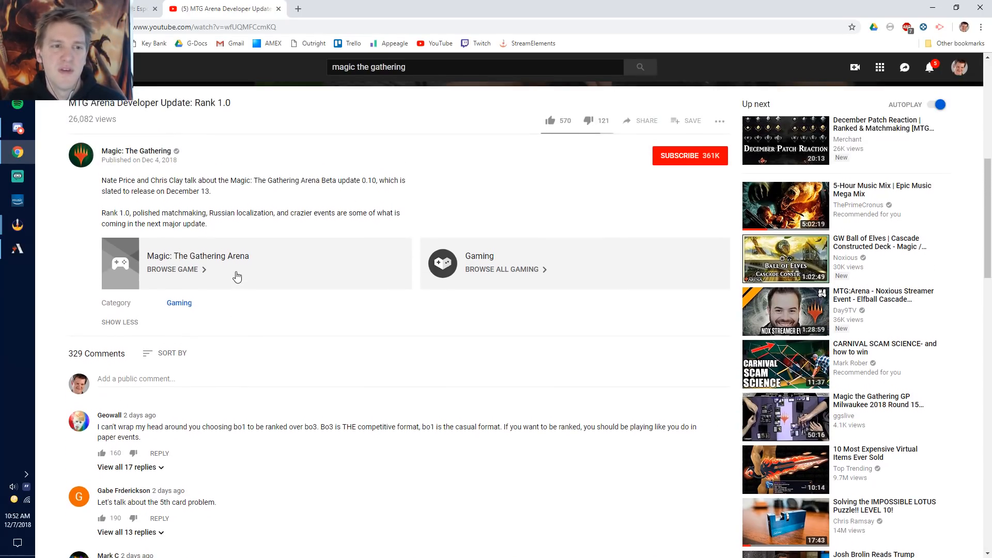
{"action": "mouse_move", "coordinate": [170, 185]}
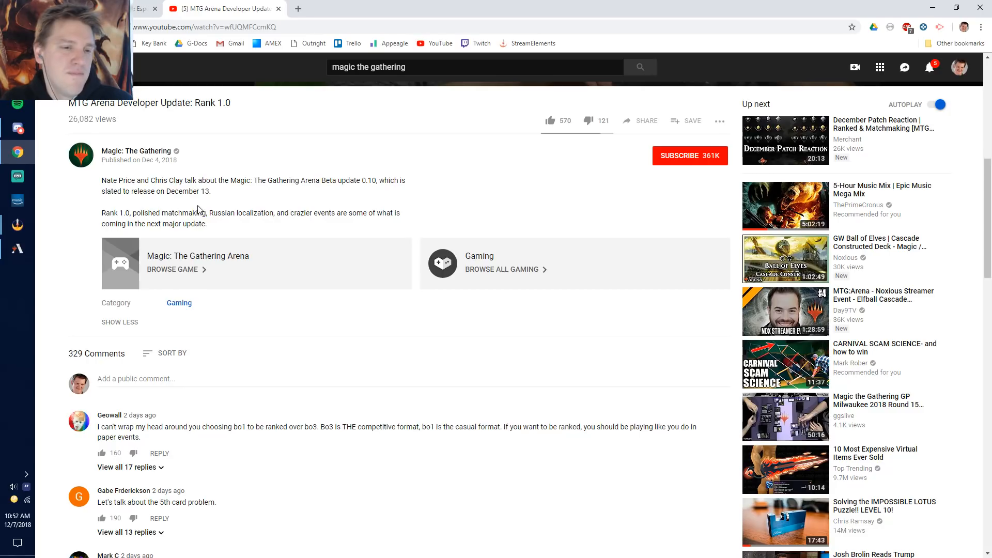
{"action": "mouse_move", "coordinate": [239, 327]}
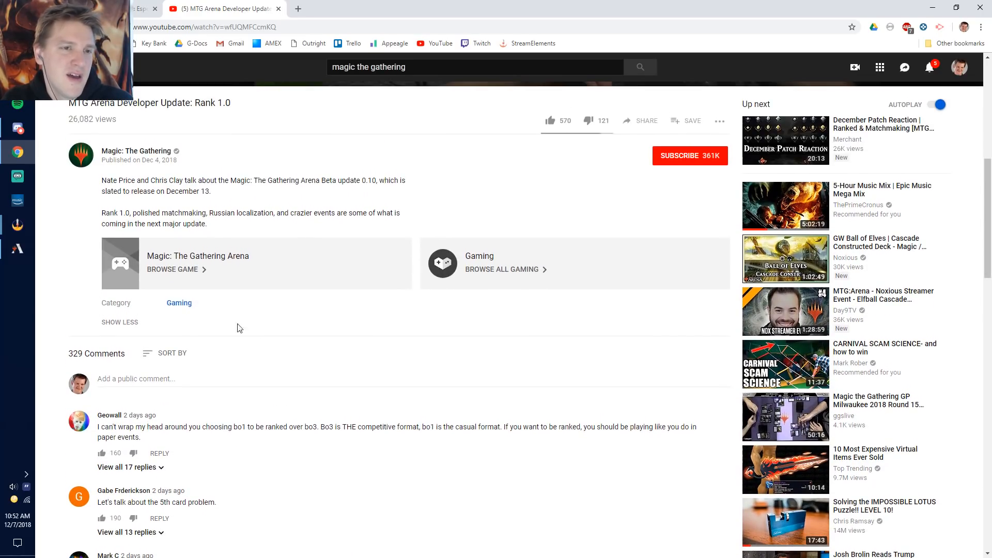
{"action": "mouse_move", "coordinate": [329, 413]}
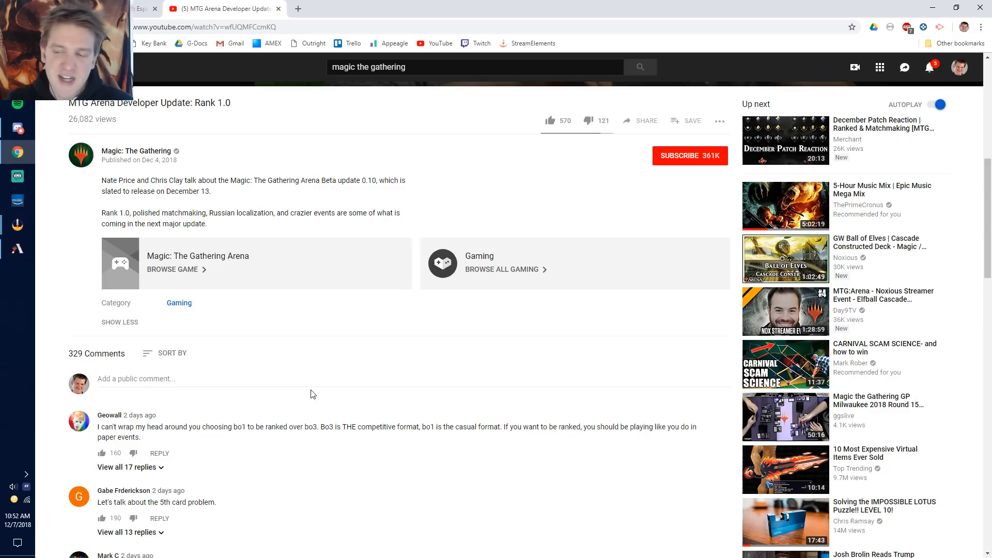
{"action": "mouse_move", "coordinate": [323, 392]}
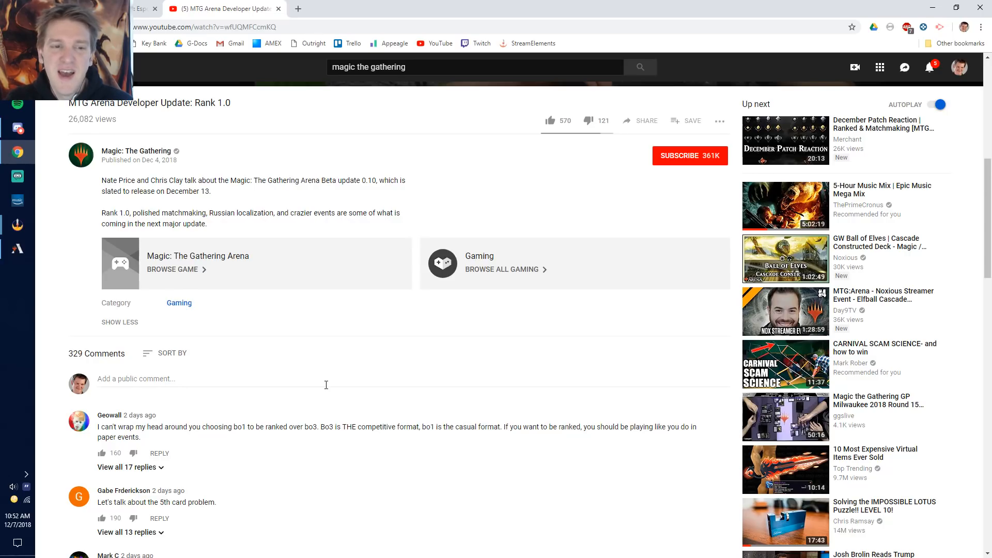
{"action": "mouse_move", "coordinate": [487, 331]}
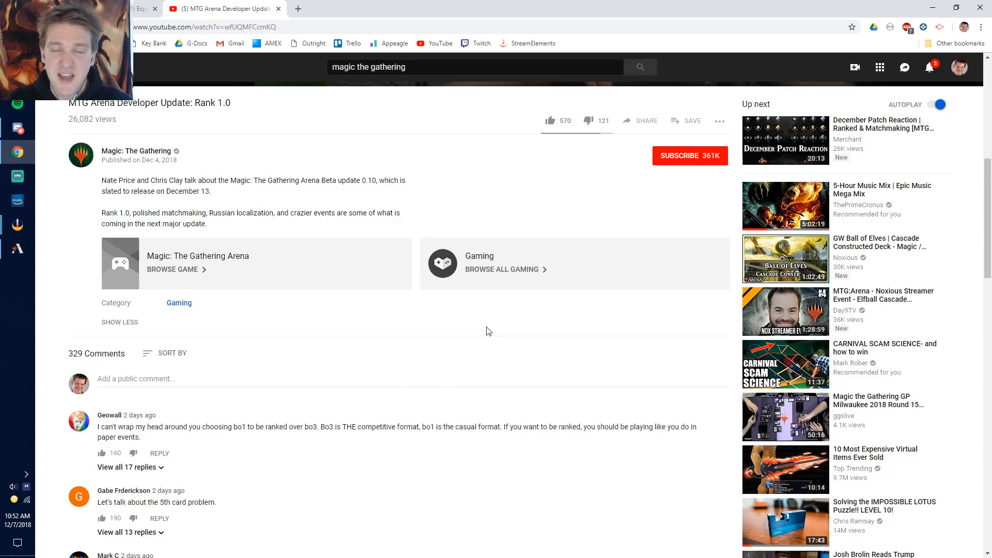
{"action": "mouse_move", "coordinate": [438, 348]}
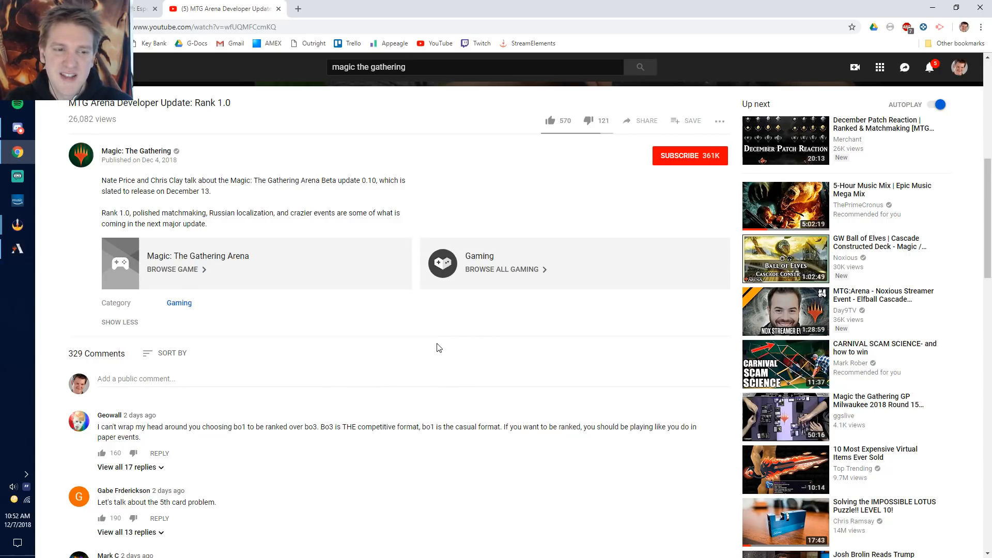
{"action": "mouse_move", "coordinate": [371, 349]}
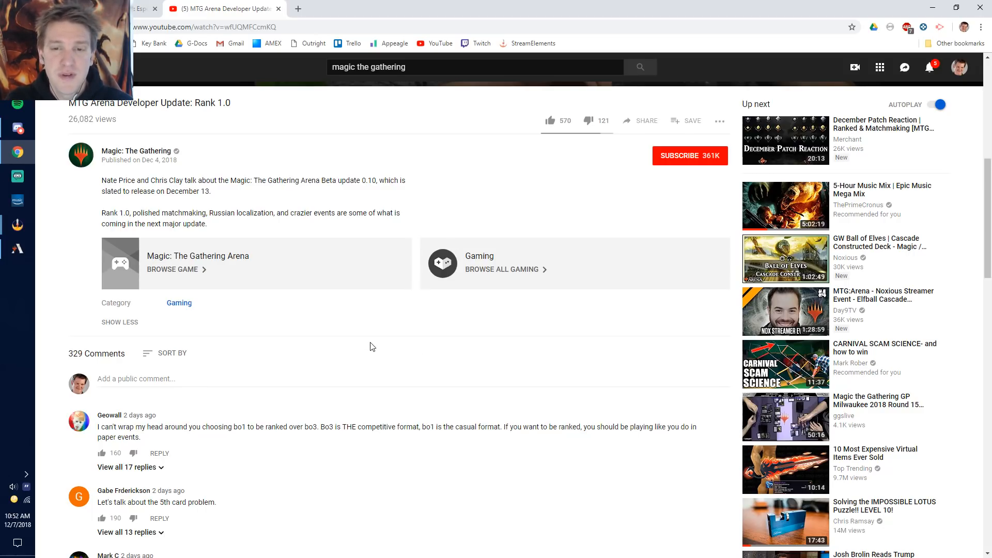
{"action": "mouse_move", "coordinate": [300, 367]}
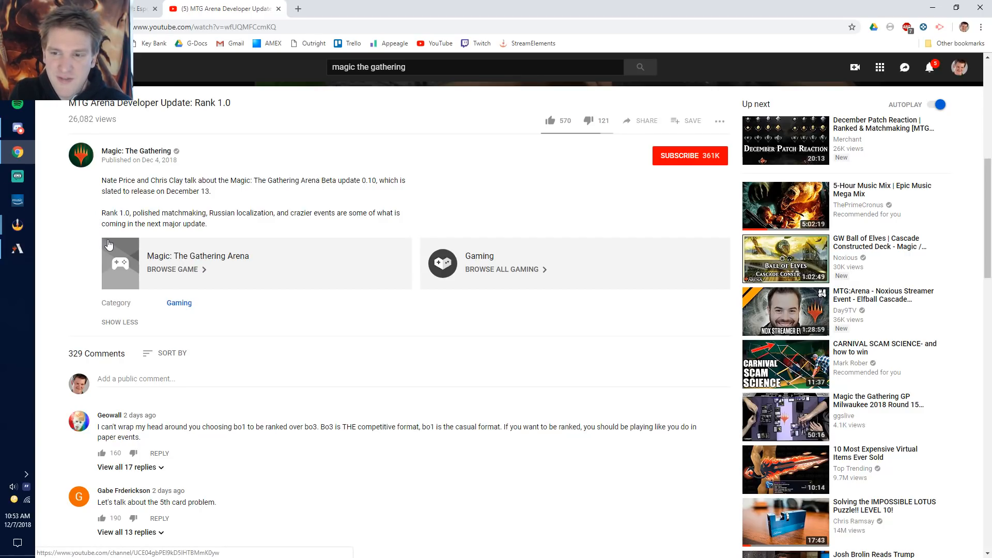
{"action": "mouse_move", "coordinate": [131, 320]}
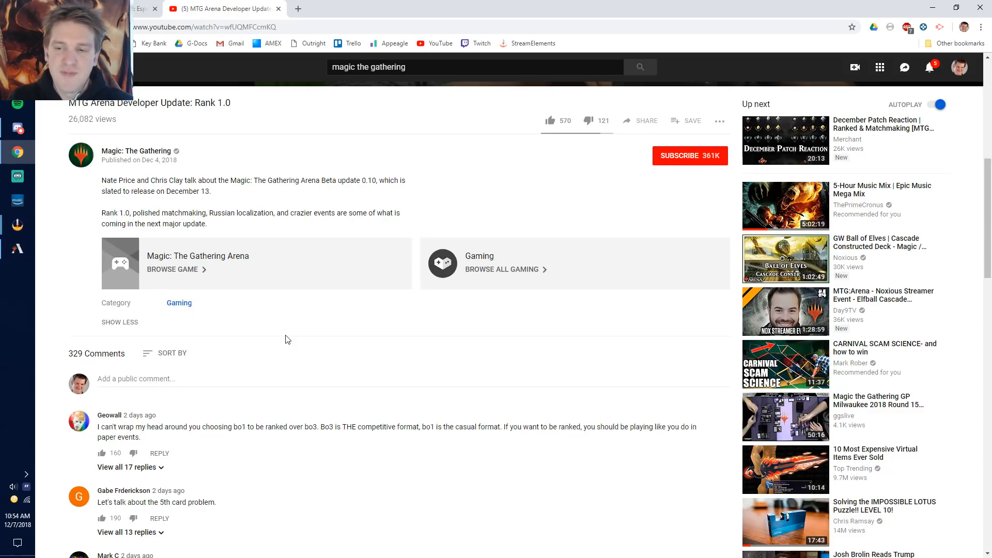
{"action": "double_click", "coordinate": [215, 102]}
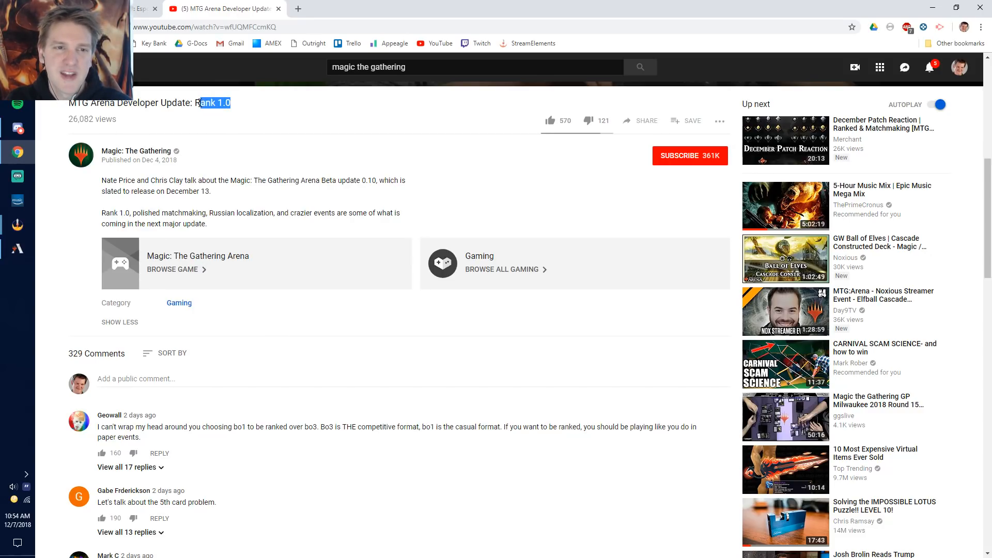
{"action": "left_click", "coordinate": [370, 173]}
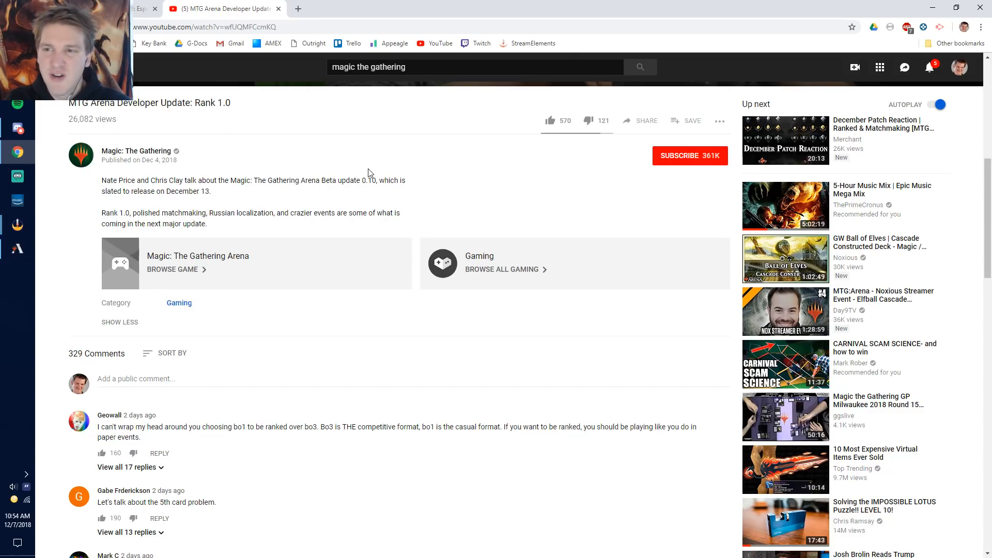
{"action": "mouse_move", "coordinate": [261, 438]}
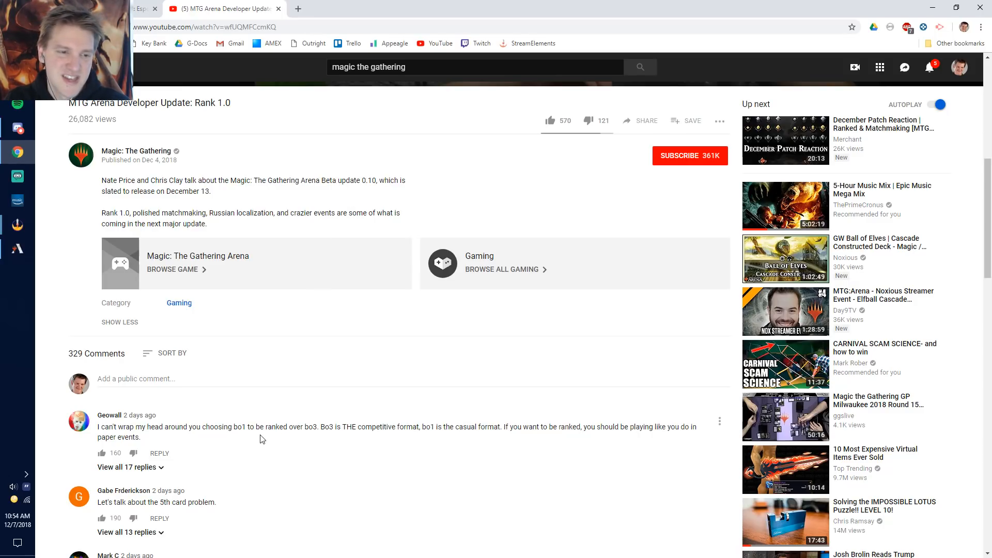
{"action": "scroll", "scroll_direction": "down", "scroll_amount": 3}
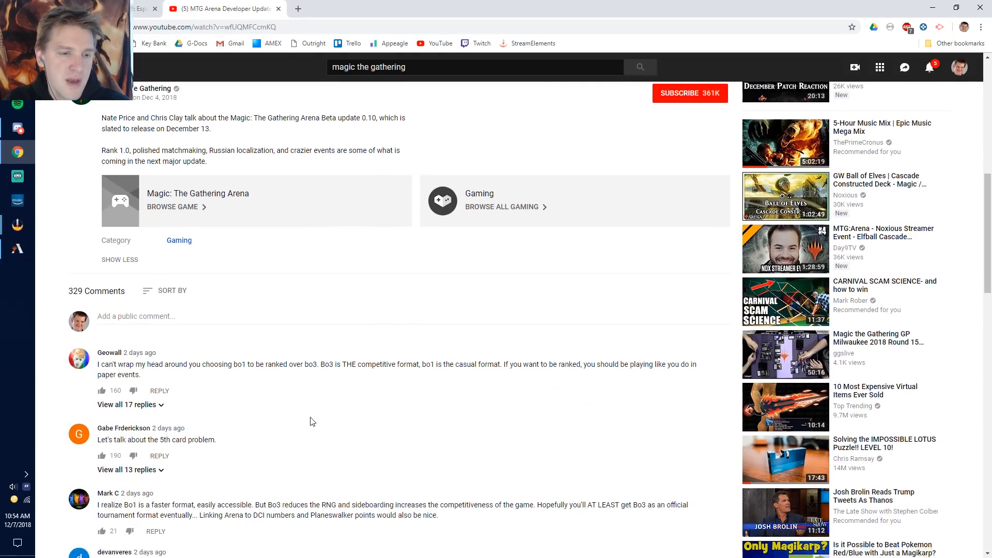
Expand all 17 replies under the top Bo1-vs-Bo3 comment and read through them.
{"action": "left_click", "coordinate": [127, 404]}
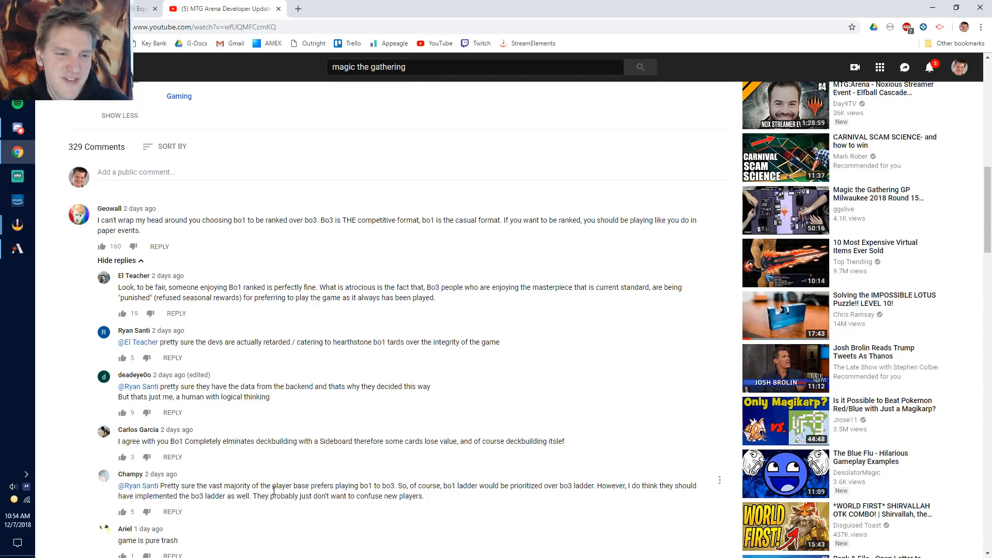
{"action": "scroll", "scroll_direction": "down", "scroll_amount": 3}
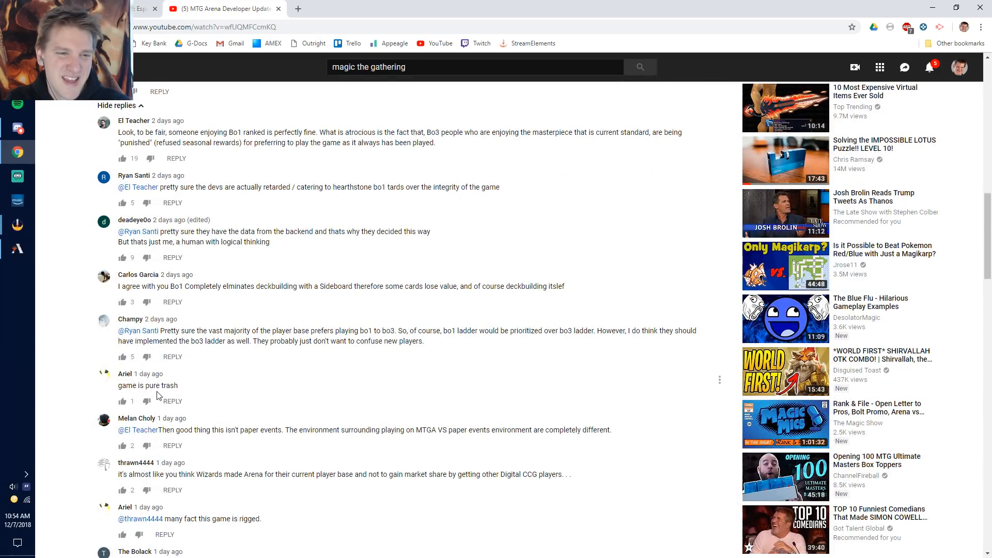
{"action": "mouse_move", "coordinate": [219, 388]}
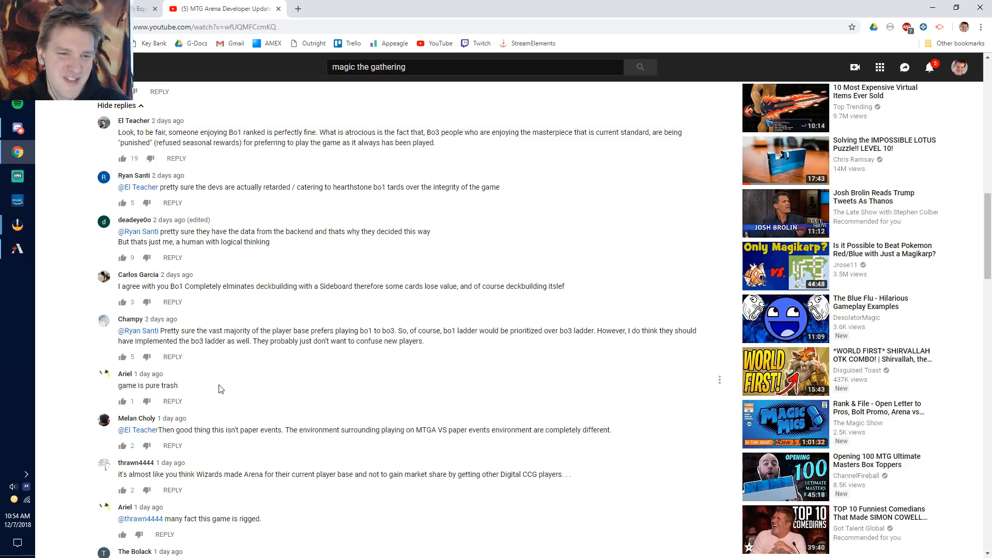
{"action": "scroll", "scroll_direction": "up", "scroll_amount": 3}
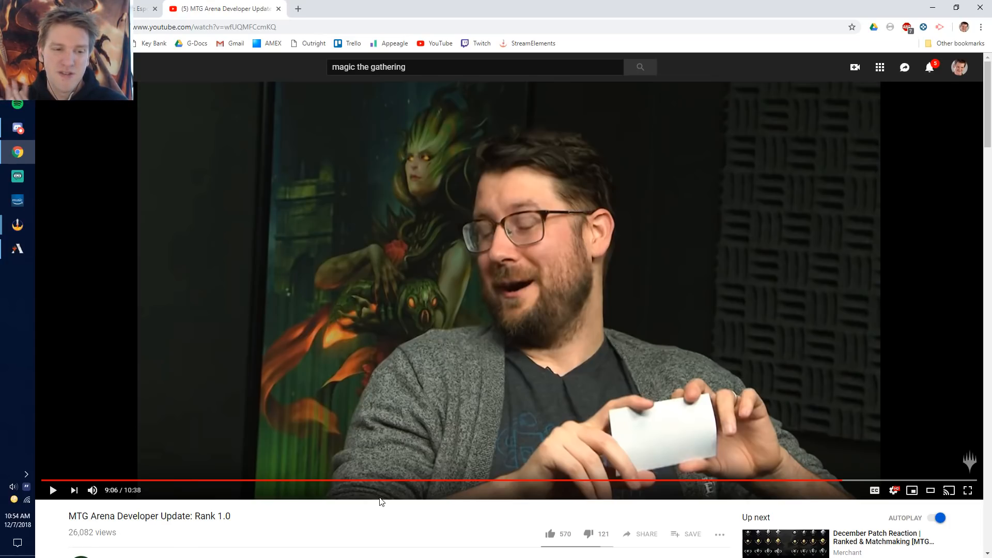
{"action": "mouse_move", "coordinate": [530, 319]}
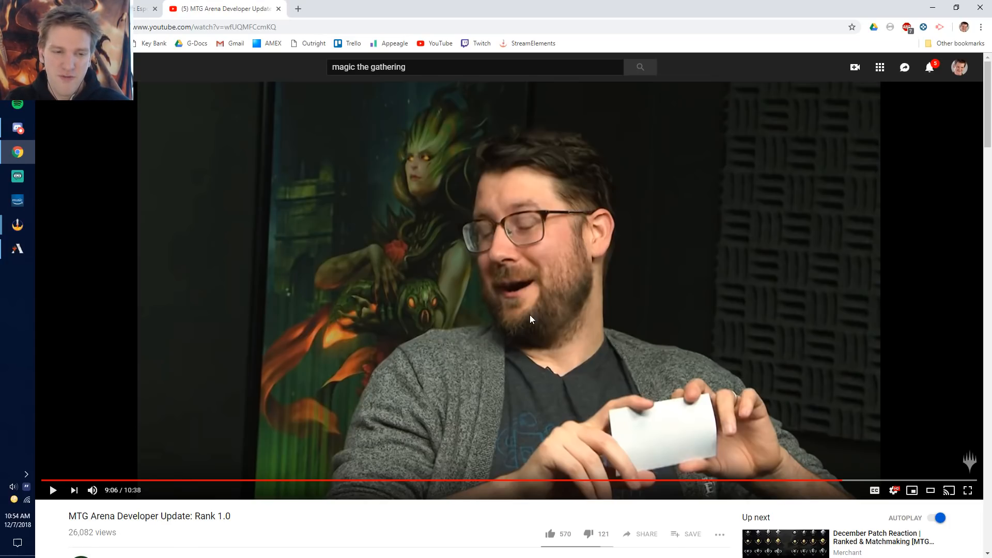
{"action": "mouse_move", "coordinate": [567, 320]}
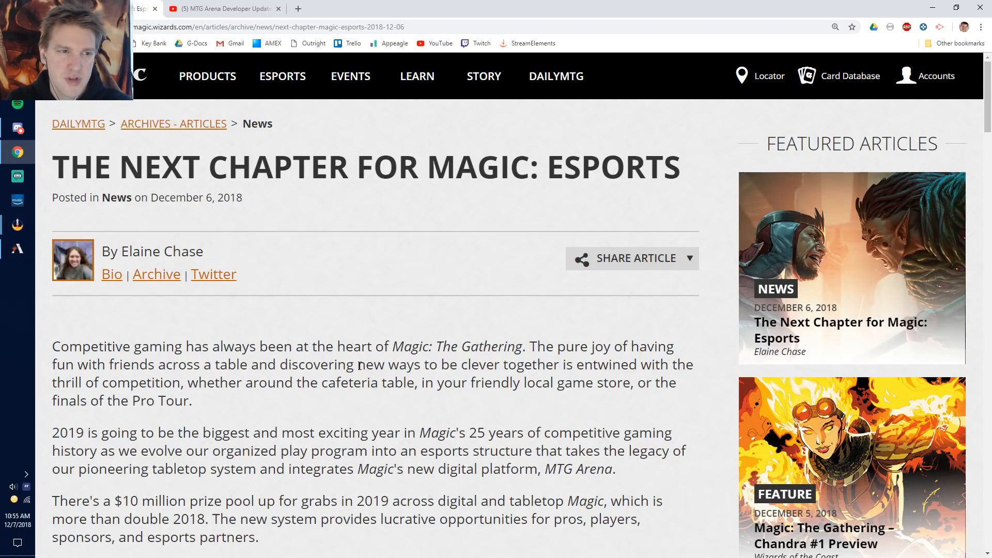
Scroll through the article's opening paragraphs past the prize pool.
{"action": "scroll", "scroll_direction": "down", "scroll_amount": 3}
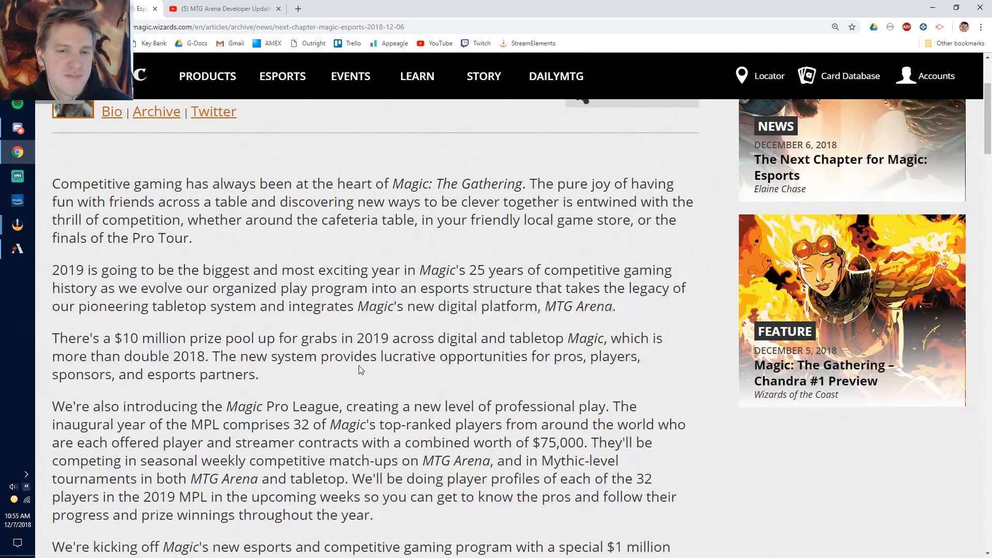
{"action": "scroll", "scroll_direction": "down", "scroll_amount": 3}
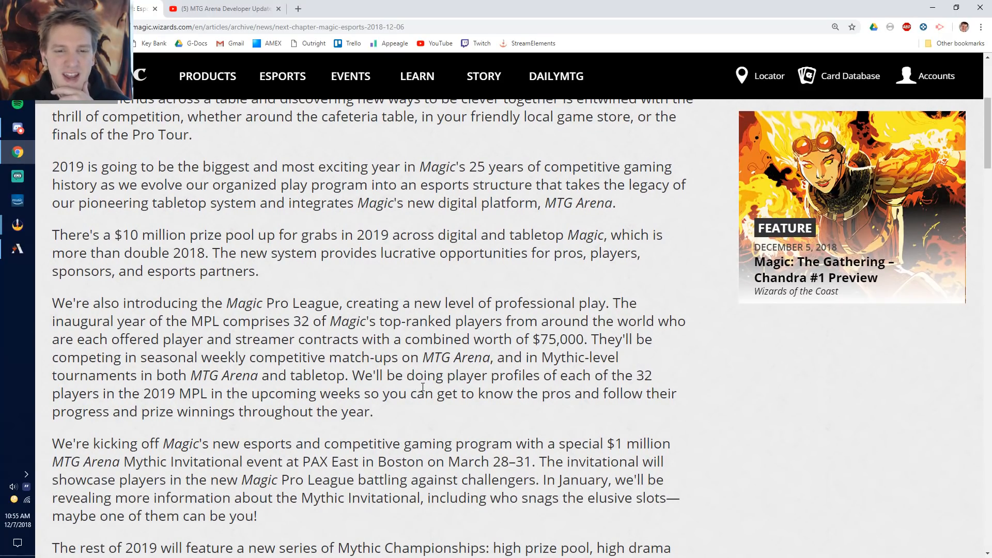
{"action": "mouse_move", "coordinate": [406, 411]}
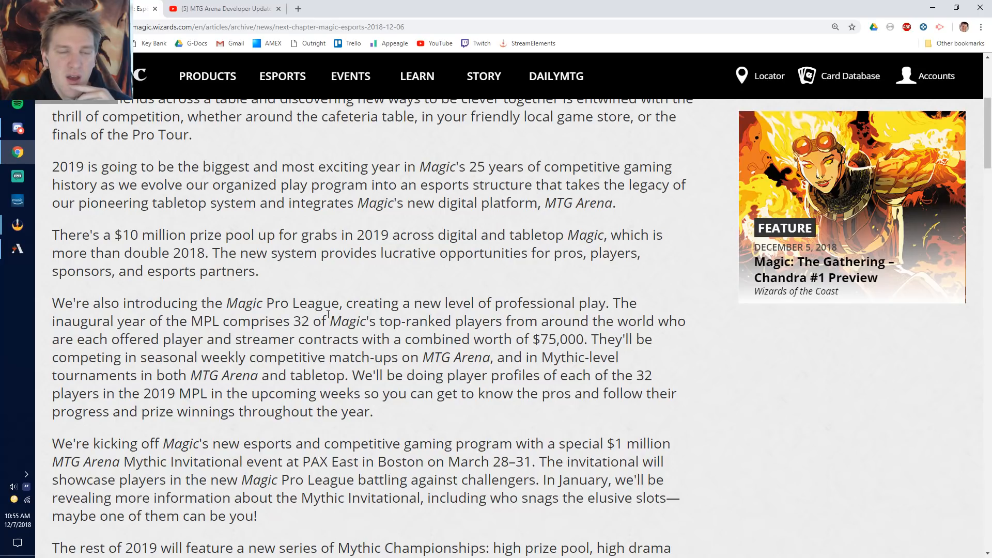
{"action": "scroll", "scroll_direction": "up", "scroll_amount": 3}
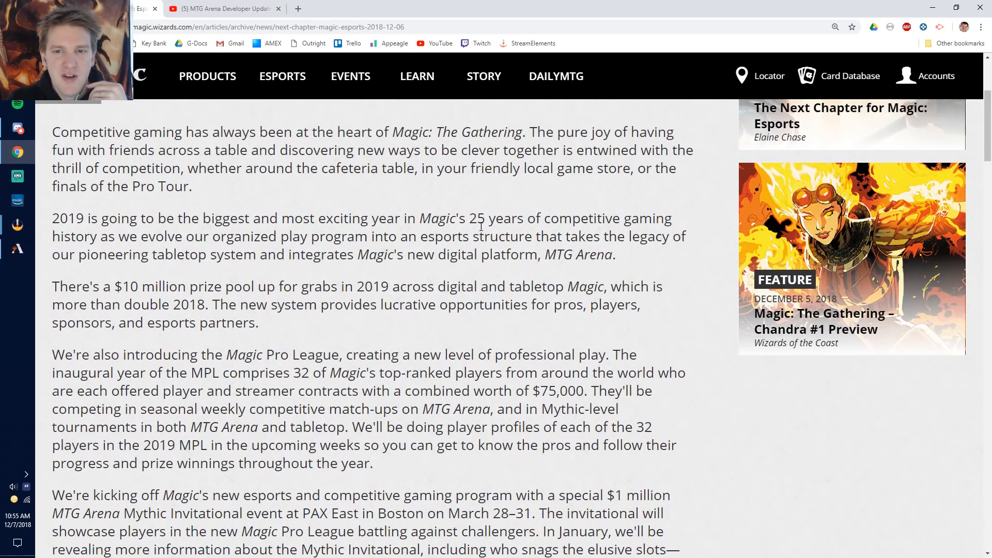
{"action": "mouse_move", "coordinate": [482, 226]}
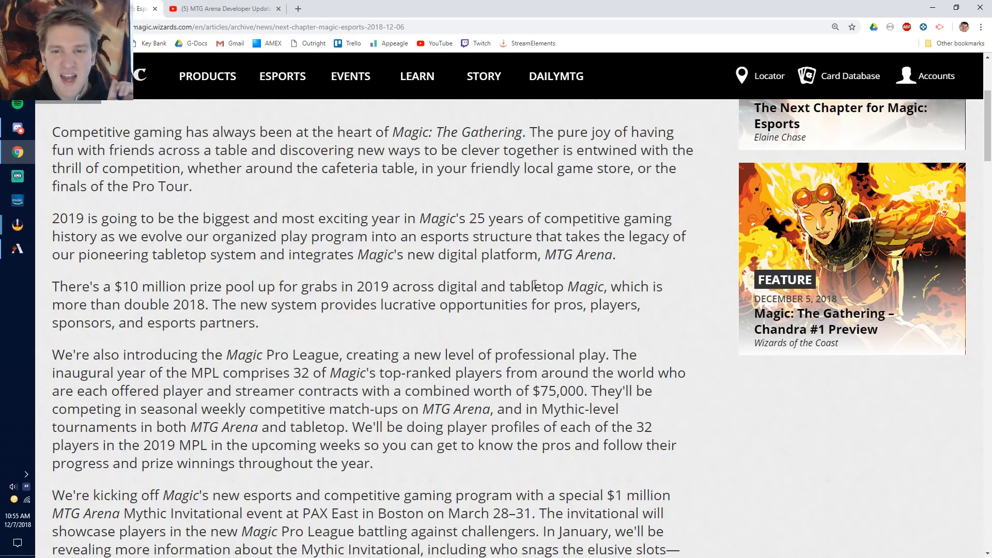
Highlight the word digital, clear the selections, and scroll on to the Magic Pro League paragraph.
{"action": "double_click", "coordinate": [456, 286]}
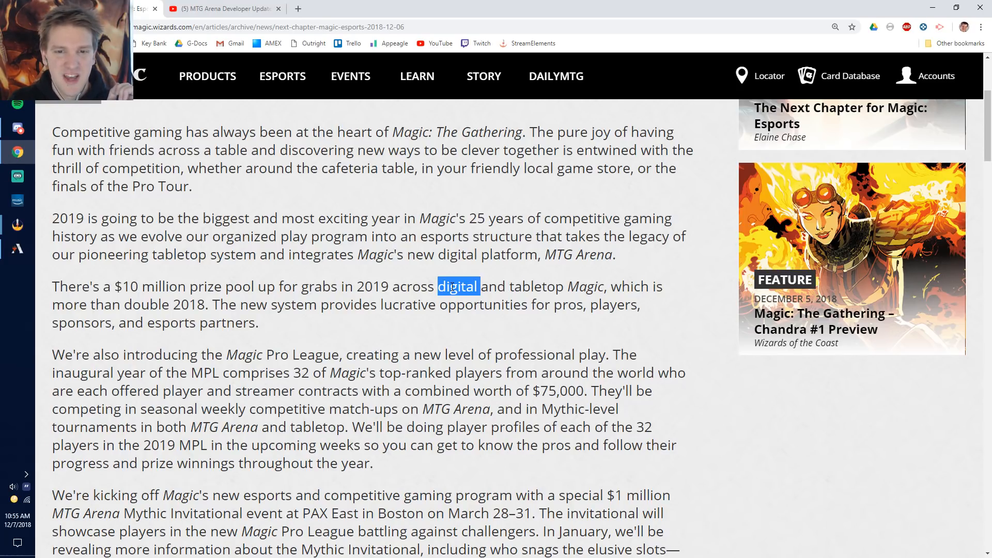
{"action": "left_click", "coordinate": [262, 258]}
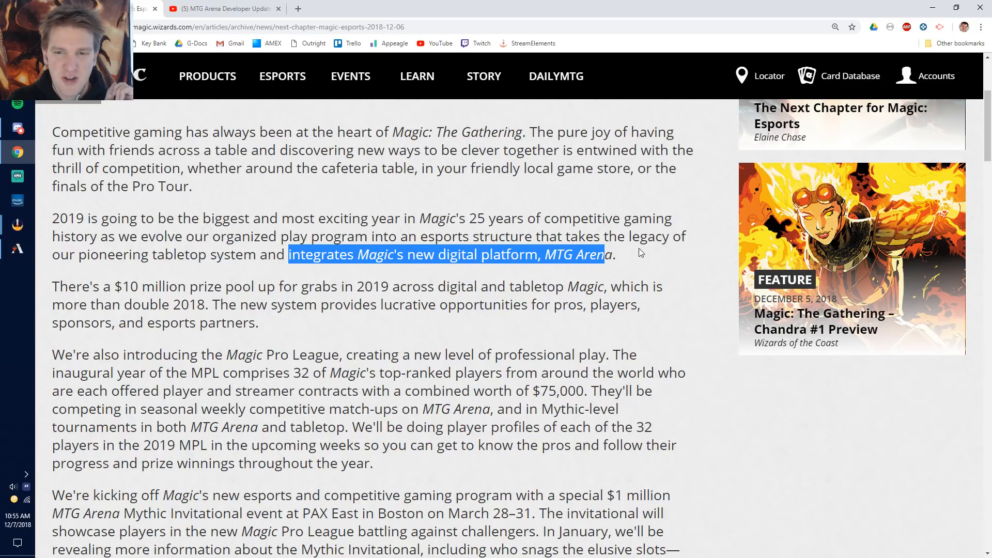
{"action": "left_click", "coordinate": [644, 260]}
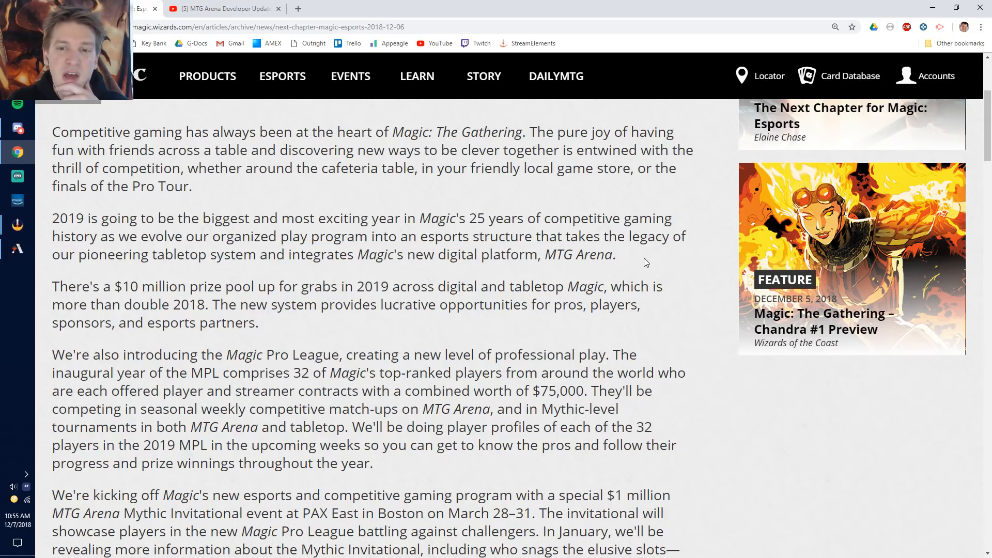
{"action": "mouse_move", "coordinate": [614, 279]}
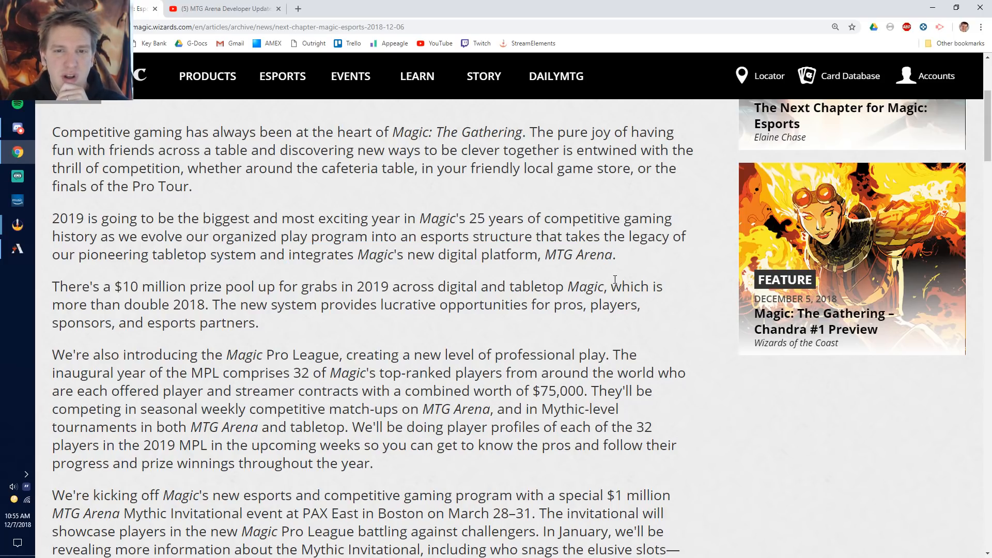
{"action": "mouse_move", "coordinate": [268, 299]}
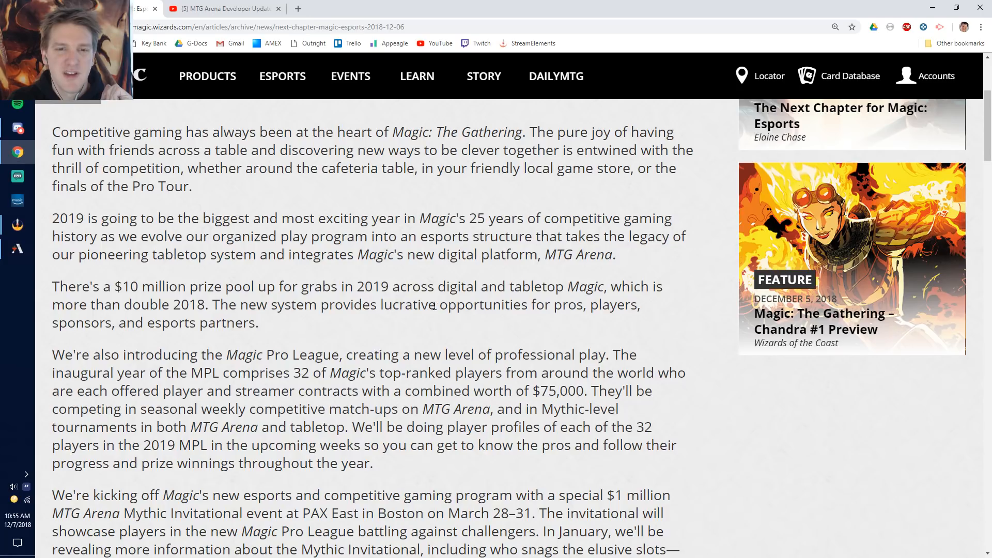
{"action": "mouse_move", "coordinate": [434, 336]}
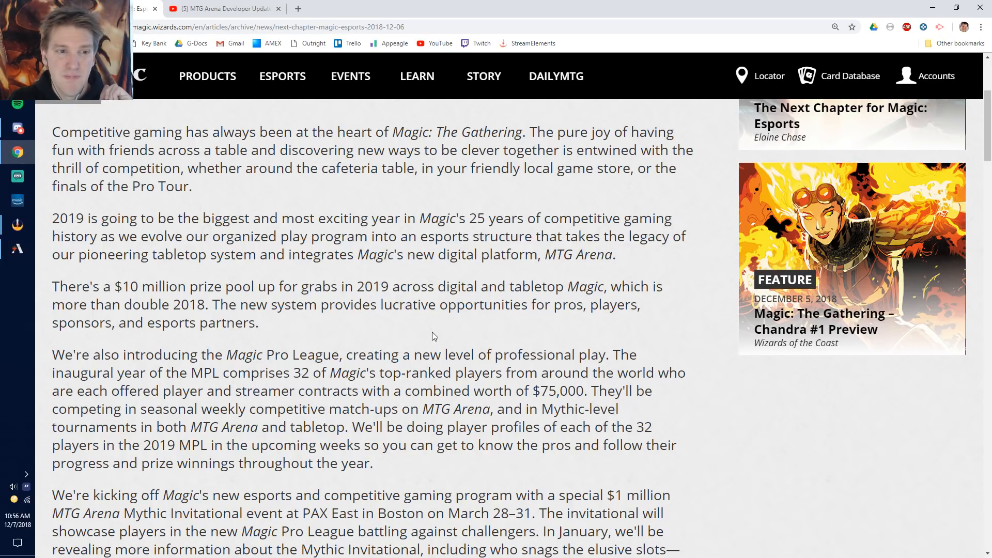
{"action": "mouse_move", "coordinate": [625, 347]}
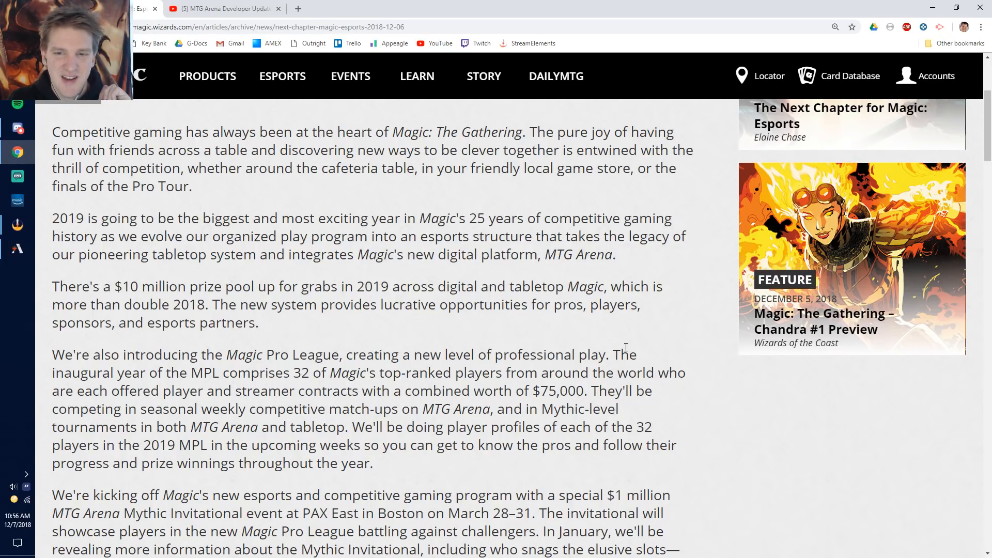
{"action": "scroll", "scroll_direction": "down", "scroll_amount": 3}
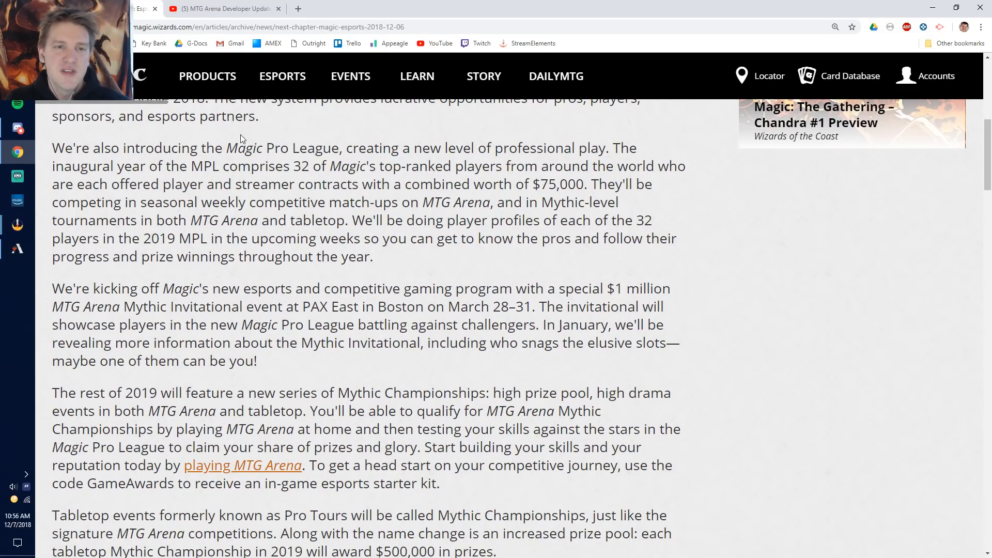
{"action": "mouse_move", "coordinate": [300, 155]}
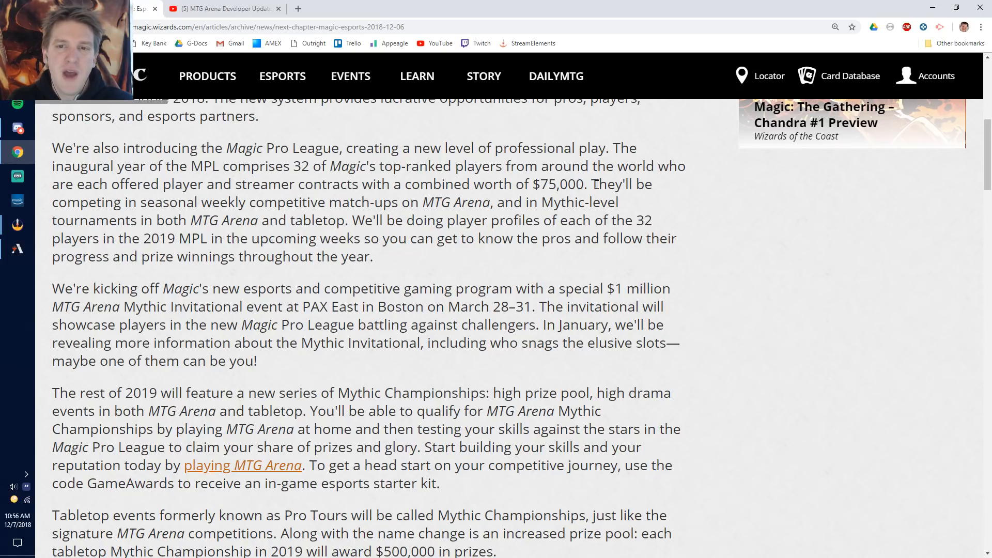
Highlight the $75,000 contract figure and the word streamer, then scroll to the MPL ranking paragraph.
{"action": "double_click", "coordinate": [562, 184]}
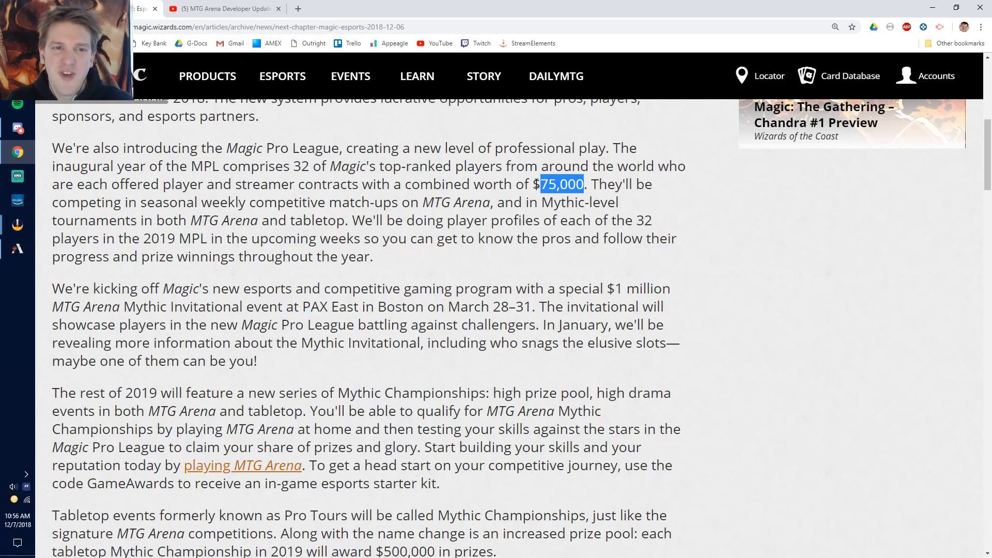
{"action": "double_click", "coordinate": [265, 184]}
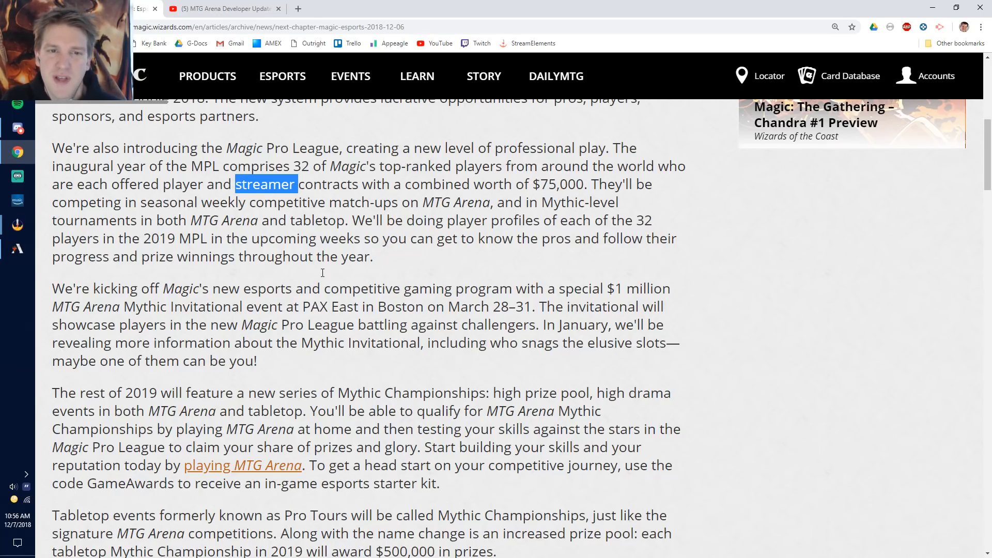
{"action": "mouse_move", "coordinate": [385, 312]}
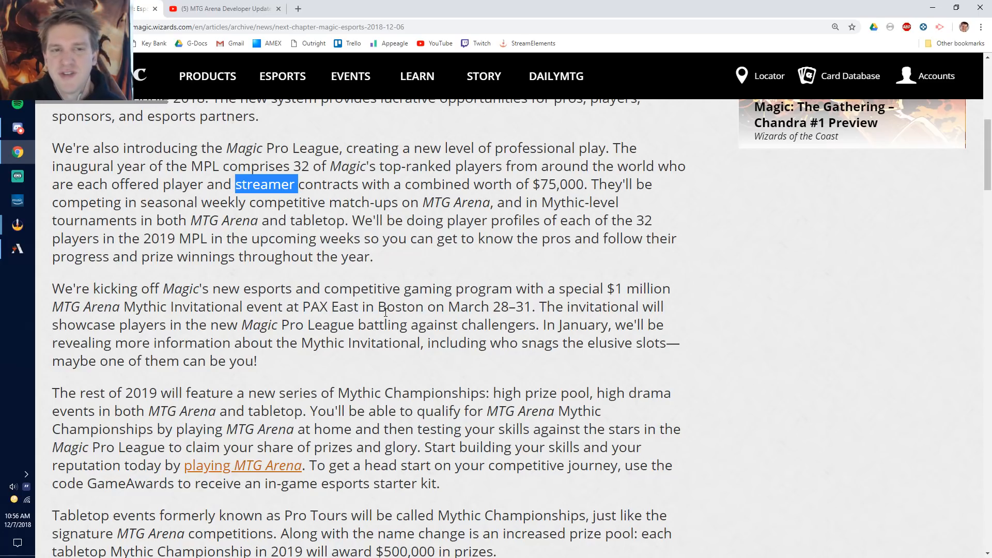
{"action": "mouse_move", "coordinate": [545, 182]}
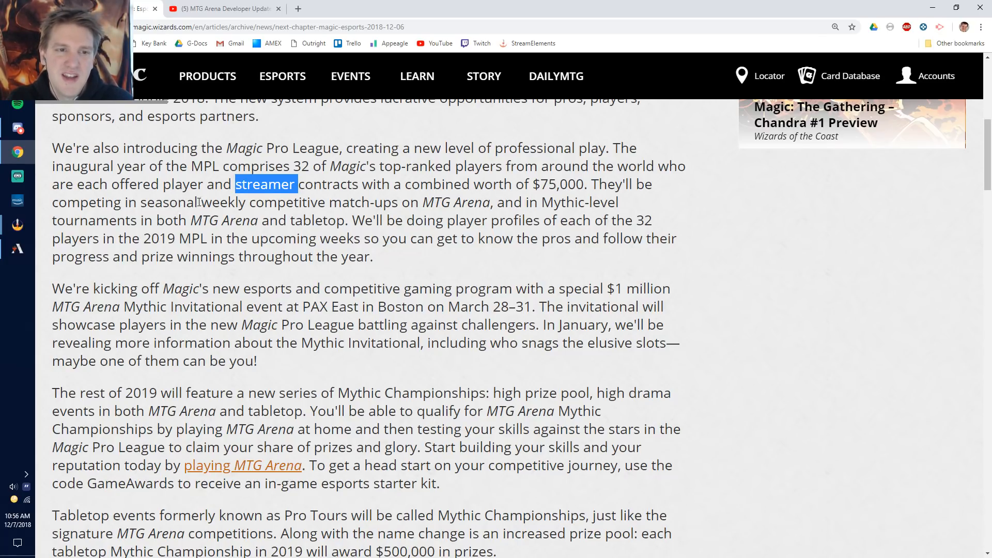
{"action": "mouse_move", "coordinate": [443, 266]}
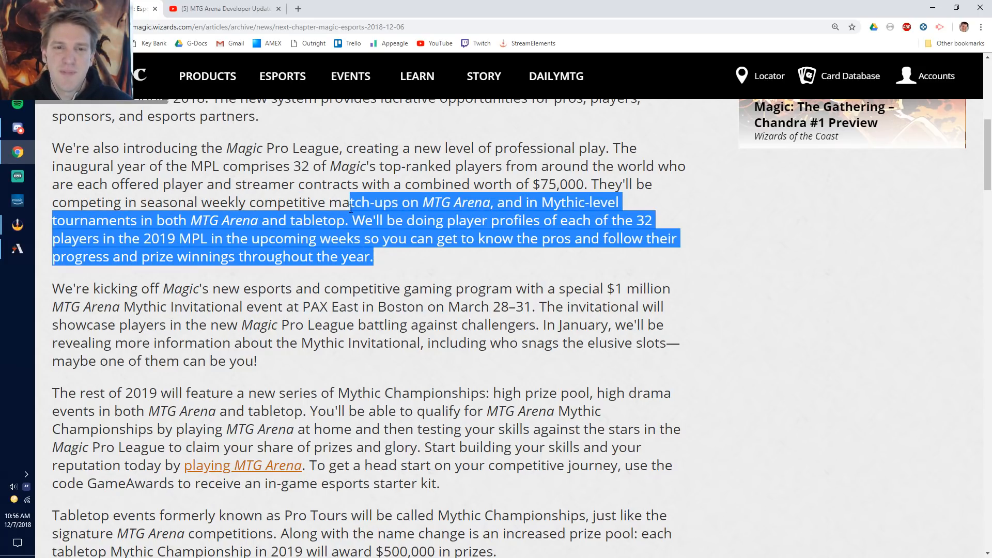
{"action": "scroll", "scroll_direction": "down", "scroll_amount": 3}
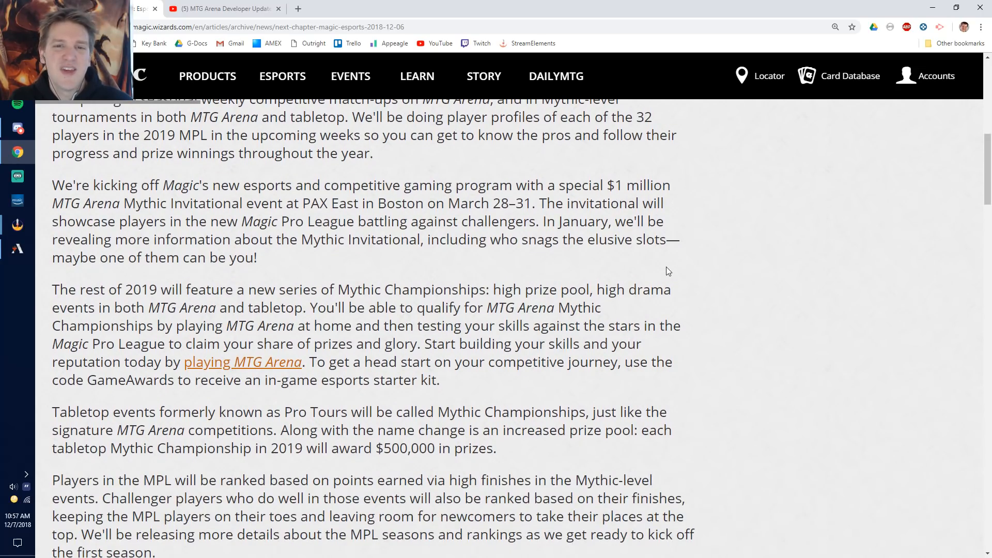
{"action": "mouse_move", "coordinate": [605, 179]}
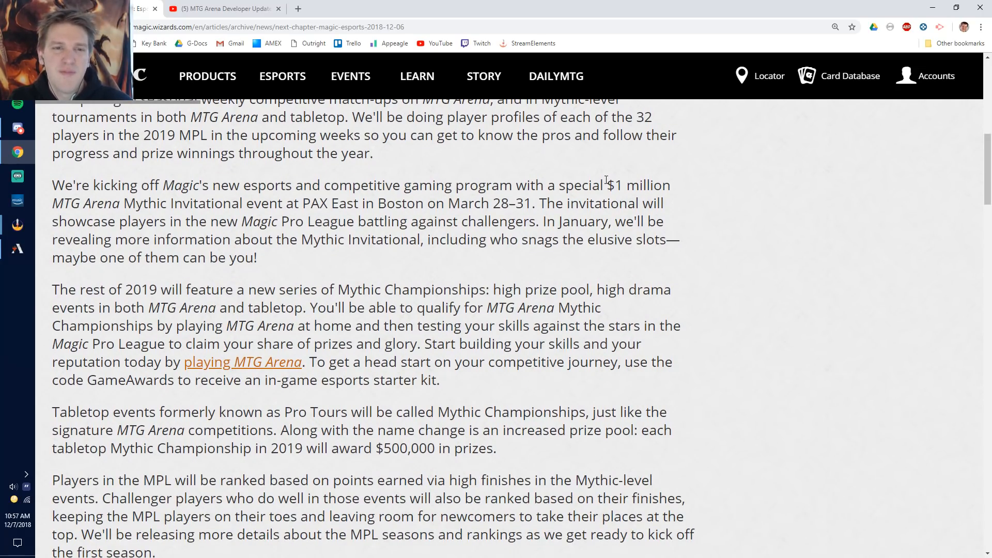
{"action": "mouse_move", "coordinate": [266, 203]}
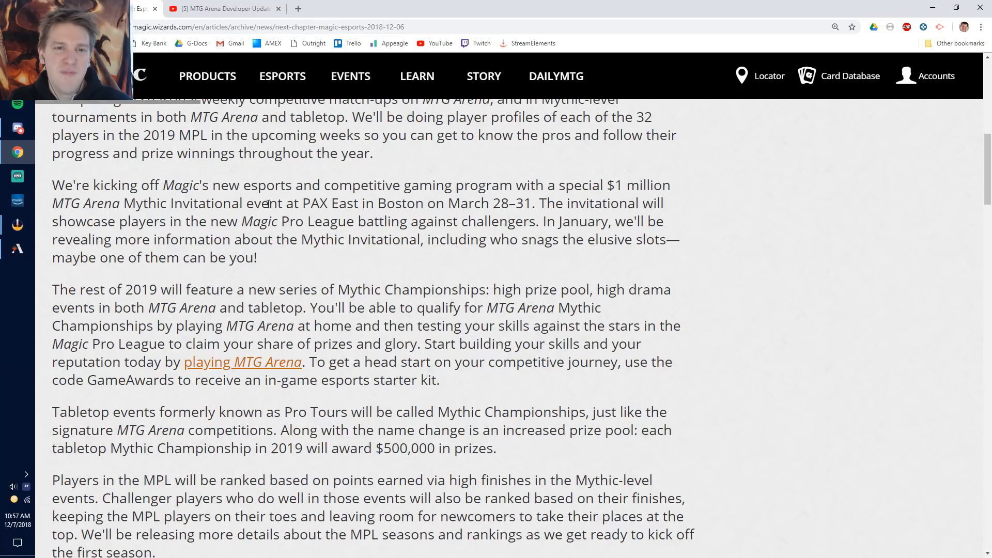
Highlight the words Invitational event, then clear the highlight.
{"action": "double_click", "coordinate": [224, 204]}
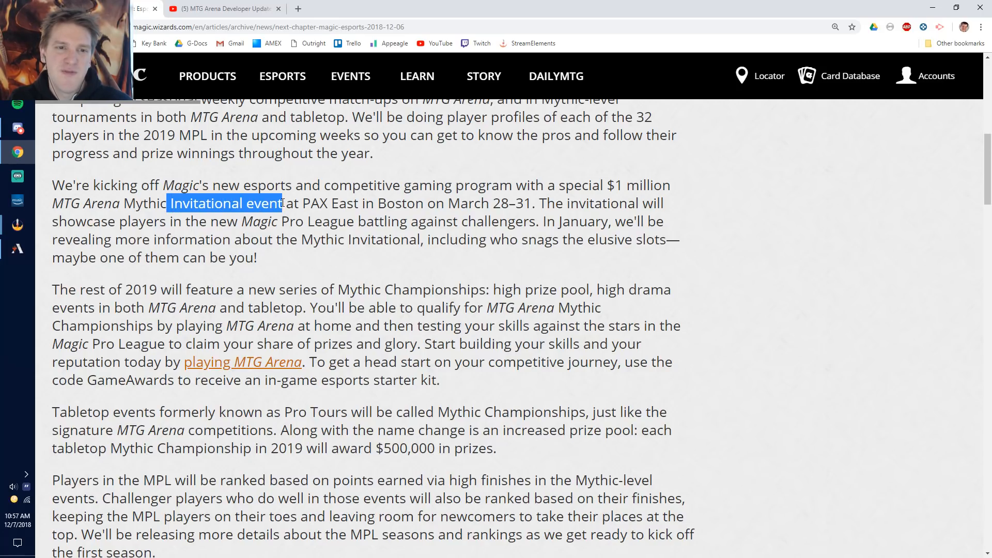
{"action": "left_click", "coordinate": [435, 214]}
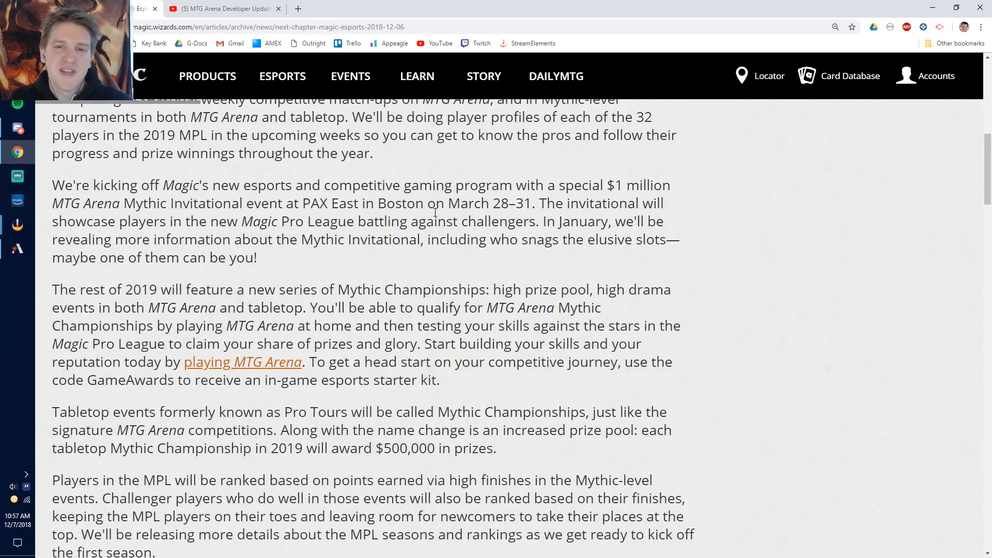
{"action": "mouse_move", "coordinate": [471, 257]}
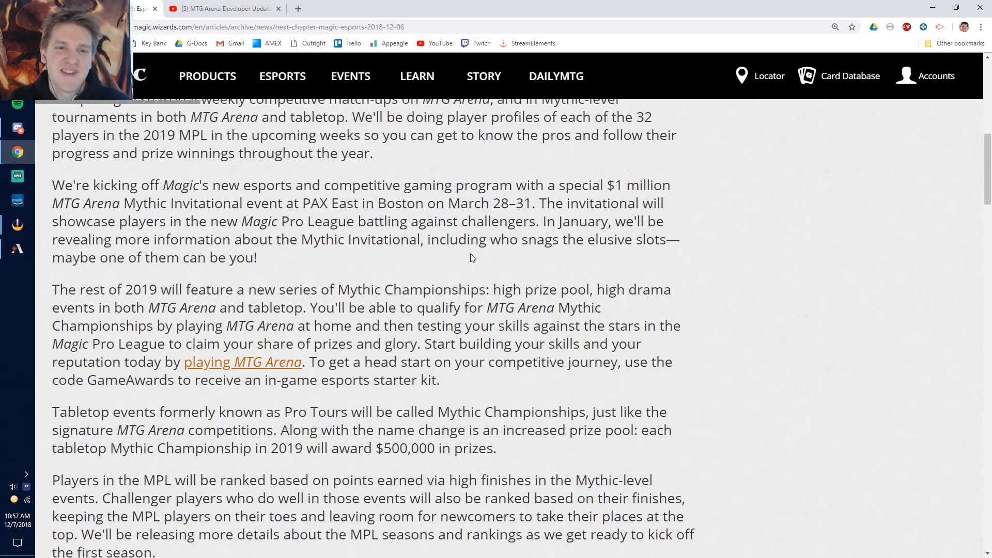
Scroll down to the paragraph on Pro Tours renamed Mythic Championships.
{"action": "scroll", "scroll_direction": "down", "scroll_amount": 3}
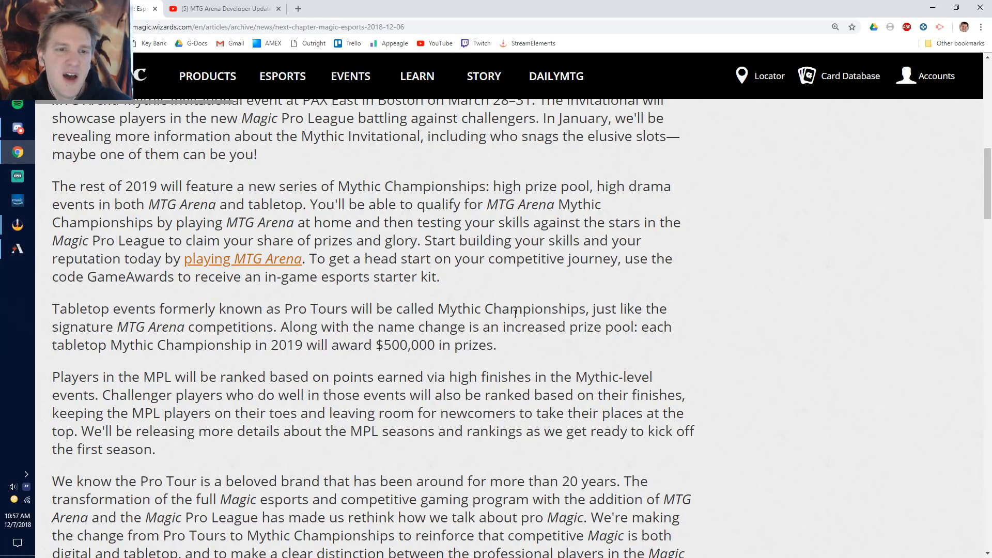
{"action": "scroll", "scroll_direction": "down", "scroll_amount": 3}
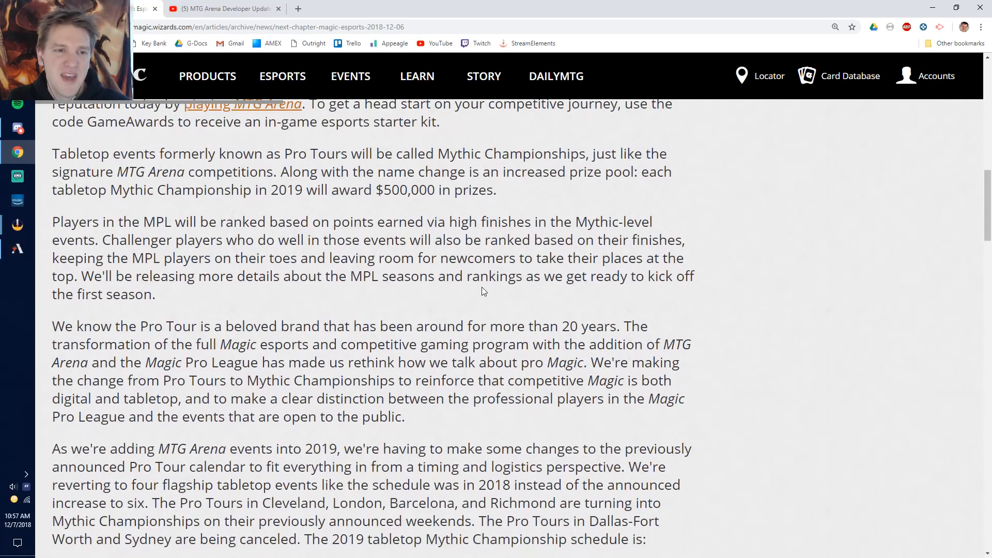
{"action": "scroll", "scroll_direction": "down", "scroll_amount": 3}
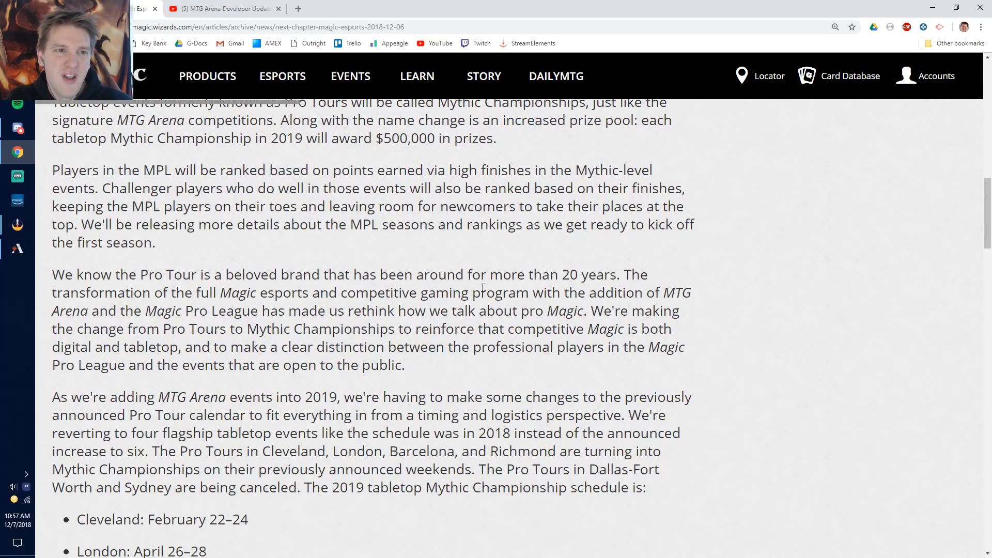
{"action": "scroll", "scroll_direction": "up", "scroll_amount": 3}
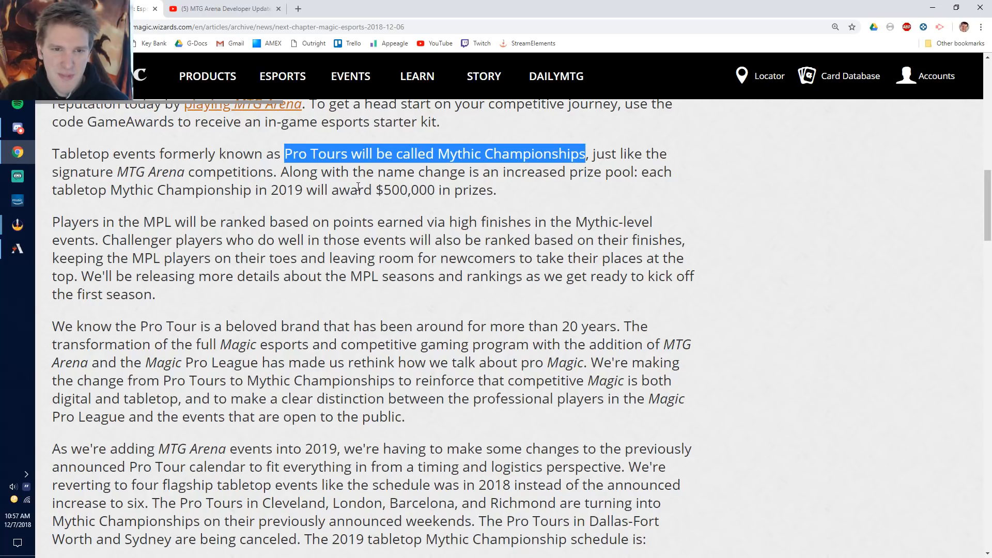
{"action": "mouse_move", "coordinate": [214, 306]}
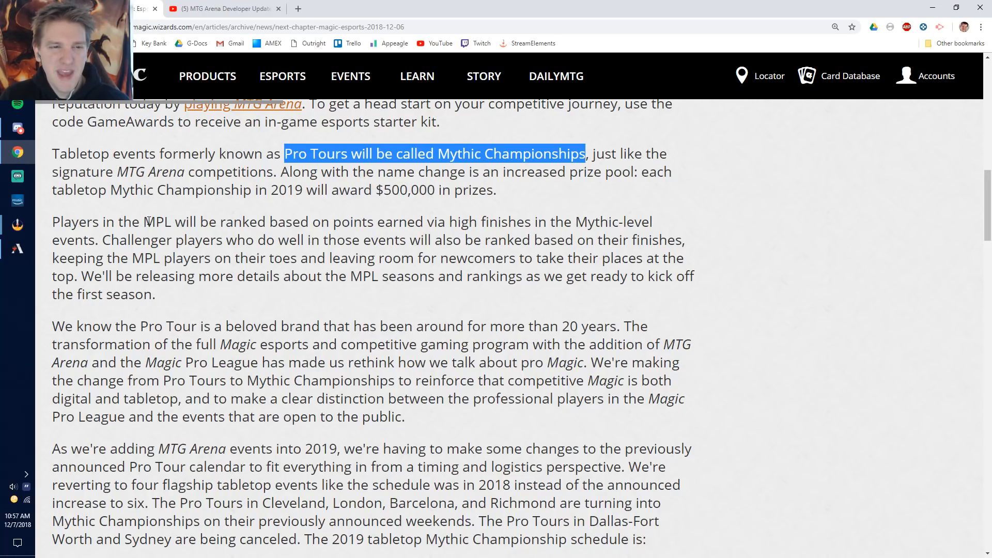
Highlight MPL in the rankings paragraph, rereading the surrounding text.
{"action": "double_click", "coordinate": [159, 221]}
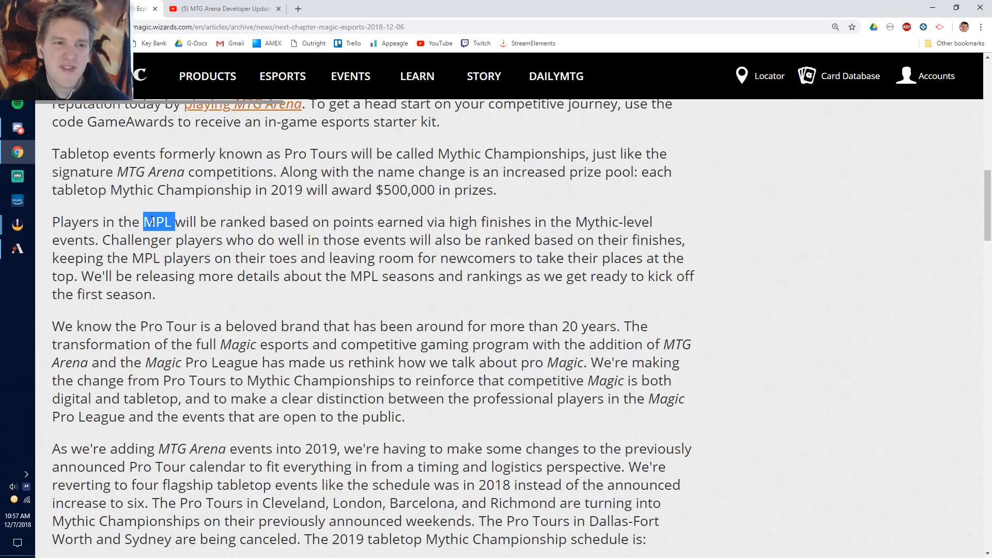
{"action": "scroll", "scroll_direction": "up", "scroll_amount": 3}
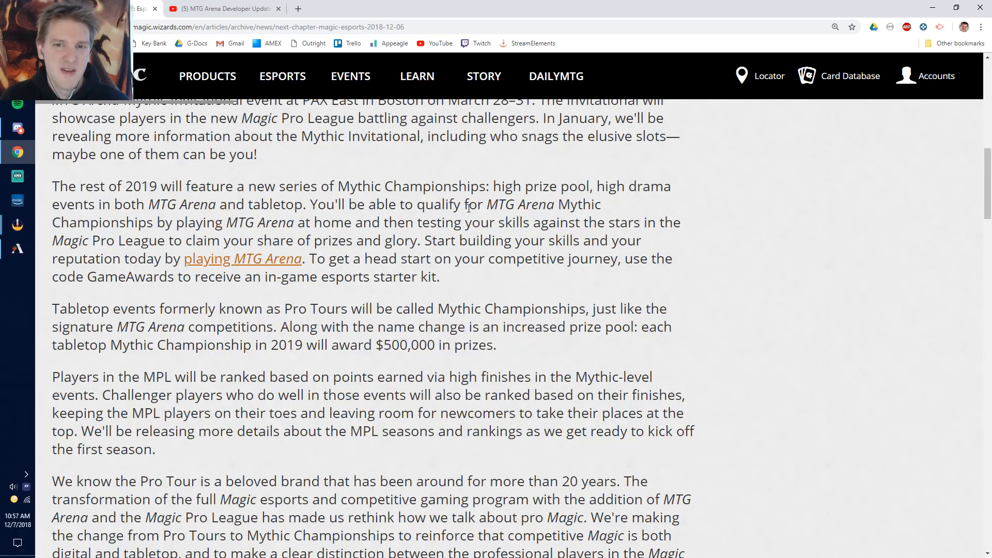
{"action": "scroll", "scroll_direction": "up", "scroll_amount": 3}
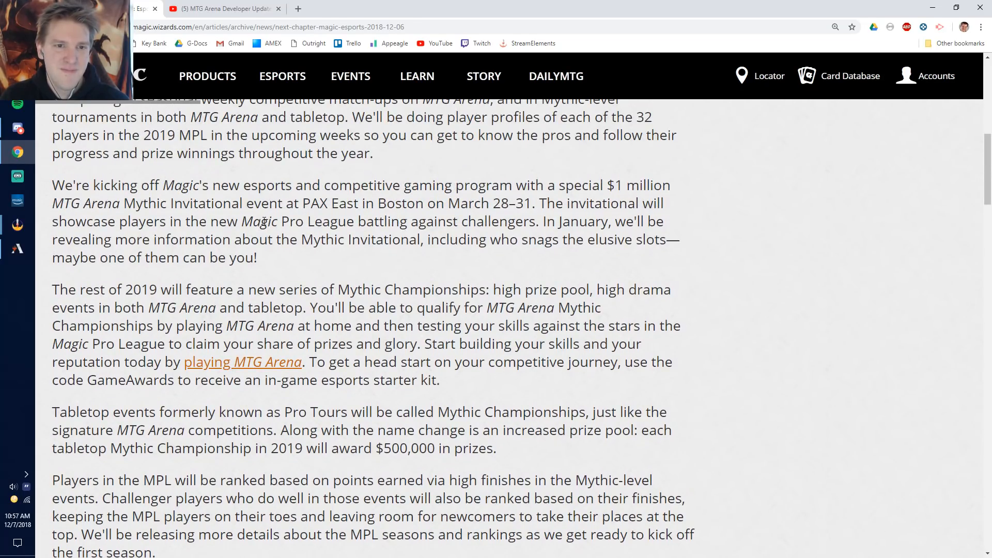
{"action": "scroll", "scroll_direction": "down", "scroll_amount": 3}
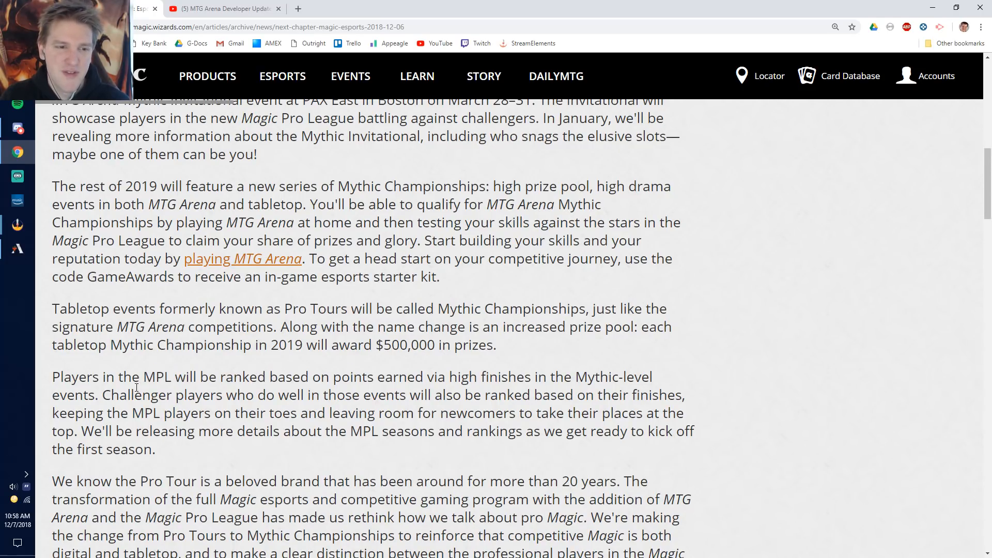
{"action": "double_click", "coordinate": [157, 376]}
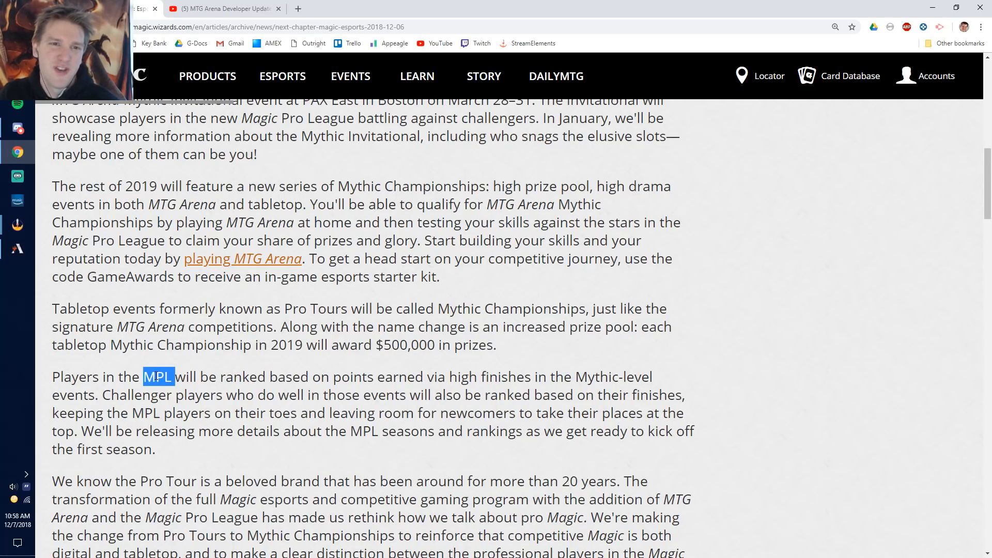
Scroll to the 2019 Mythic Championship schedule listing Cleveland, London, Barcelona.
{"action": "scroll", "scroll_direction": "down", "scroll_amount": 3}
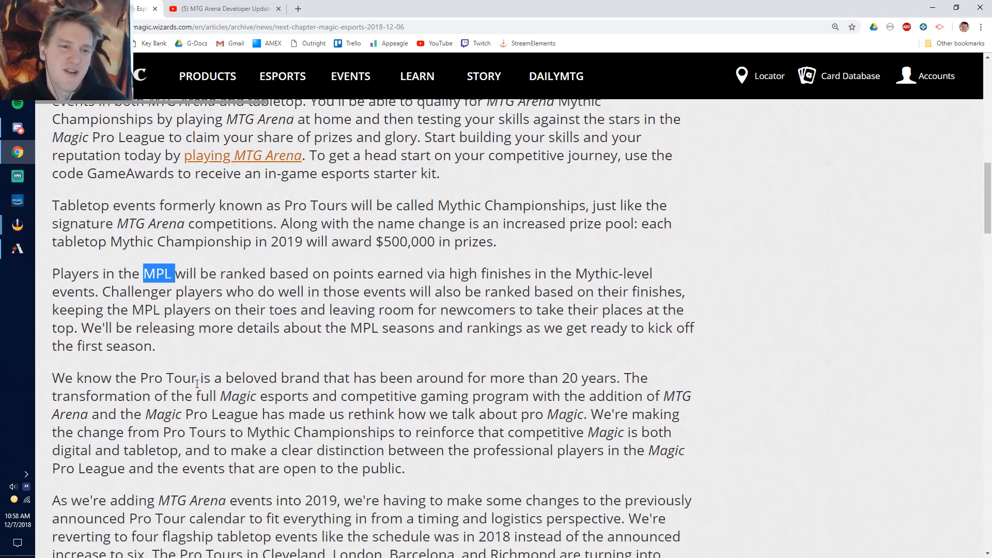
{"action": "mouse_move", "coordinate": [199, 287]}
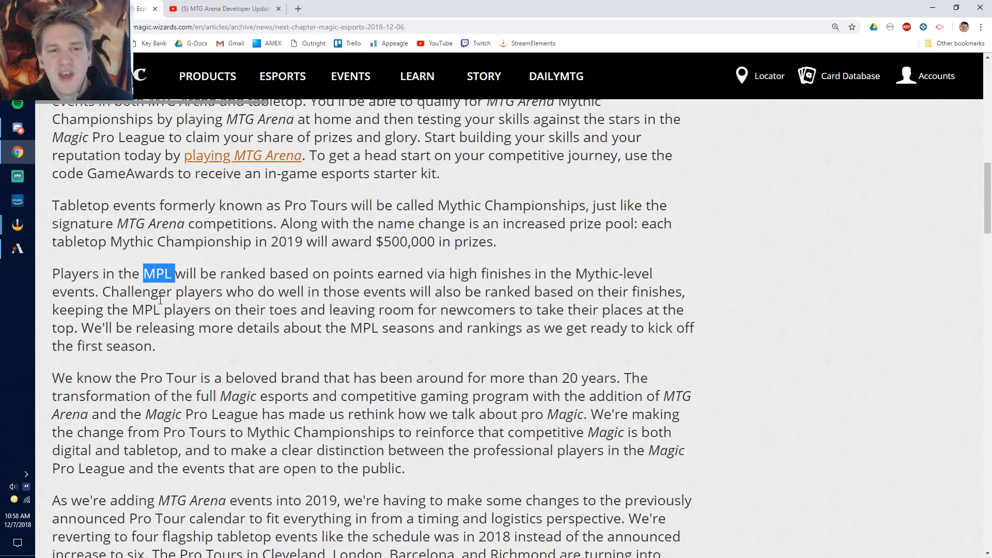
{"action": "mouse_move", "coordinate": [271, 296]}
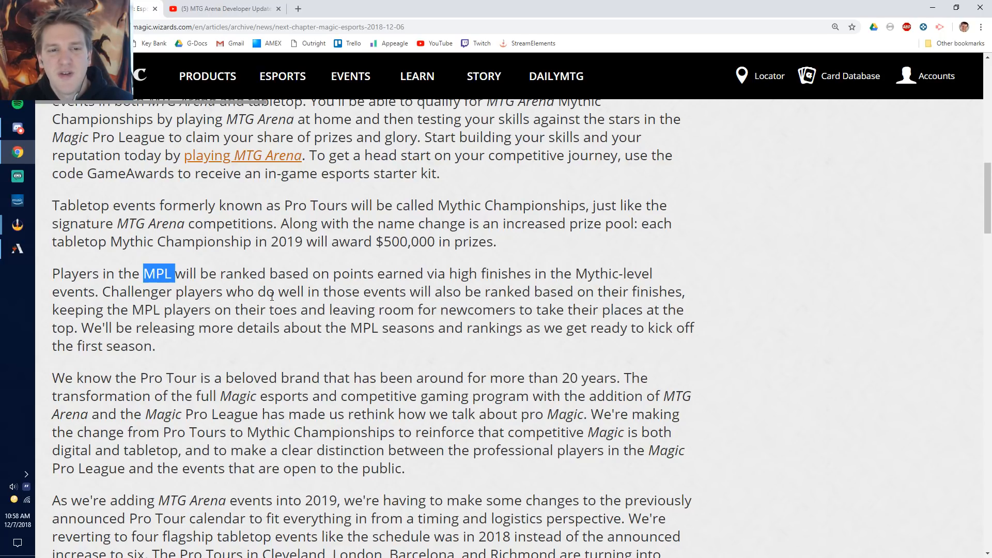
{"action": "scroll", "scroll_direction": "down", "scroll_amount": 3}
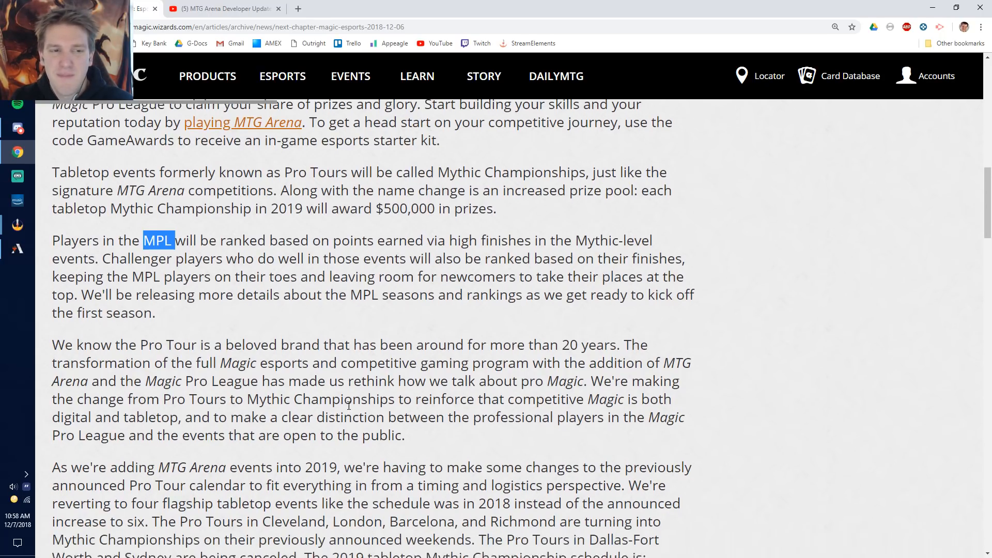
{"action": "scroll", "scroll_direction": "down", "scroll_amount": 3}
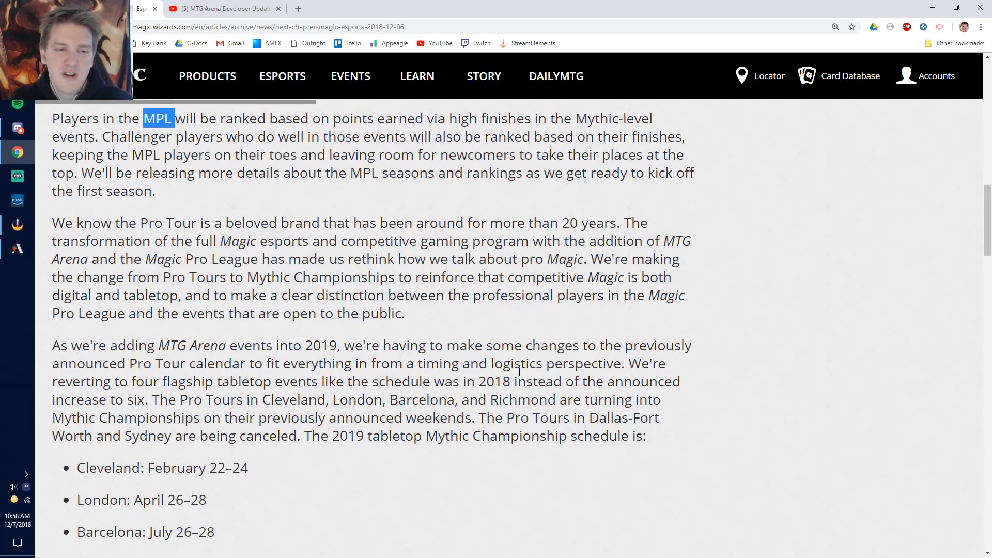
{"action": "mouse_move", "coordinate": [434, 329]}
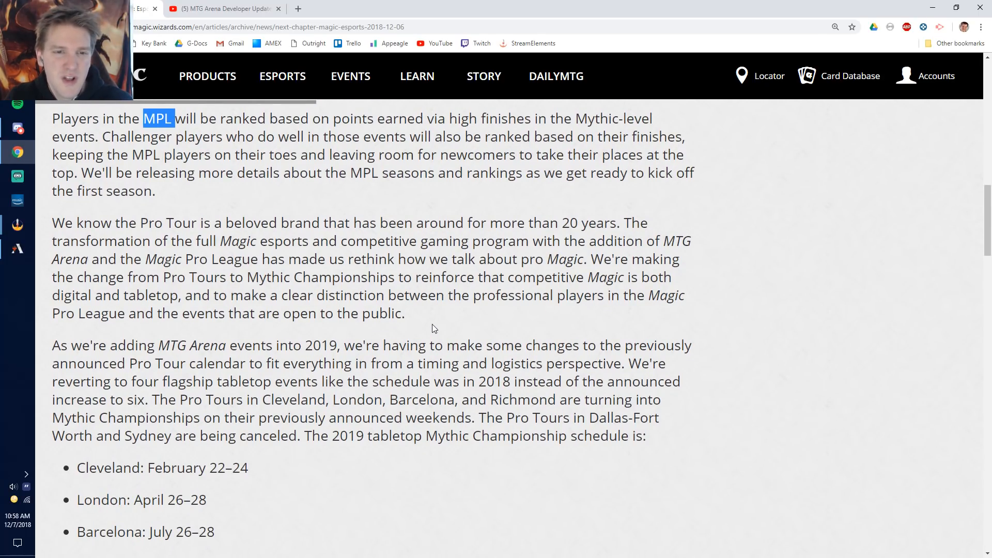
{"action": "mouse_move", "coordinate": [447, 335]}
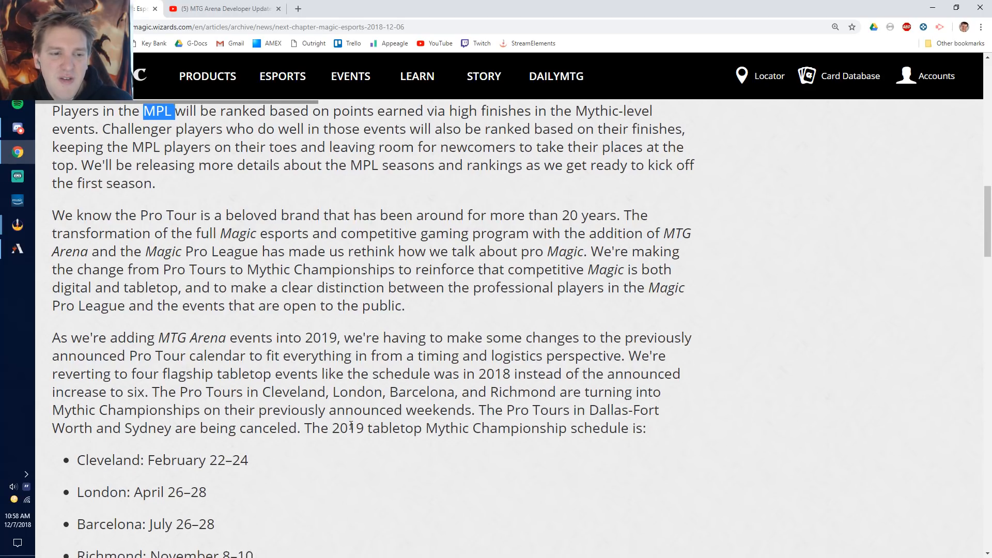
Scroll until the Cleveland, London, Barcelona and Richmond dates are all visible.
{"action": "scroll", "scroll_direction": "down", "scroll_amount": 3}
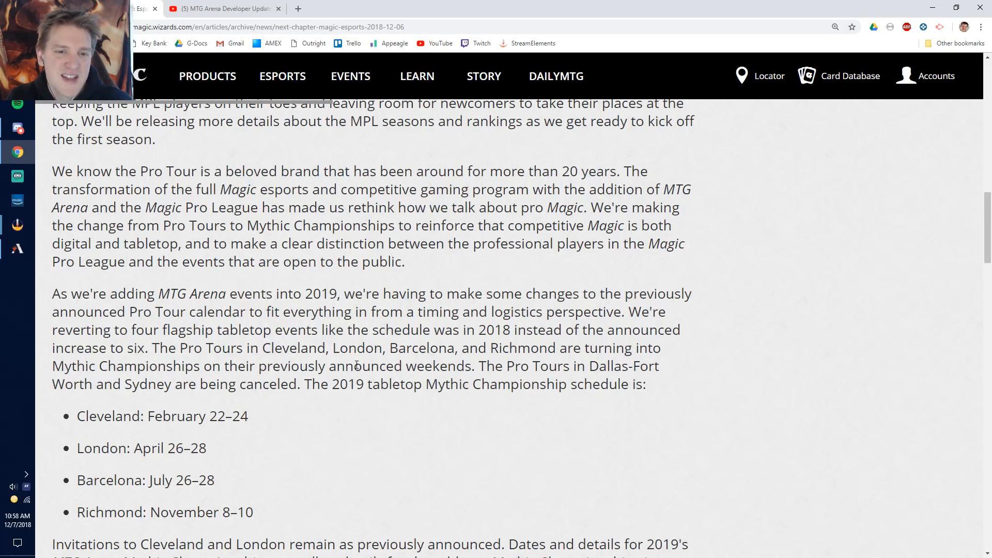
{"action": "scroll", "scroll_direction": "down", "scroll_amount": 3}
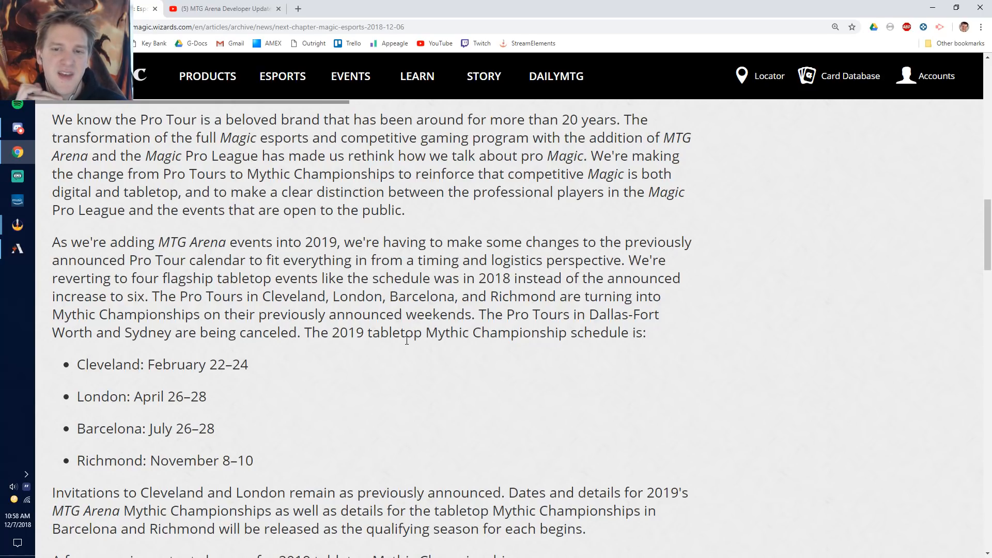
{"action": "mouse_move", "coordinate": [221, 335]}
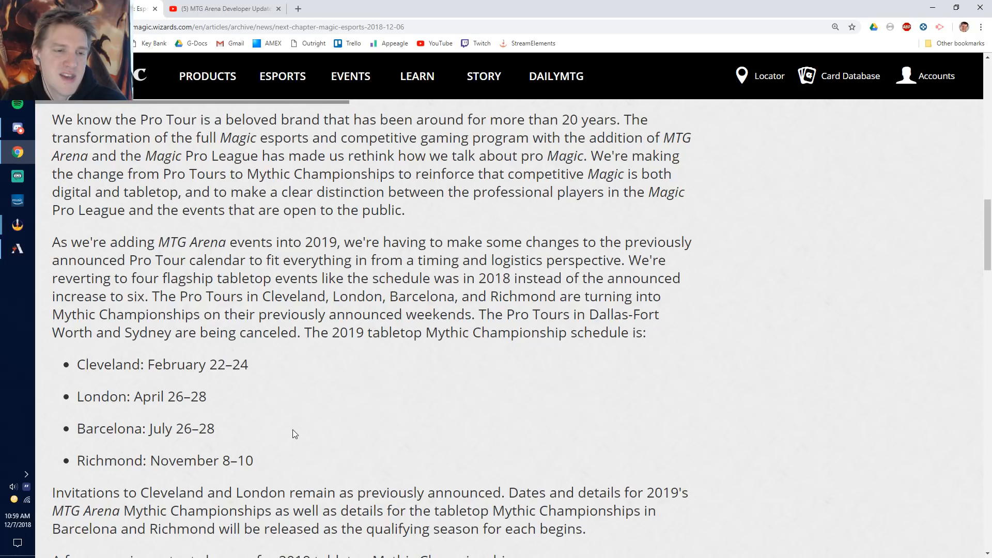
{"action": "mouse_move", "coordinate": [581, 391]}
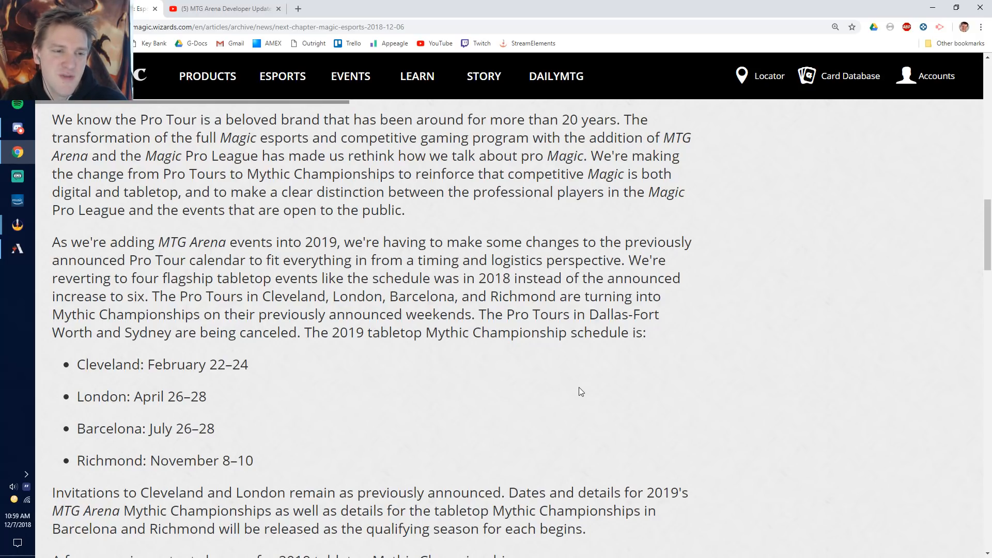
Reach 'A few more important changes' and highlight 'travel awards' in the London travel sentence.
{"action": "scroll", "scroll_direction": "down", "scroll_amount": 3}
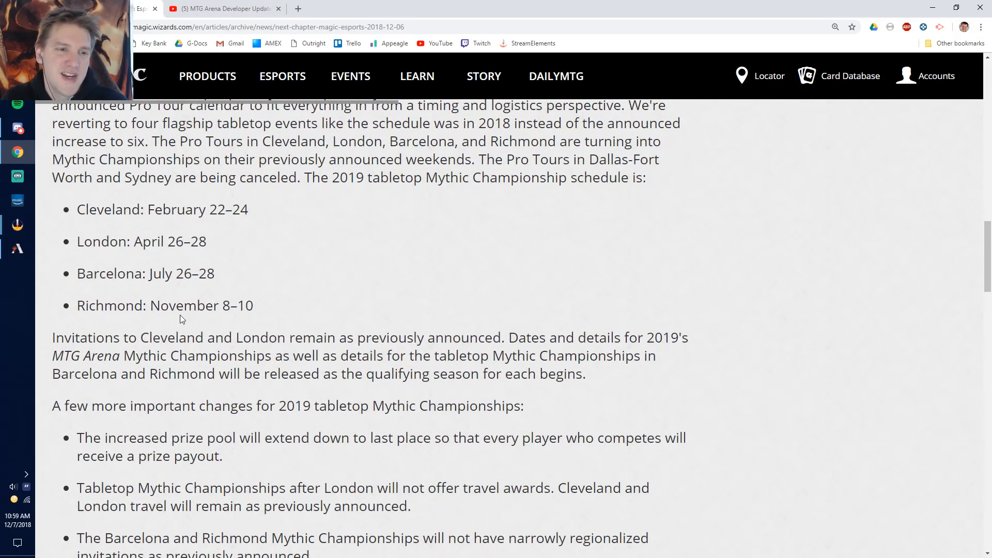
{"action": "scroll", "scroll_direction": "down", "scroll_amount": 3}
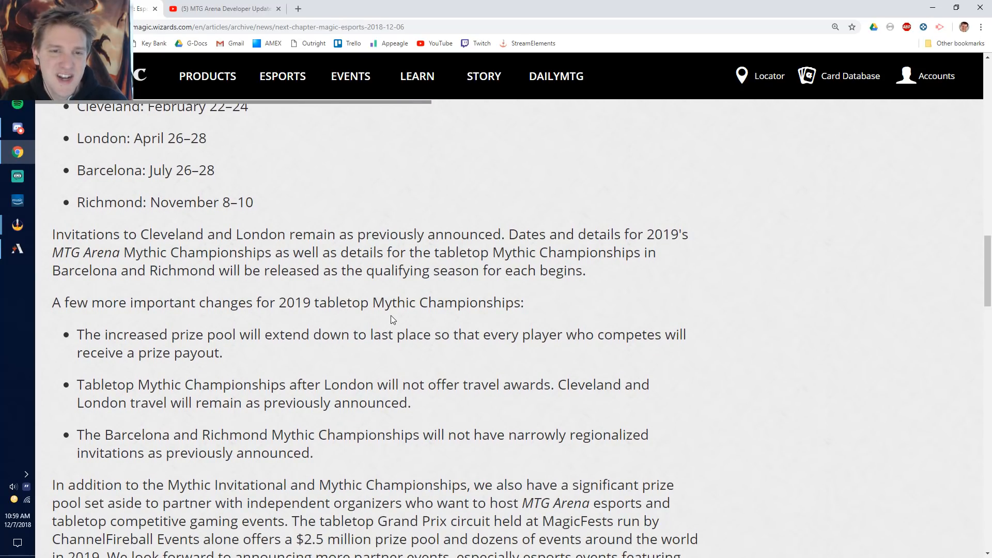
{"action": "mouse_move", "coordinate": [398, 298]}
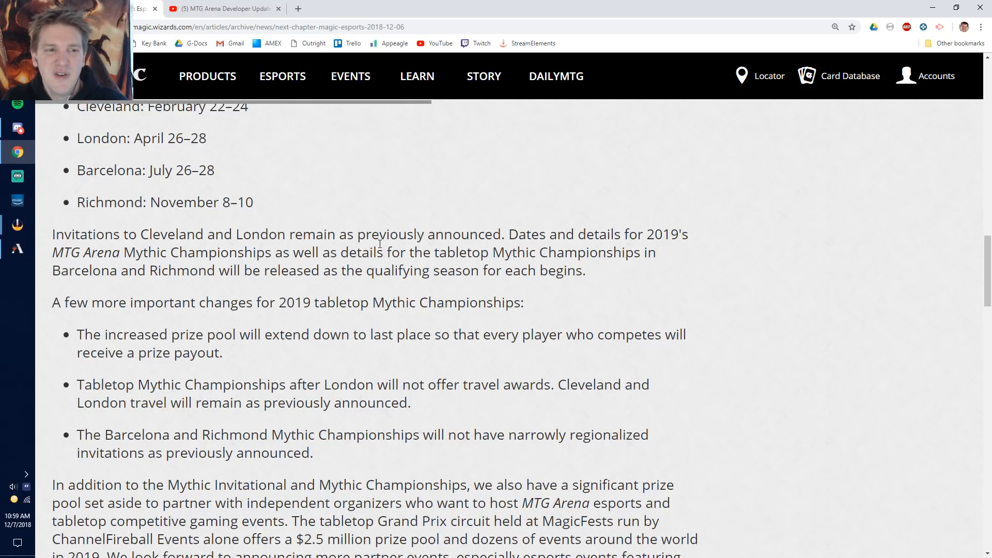
{"action": "mouse_move", "coordinate": [316, 378]}
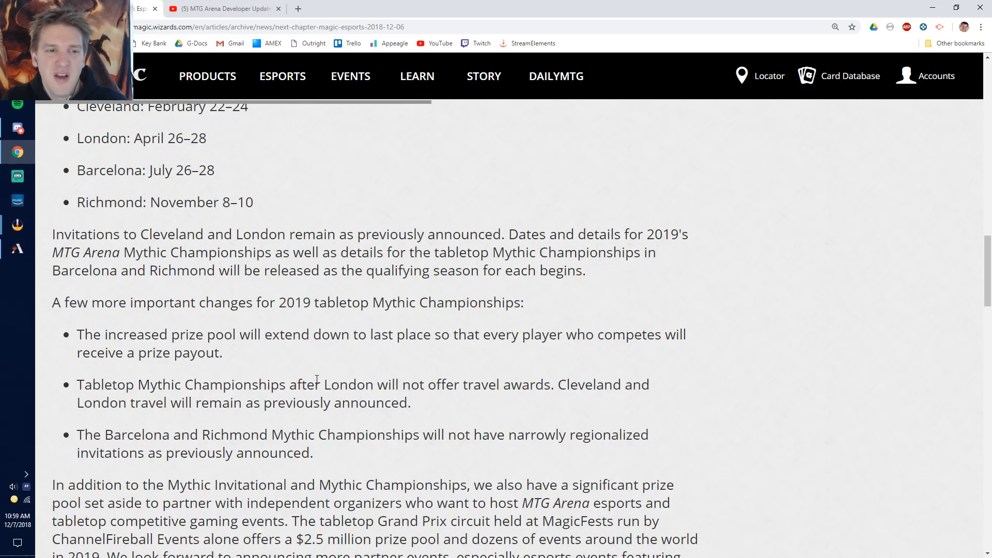
{"action": "scroll", "scroll_direction": "down", "scroll_amount": 3}
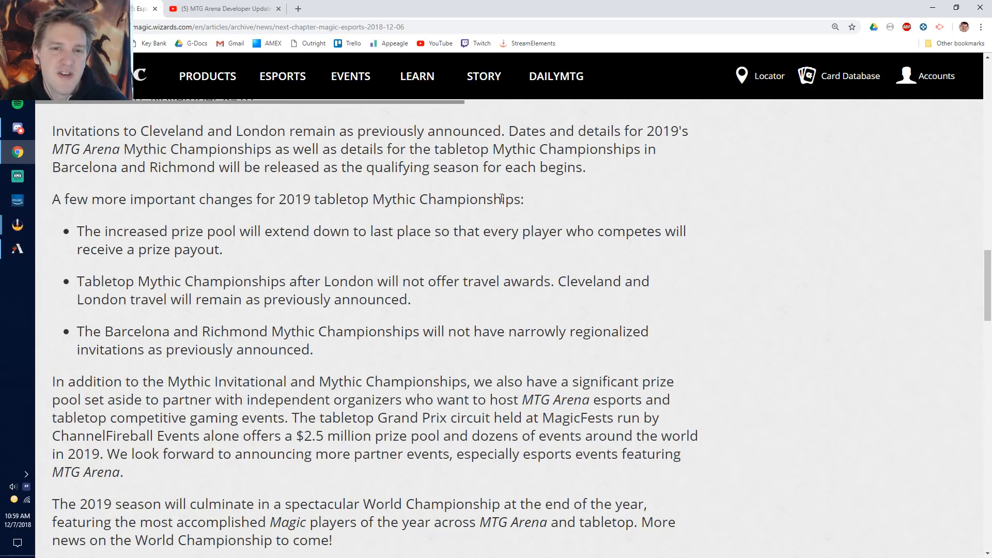
{"action": "mouse_move", "coordinate": [455, 226]}
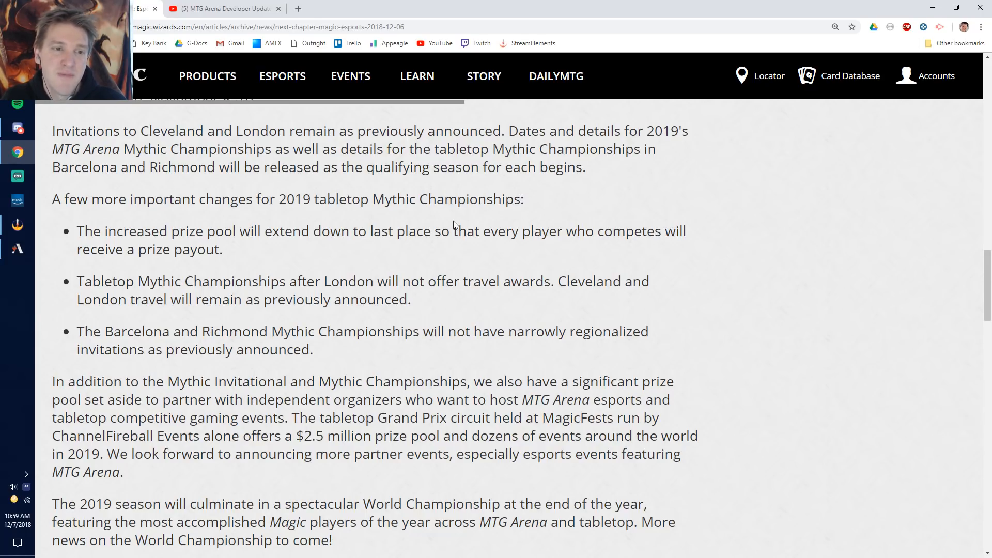
{"action": "mouse_move", "coordinate": [301, 264]}
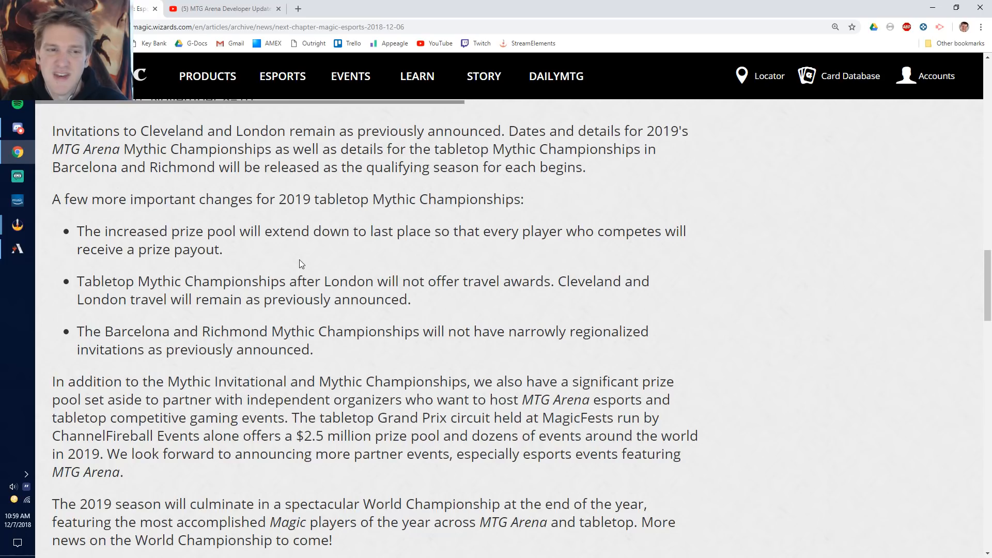
{"action": "mouse_move", "coordinate": [405, 301]}
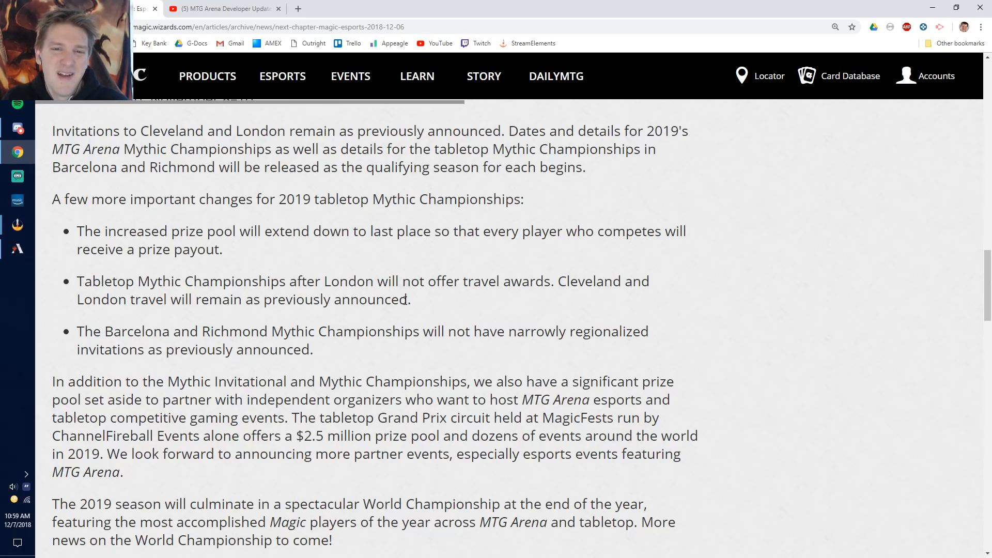
{"action": "double_click", "coordinate": [348, 281]}
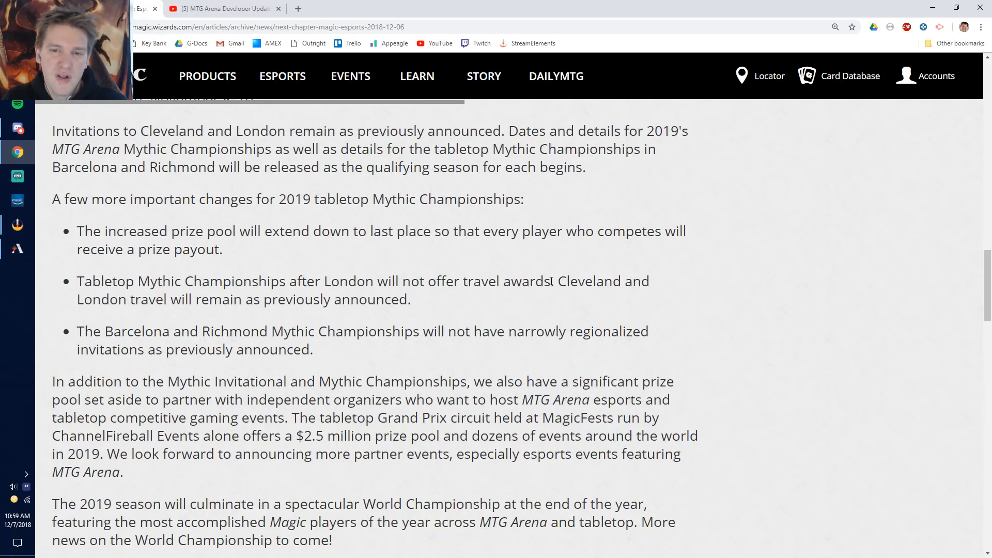
{"action": "double_click", "coordinate": [506, 281]}
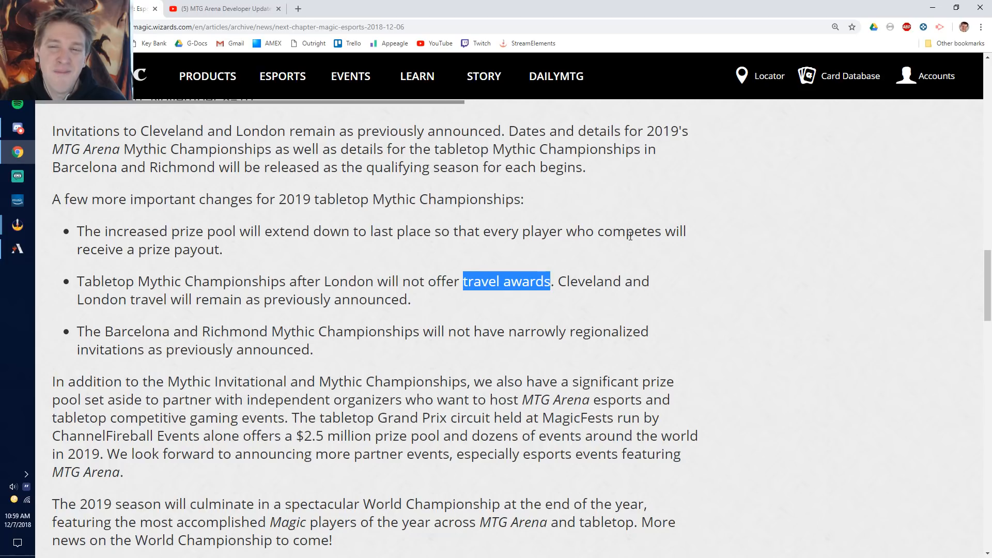
{"action": "mouse_move", "coordinate": [480, 295]}
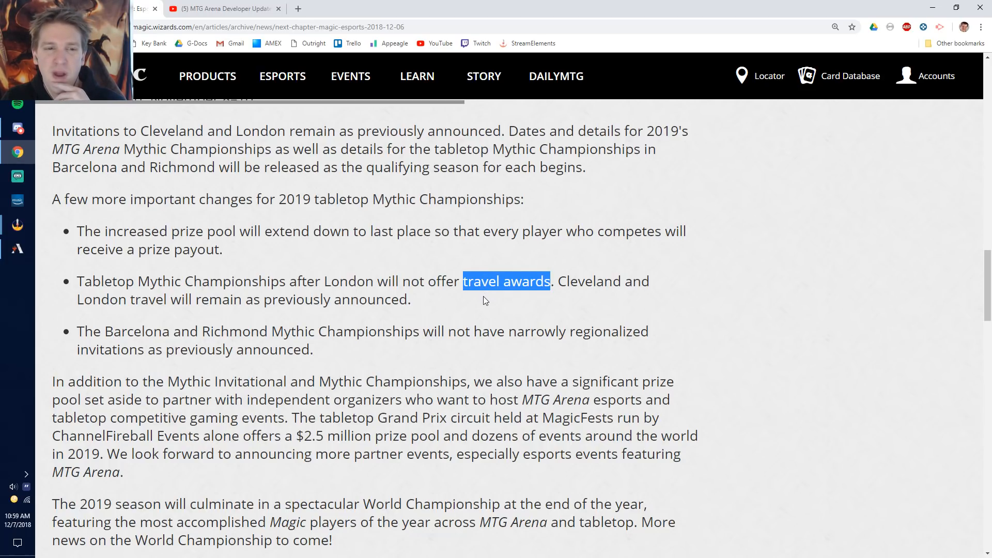
{"action": "mouse_move", "coordinate": [387, 317]}
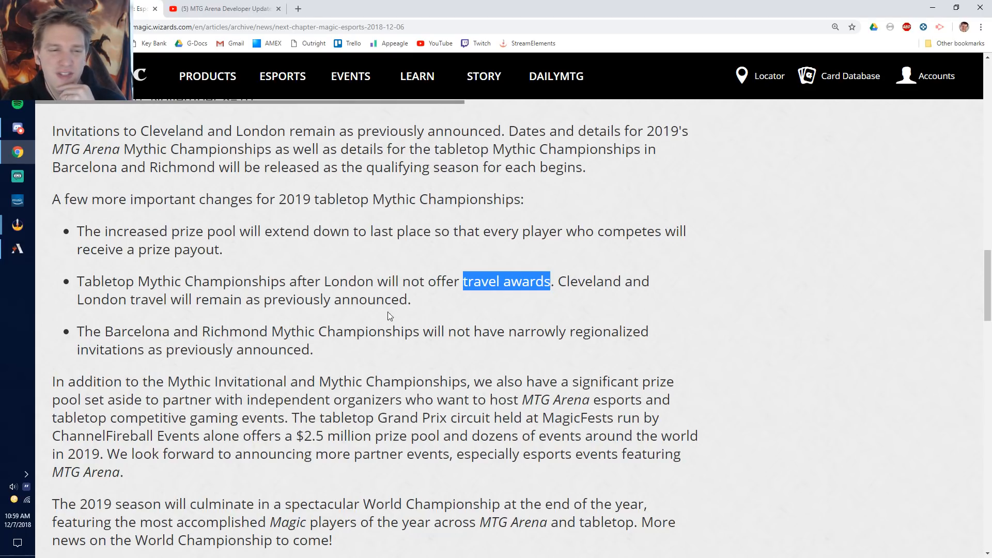
{"action": "scroll", "scroll_direction": "down", "scroll_amount": 3}
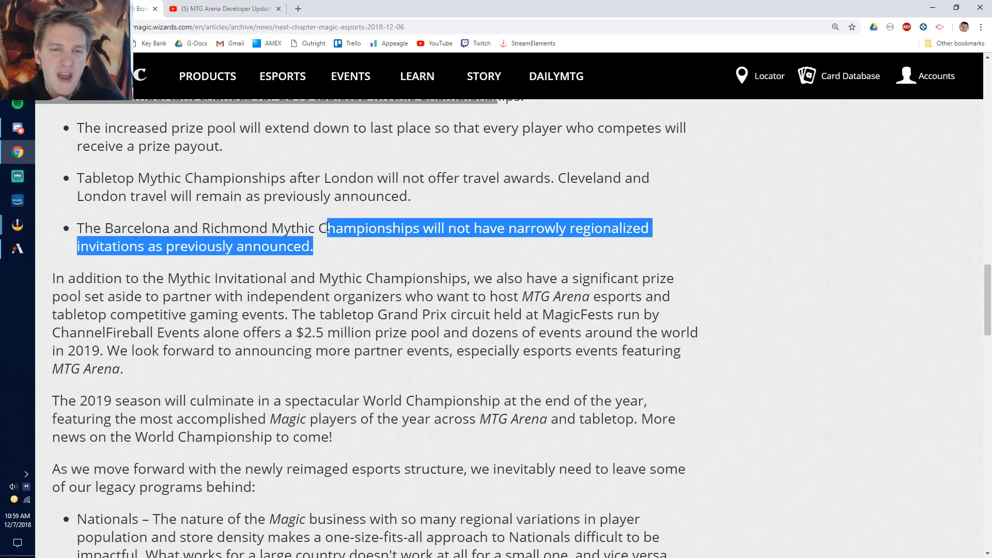
Highlight the Barcelona and Richmond bullet, then the name ChannelFireball further down.
{"action": "left_click", "coordinate": [95, 227]}
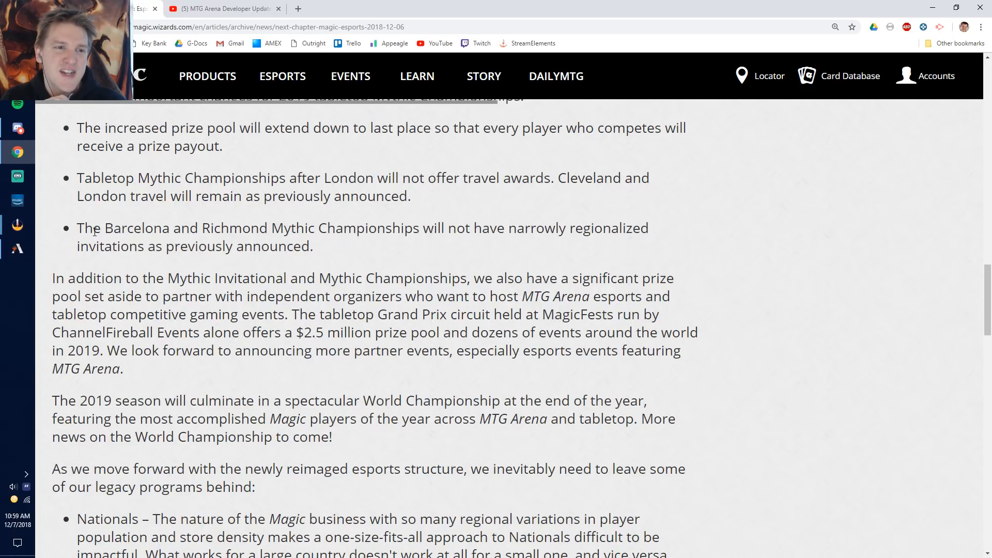
{"action": "double_click", "coordinate": [137, 227]}
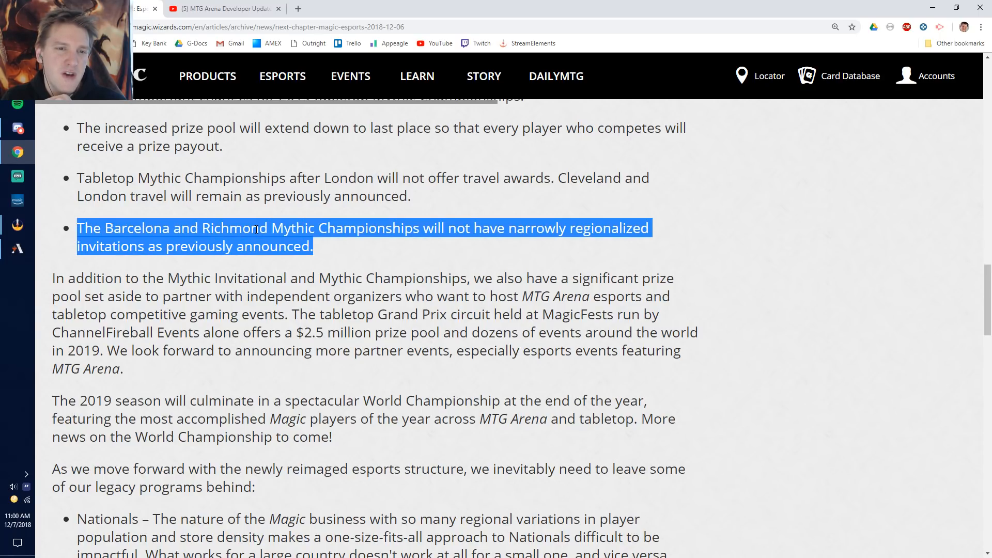
{"action": "scroll", "scroll_direction": "down", "scroll_amount": 3}
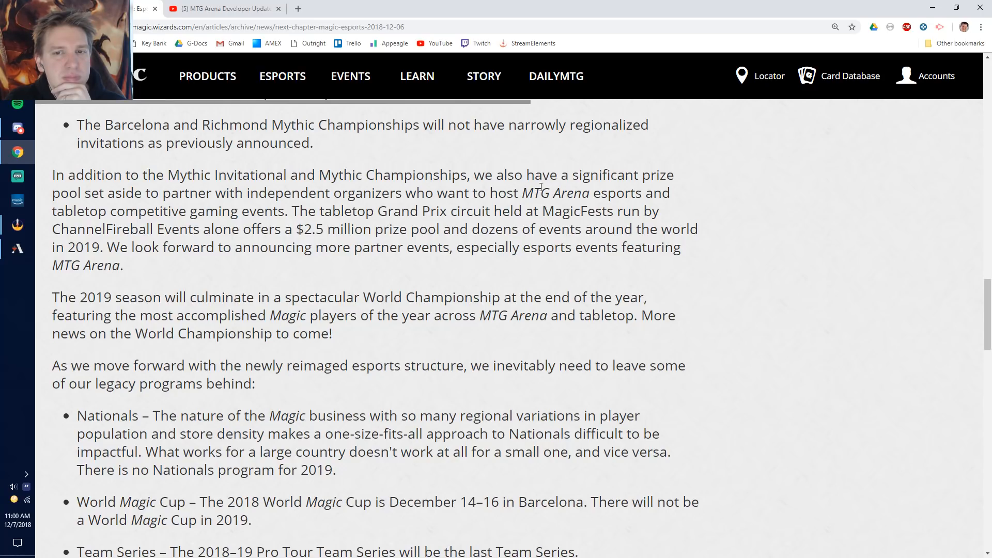
{"action": "double_click", "coordinate": [579, 211]}
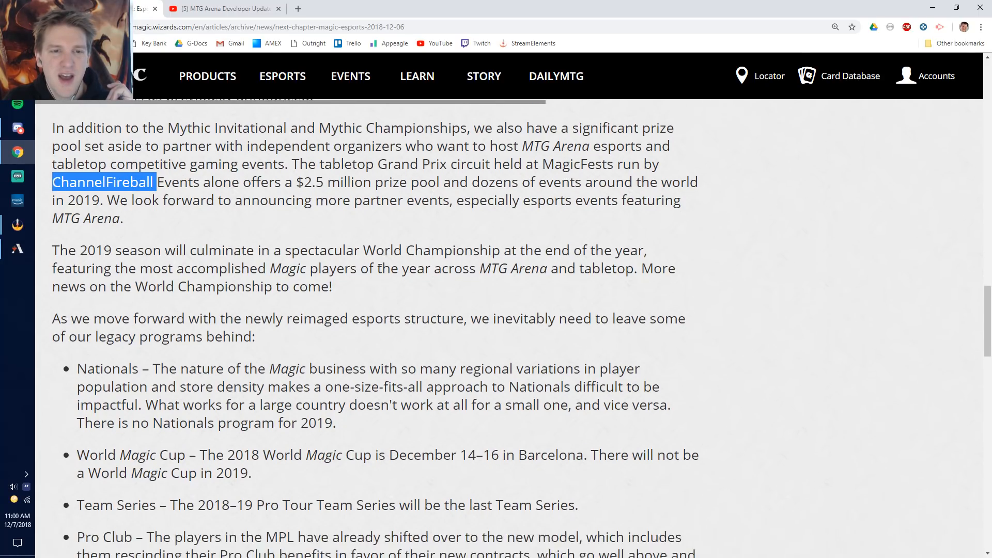
Clear the ChannelFireball highlight and settle on the list of legacy programs being left behind.
{"action": "scroll", "scroll_direction": "down", "scroll_amount": 3}
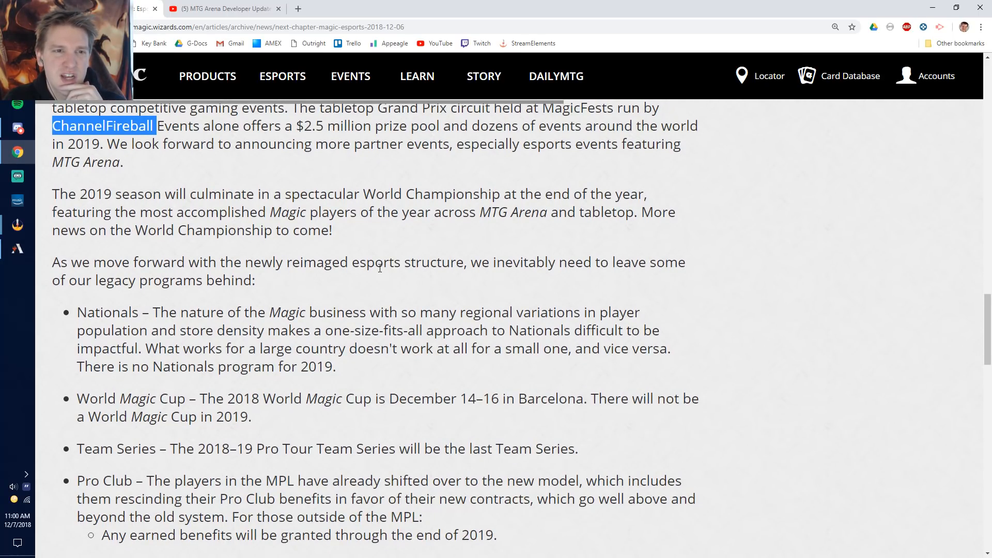
{"action": "left_click", "coordinate": [376, 144]}
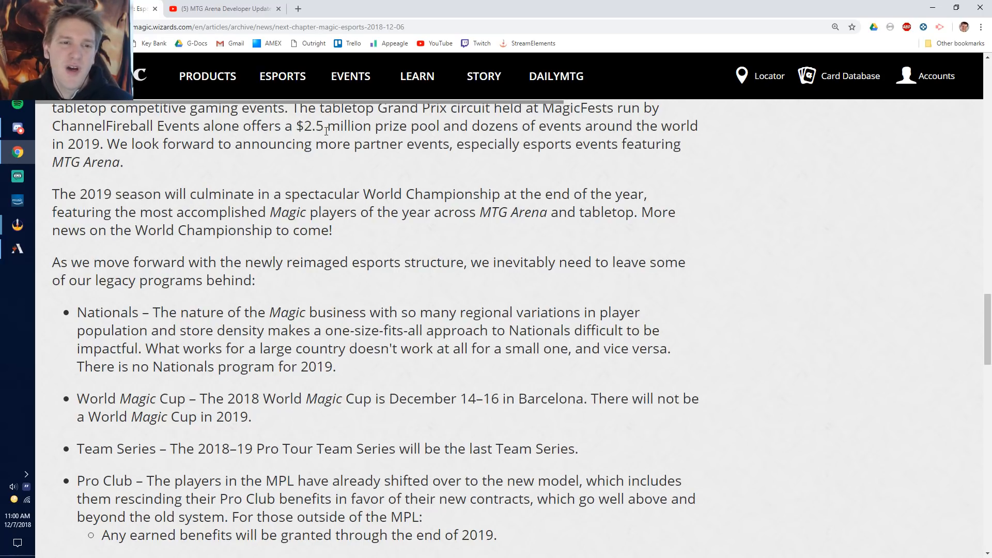
{"action": "mouse_move", "coordinate": [371, 241]}
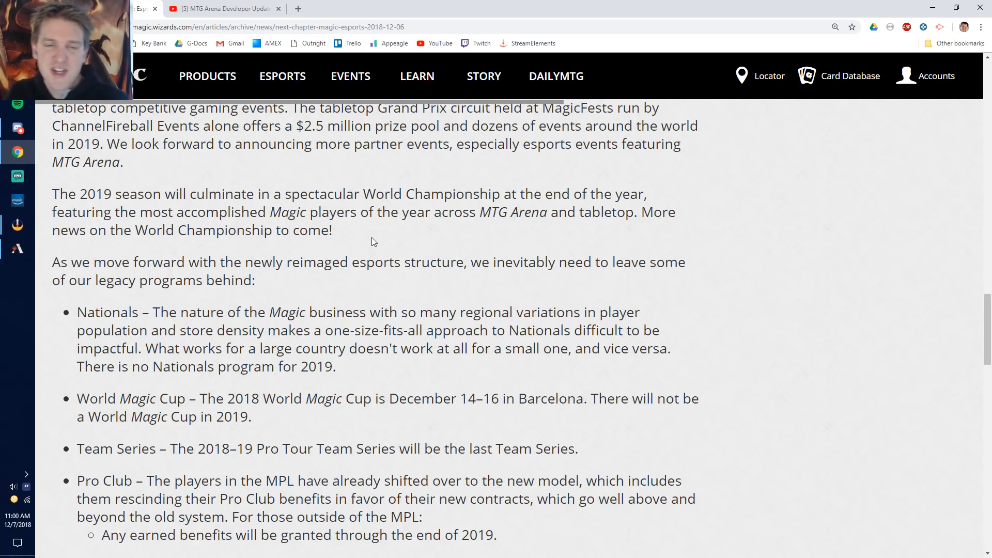
{"action": "mouse_move", "coordinate": [359, 261]}
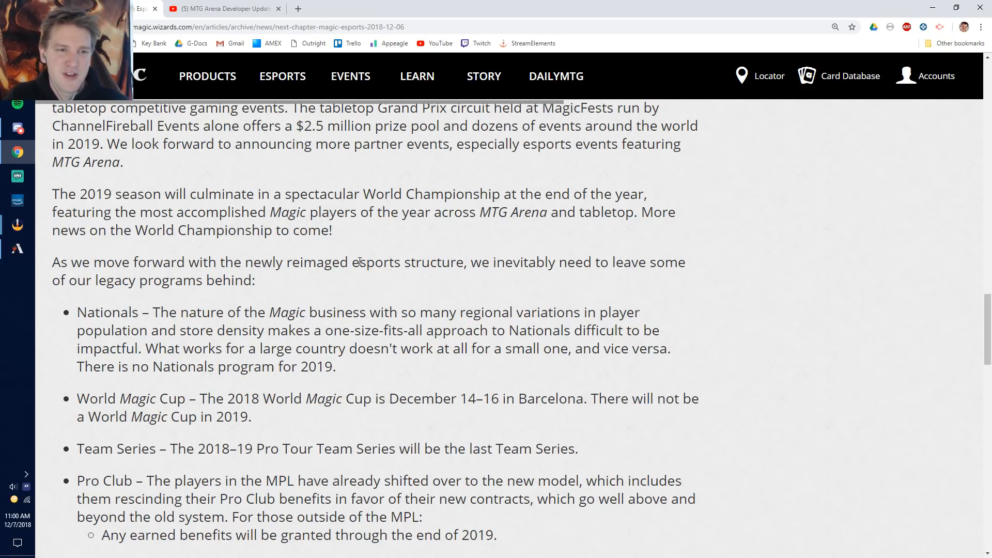
{"action": "scroll", "scroll_direction": "down", "scroll_amount": 3}
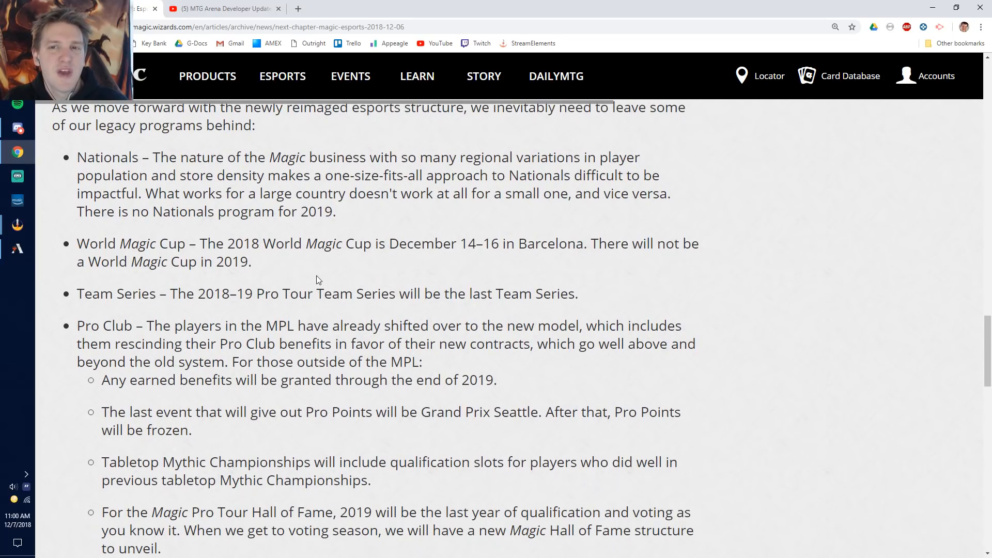
{"action": "scroll", "scroll_direction": "up", "scroll_amount": 3}
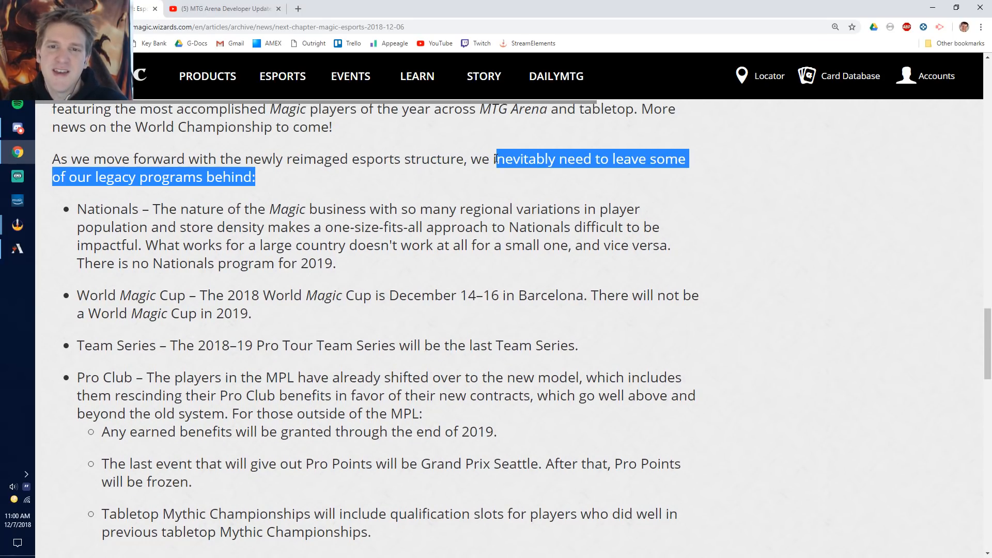
Highlight the Nationals bullet announcing no Nationals program for 2019.
{"action": "left_click", "coordinate": [327, 219]}
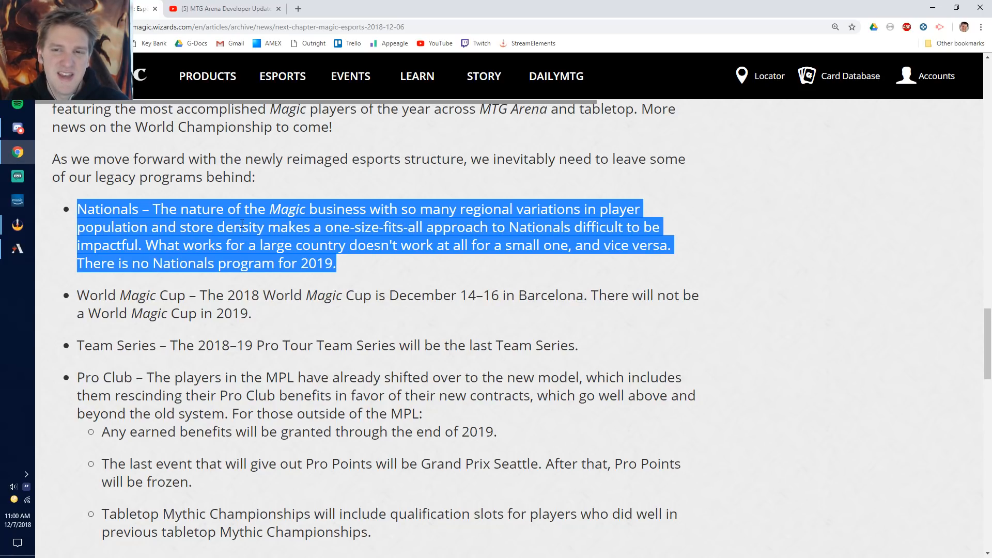
{"action": "mouse_move", "coordinate": [315, 260]}
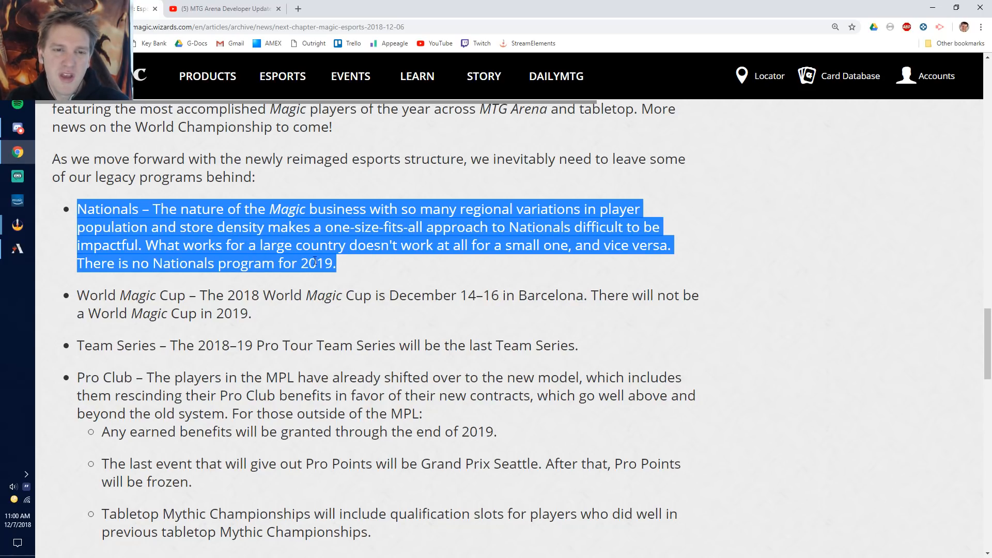
{"action": "left_click", "coordinate": [351, 266]}
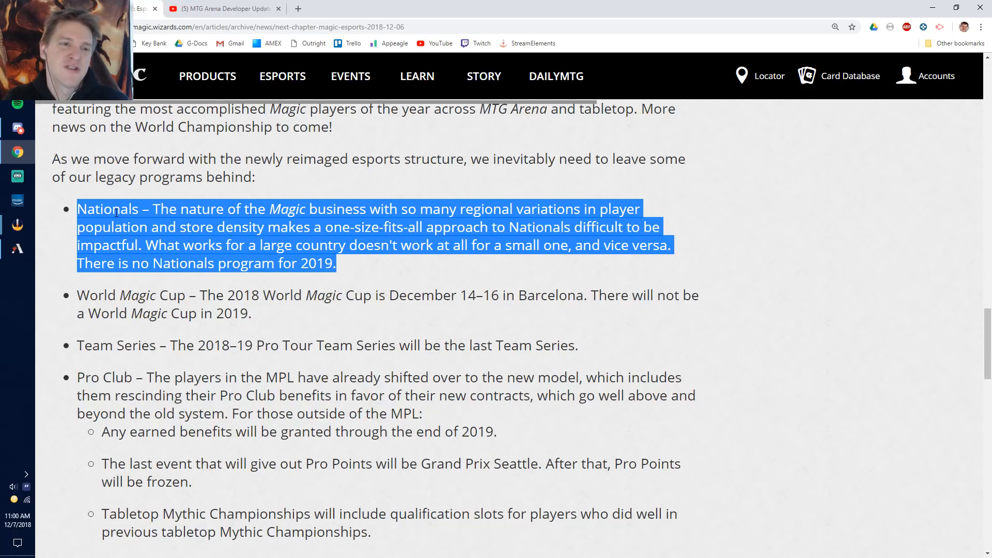
{"action": "left_click", "coordinate": [352, 269]}
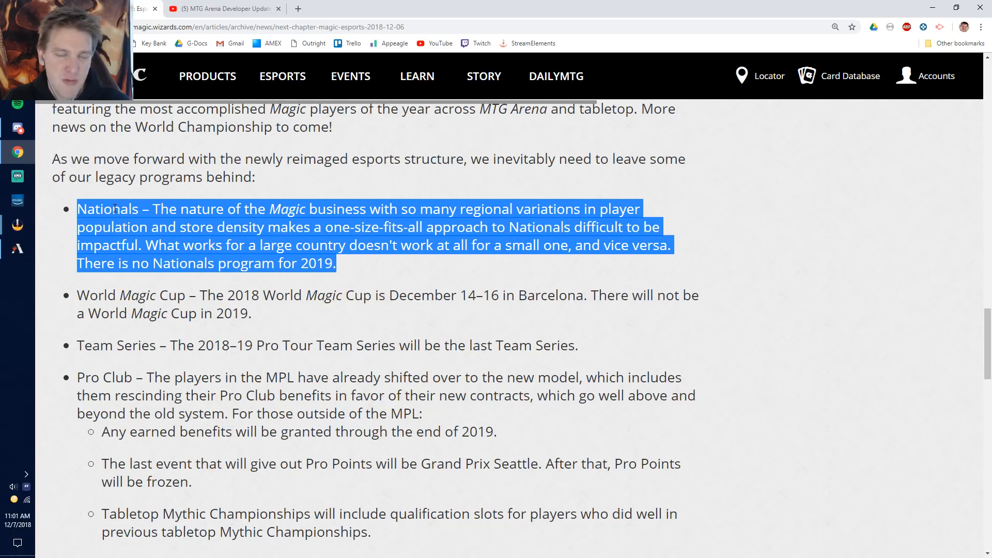
{"action": "mouse_move", "coordinate": [347, 271]}
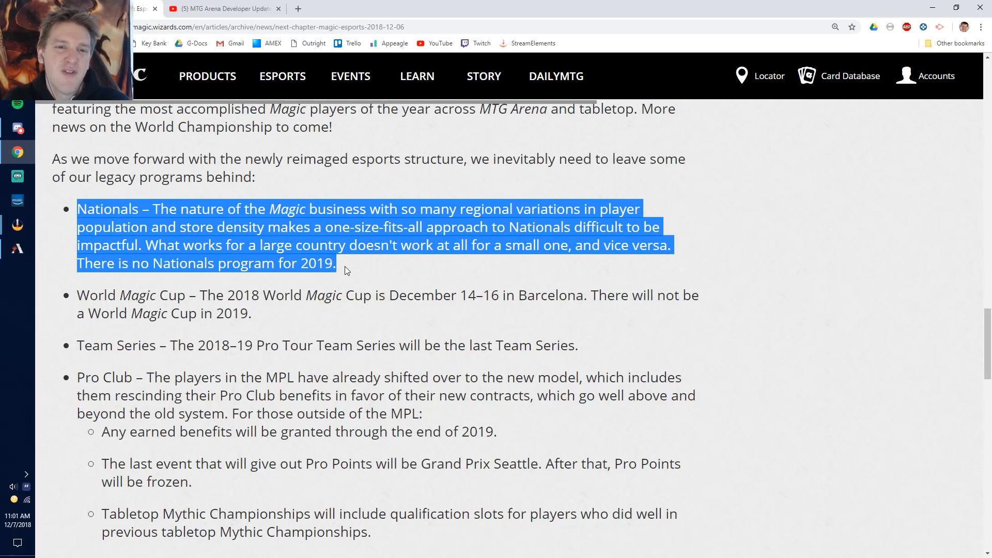
Clear the Nationals highlight, keeping the World Magic Cup through Pro Club list in view.
{"action": "left_click", "coordinate": [348, 268]}
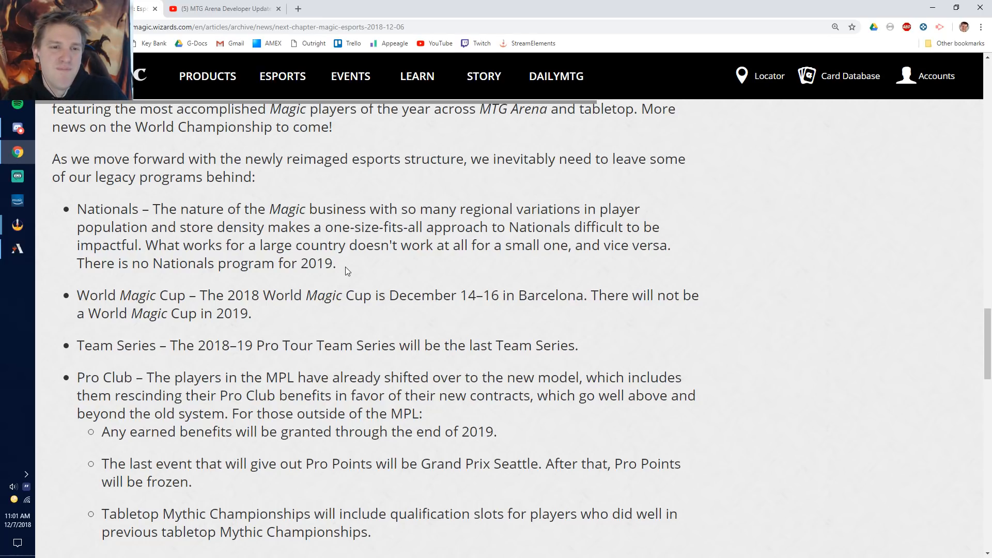
{"action": "mouse_move", "coordinate": [348, 272]}
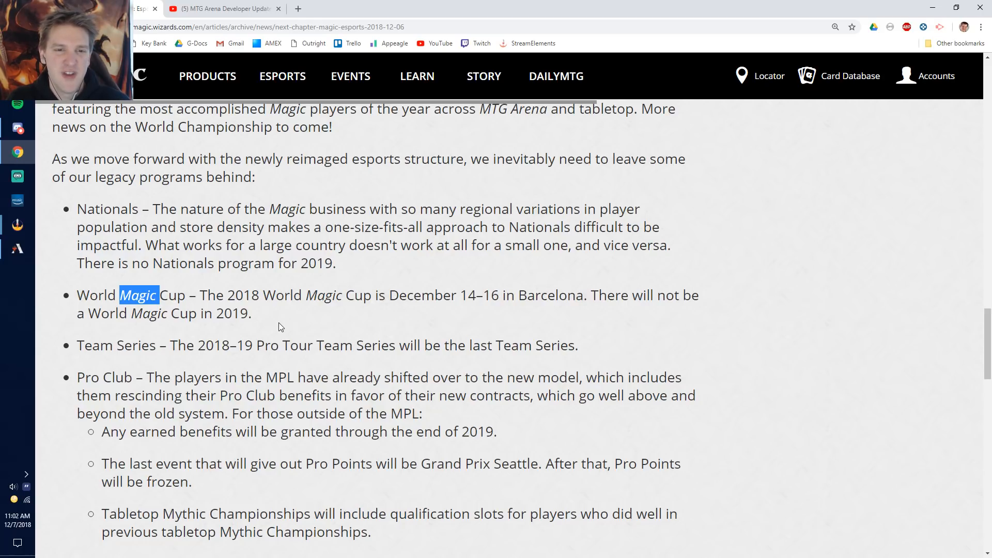
{"action": "mouse_move", "coordinate": [270, 323]}
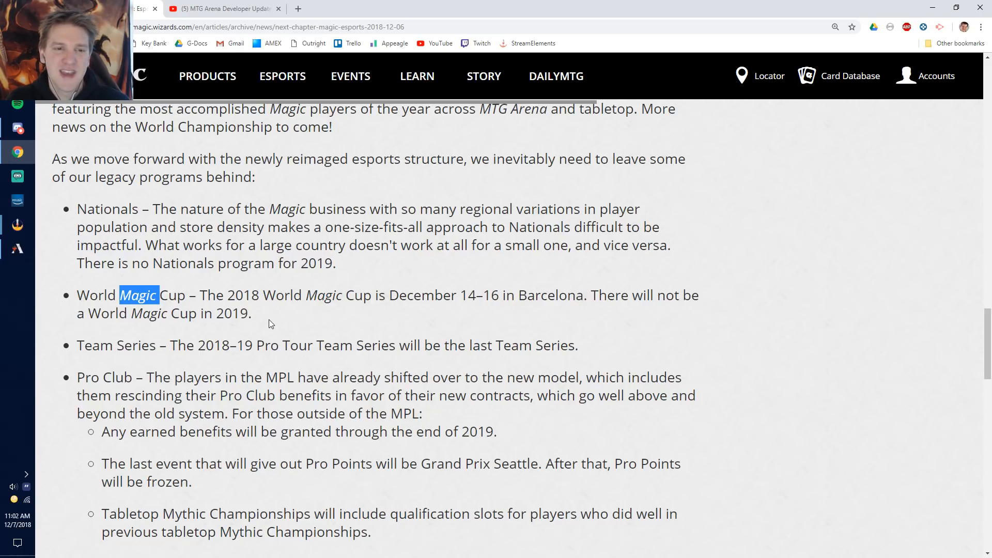
Highlight the Team Series bullet, then move down to the Pro Club bullet about MPL contracts.
{"action": "left_click", "coordinate": [269, 324]}
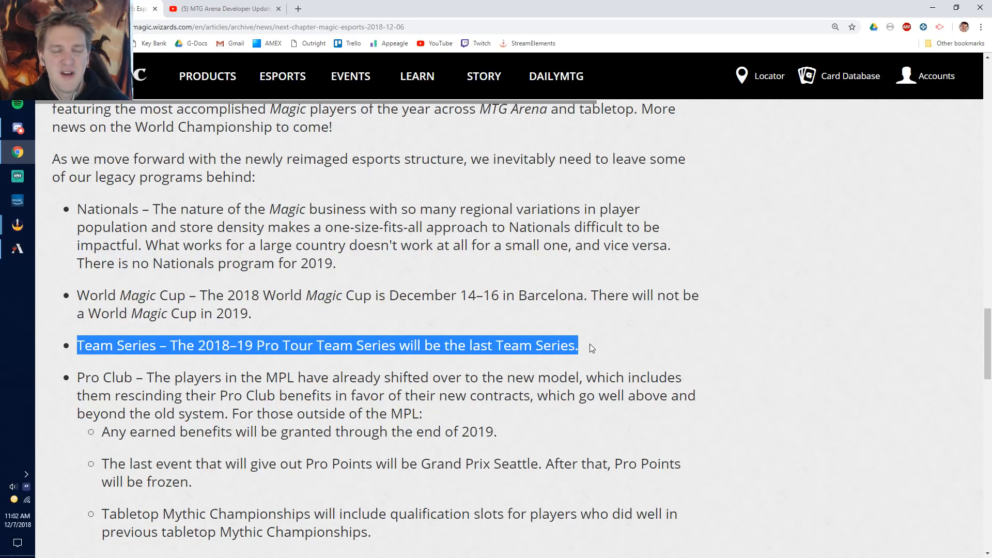
{"action": "left_click", "coordinate": [591, 345]}
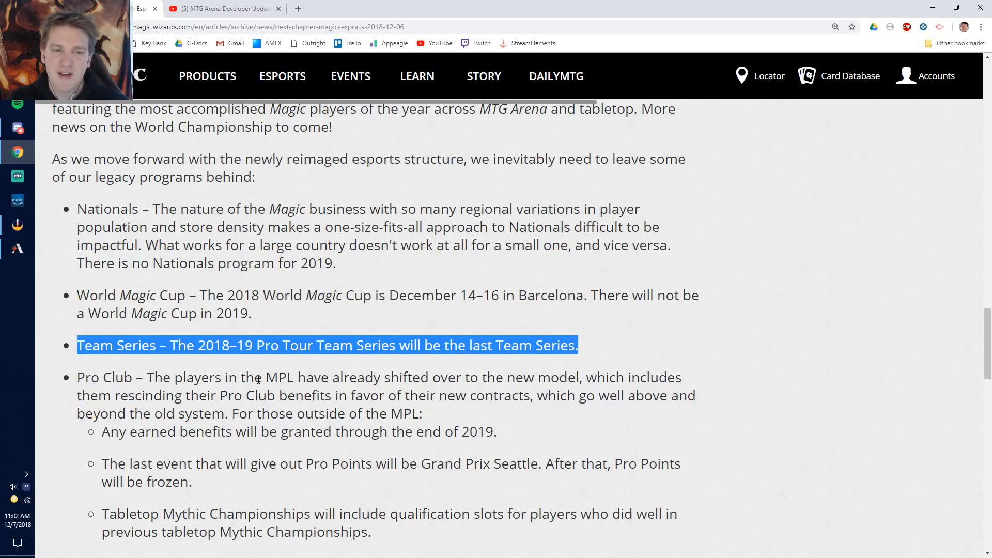
{"action": "scroll", "scroll_direction": "down", "scroll_amount": 3}
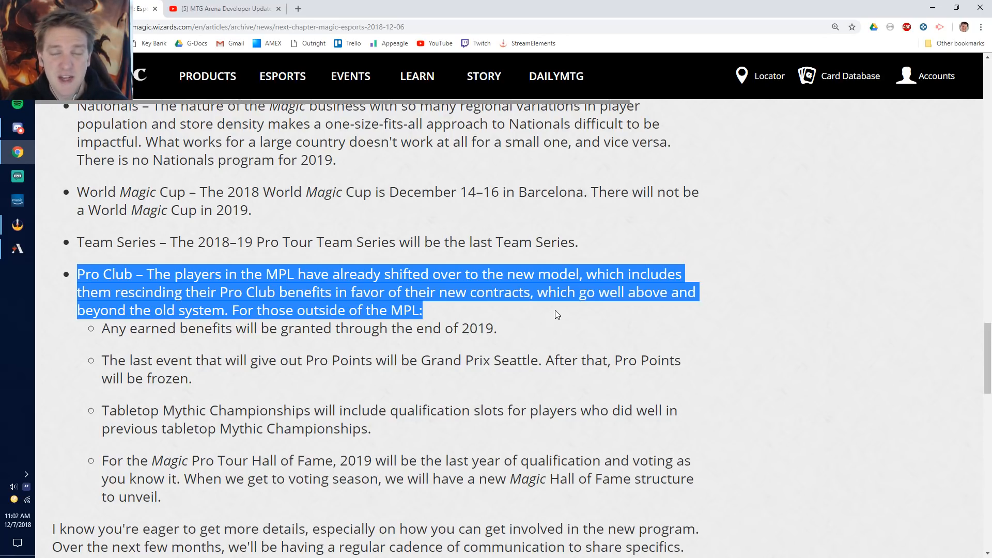
{"action": "mouse_move", "coordinate": [492, 320]}
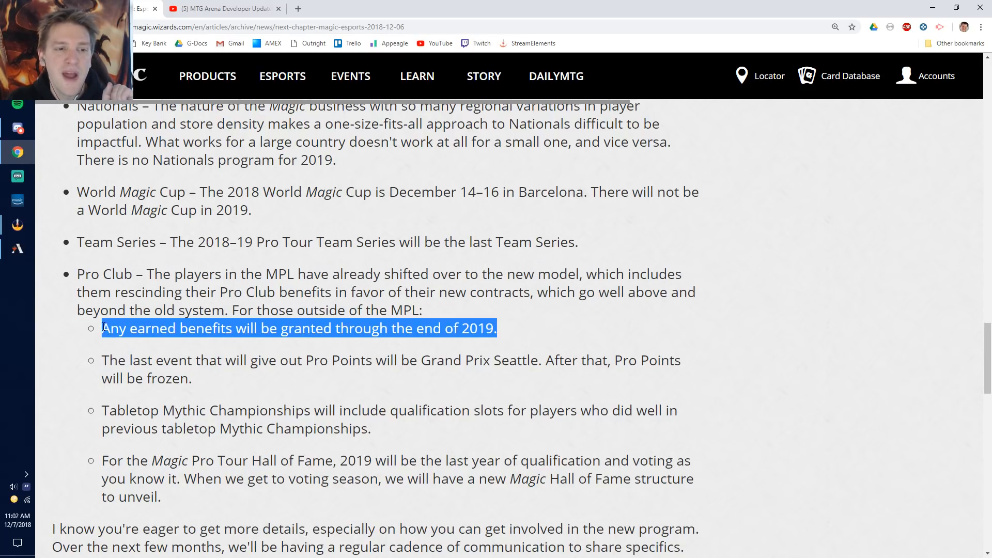
Skim to the article's end and come back up to the Hall of Fame sub-bullet.
{"action": "scroll", "scroll_direction": "down", "scroll_amount": 3}
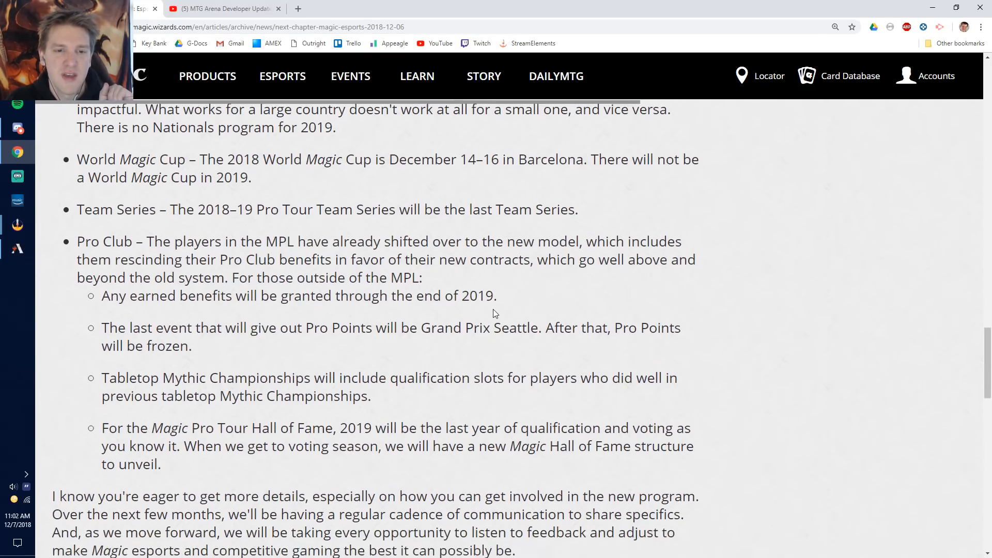
{"action": "scroll", "scroll_direction": "down", "scroll_amount": 3}
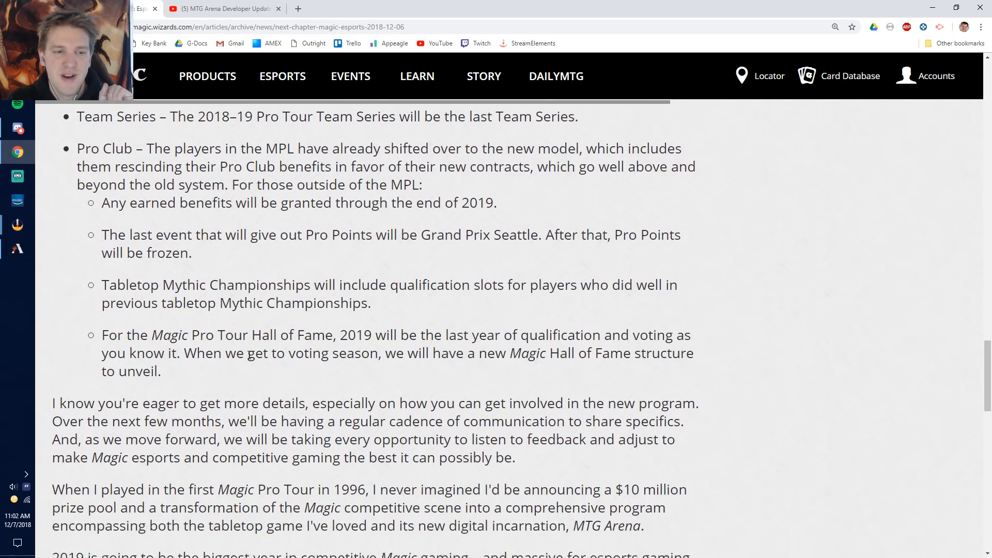
{"action": "scroll", "scroll_direction": "down", "scroll_amount": 3}
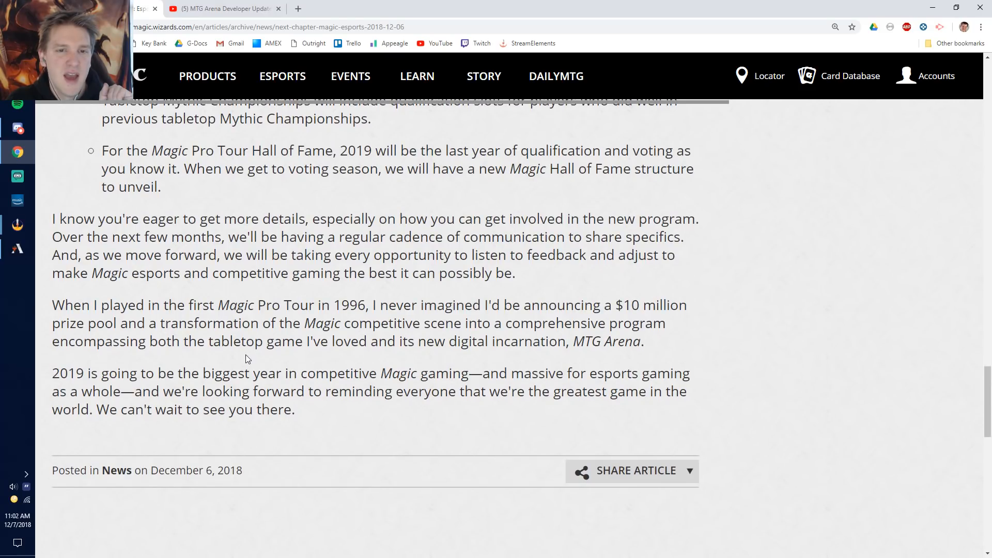
{"action": "scroll", "scroll_direction": "up", "scroll_amount": 3}
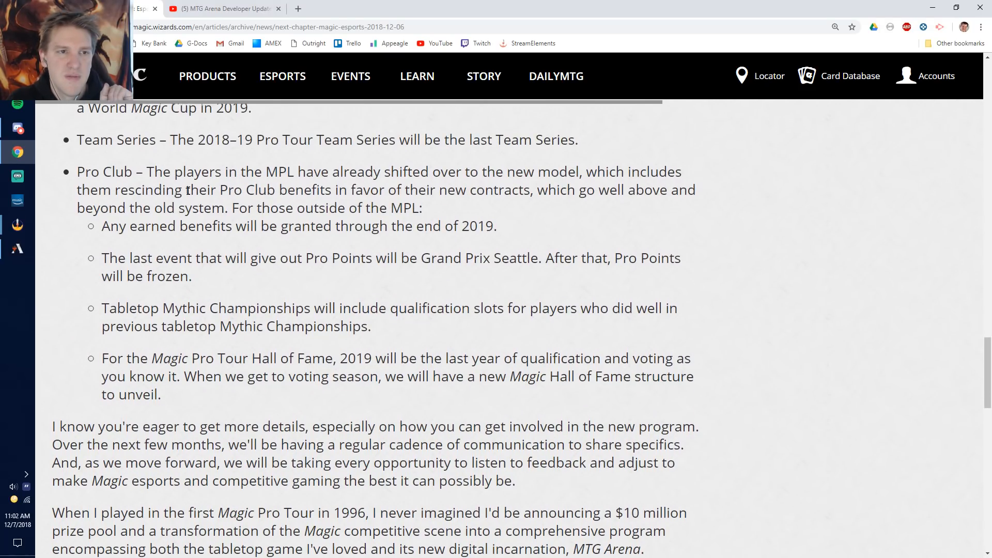
{"action": "scroll", "scroll_direction": "up", "scroll_amount": 3}
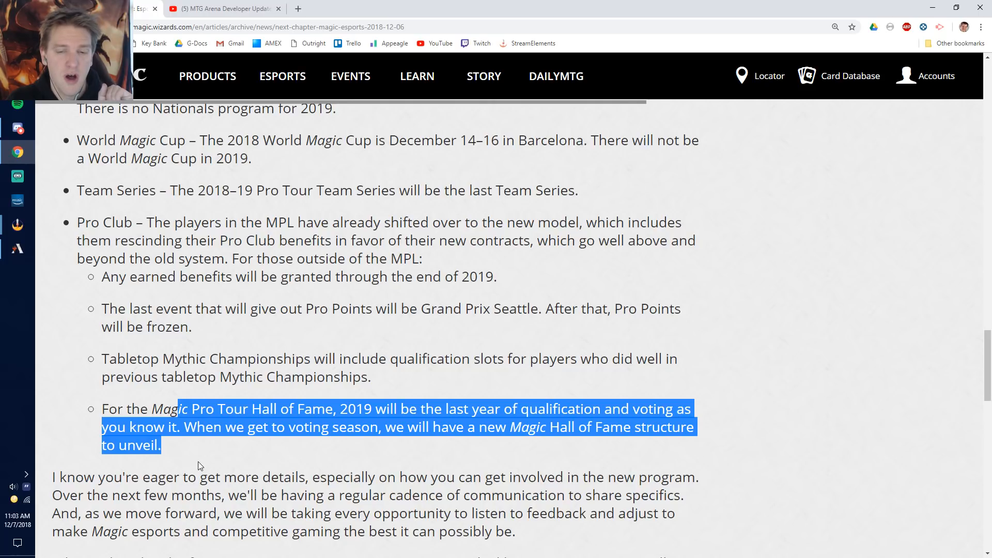
{"action": "mouse_move", "coordinate": [584, 399]}
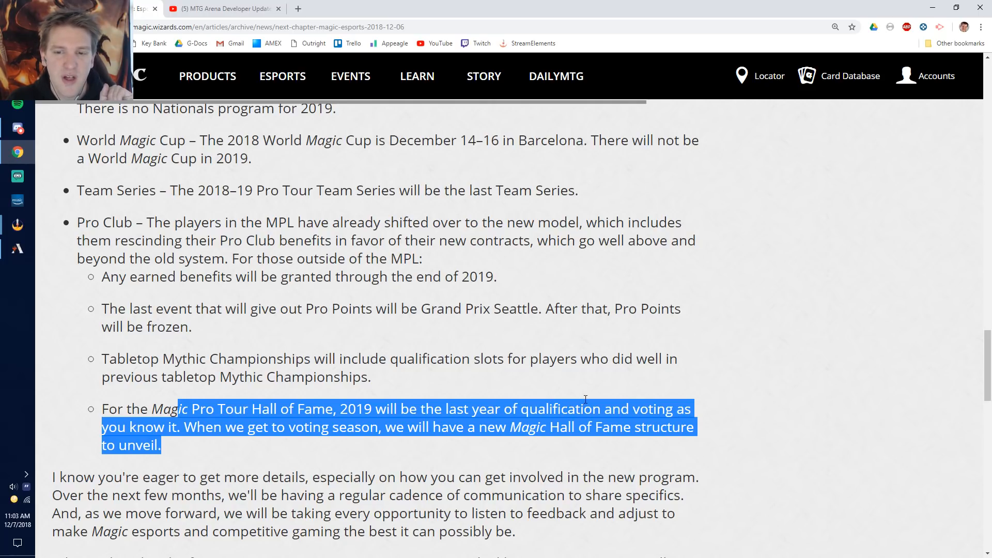
{"action": "mouse_move", "coordinate": [307, 431]}
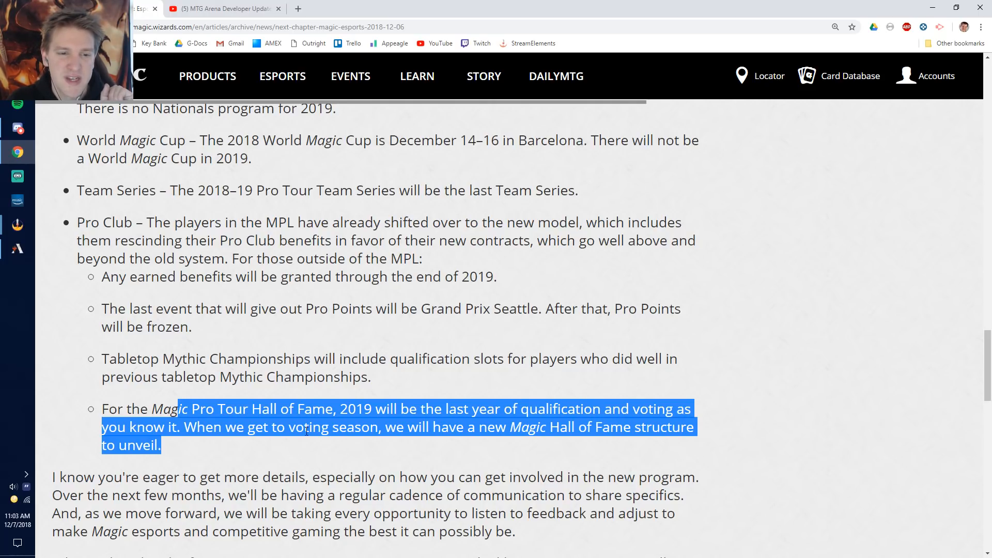
{"action": "mouse_move", "coordinate": [625, 430]}
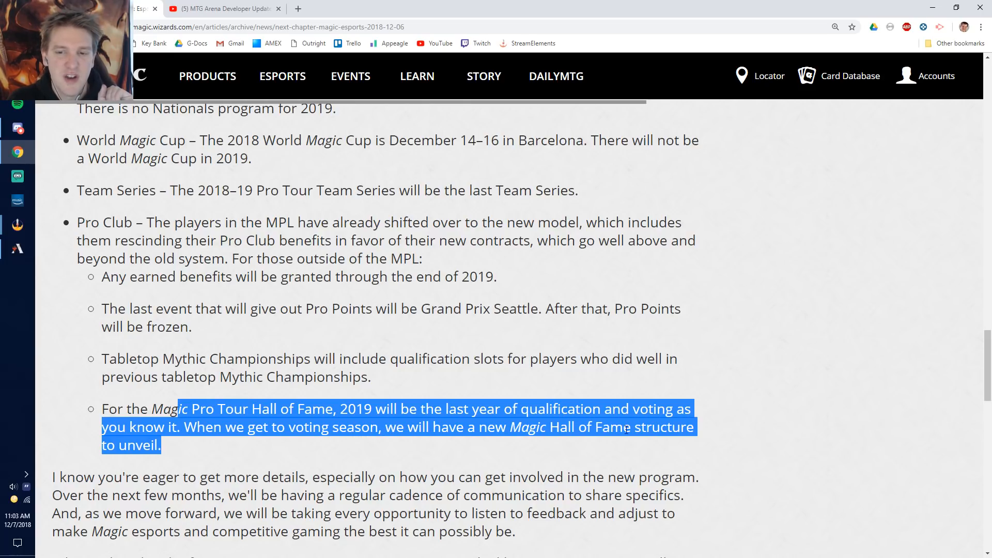
Clear the Hall of Fame highlight by clicking blank page area.
{"action": "left_click", "coordinate": [174, 450]}
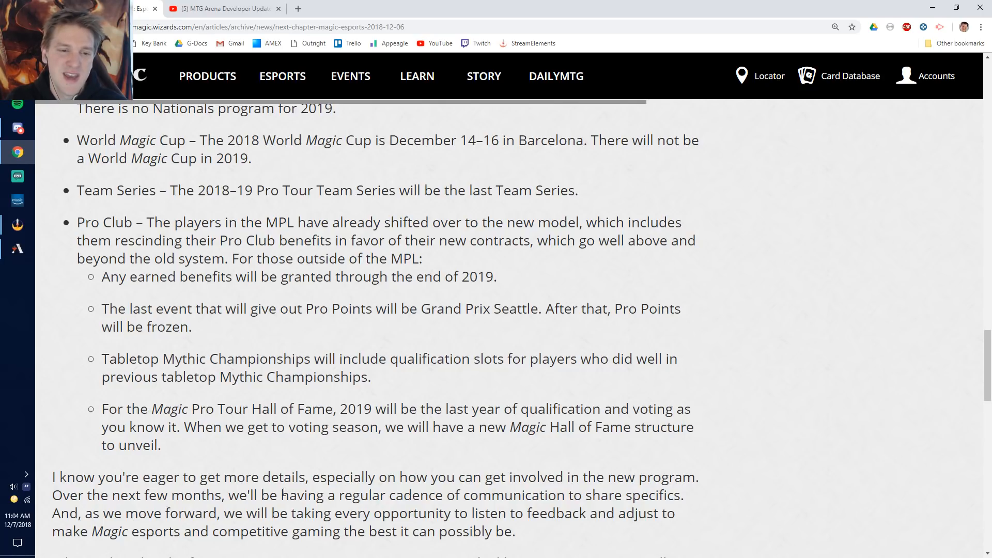
Scroll to the closing paragraphs and the December 6, 2018 posting line.
{"action": "scroll", "scroll_direction": "down", "scroll_amount": 3}
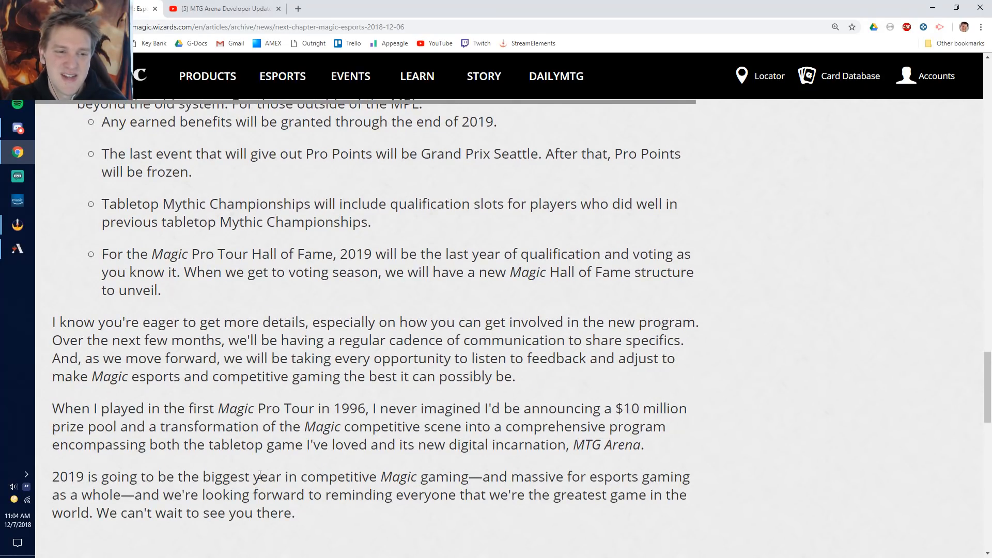
{"action": "scroll", "scroll_direction": "down", "scroll_amount": 3}
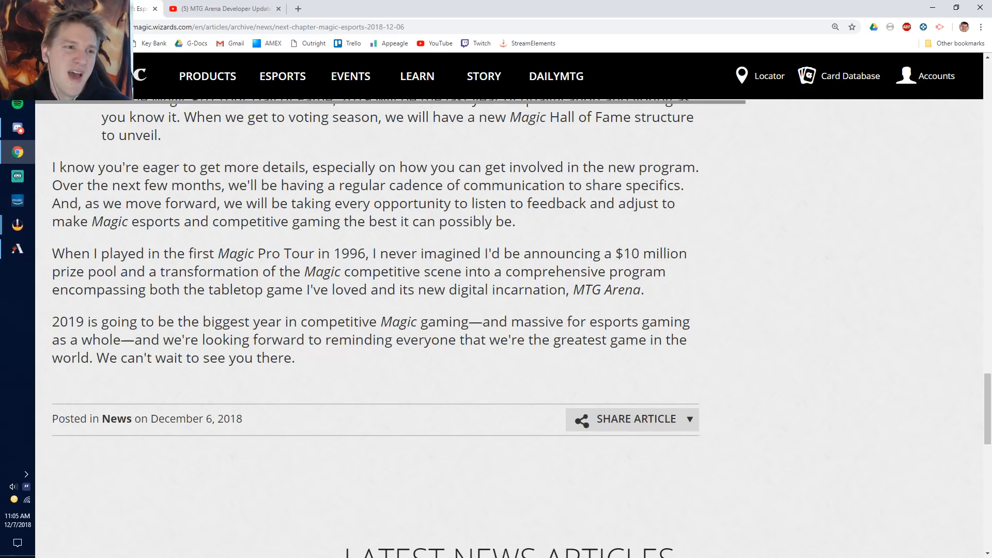
{"action": "mouse_move", "coordinate": [17, 249]}
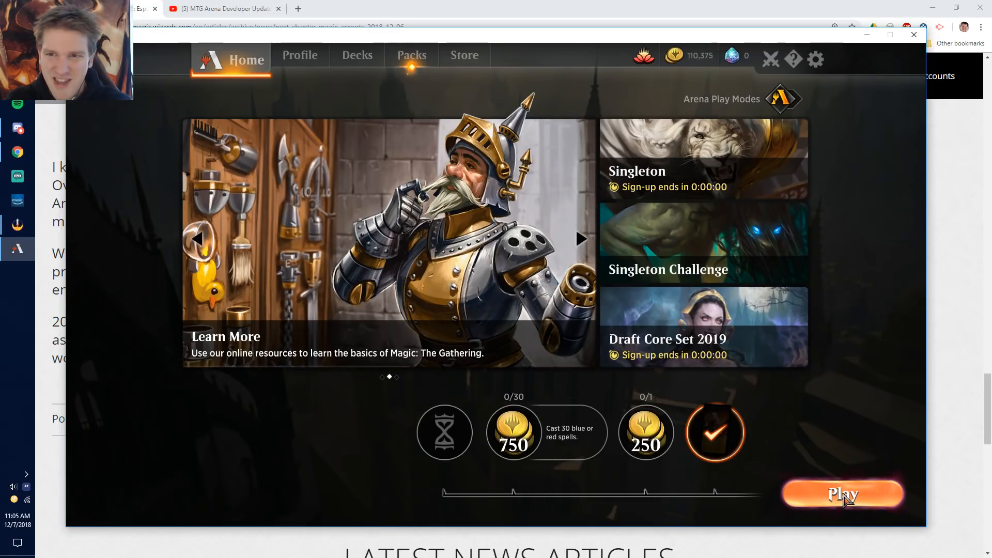
Check the Audio volume settings in the game options and return to the home screen.
{"action": "left_click", "coordinate": [842, 494]}
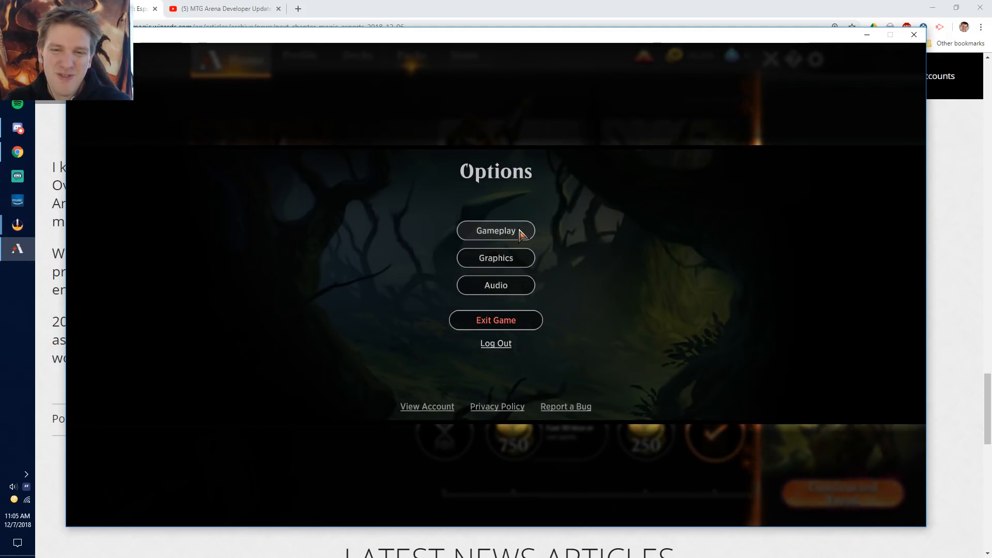
{"action": "left_click", "coordinate": [495, 285]}
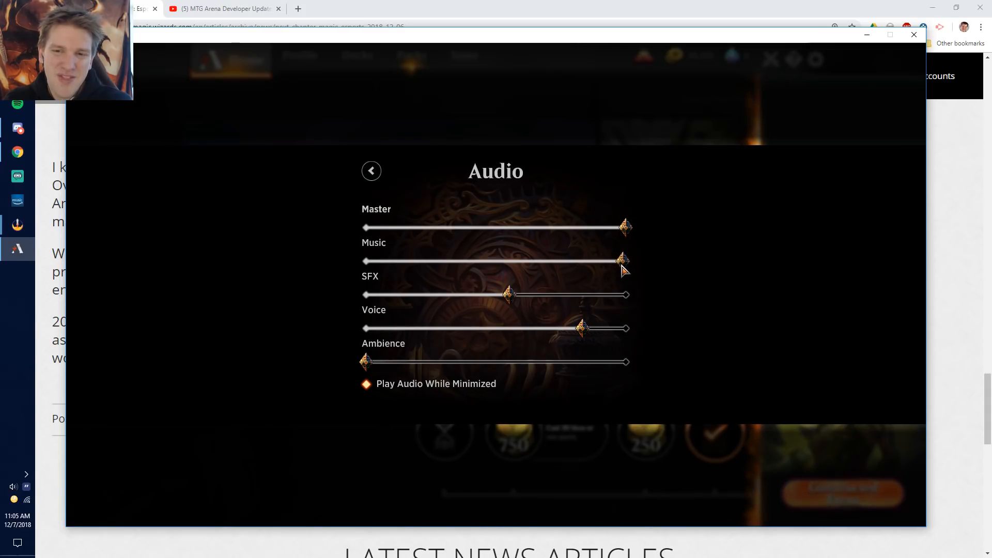
{"action": "left_click", "coordinate": [371, 170]}
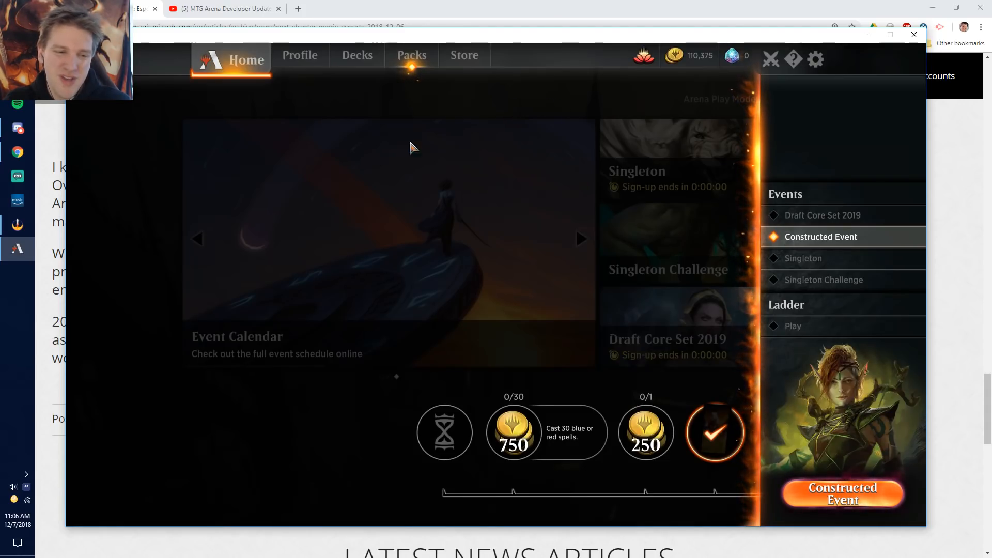